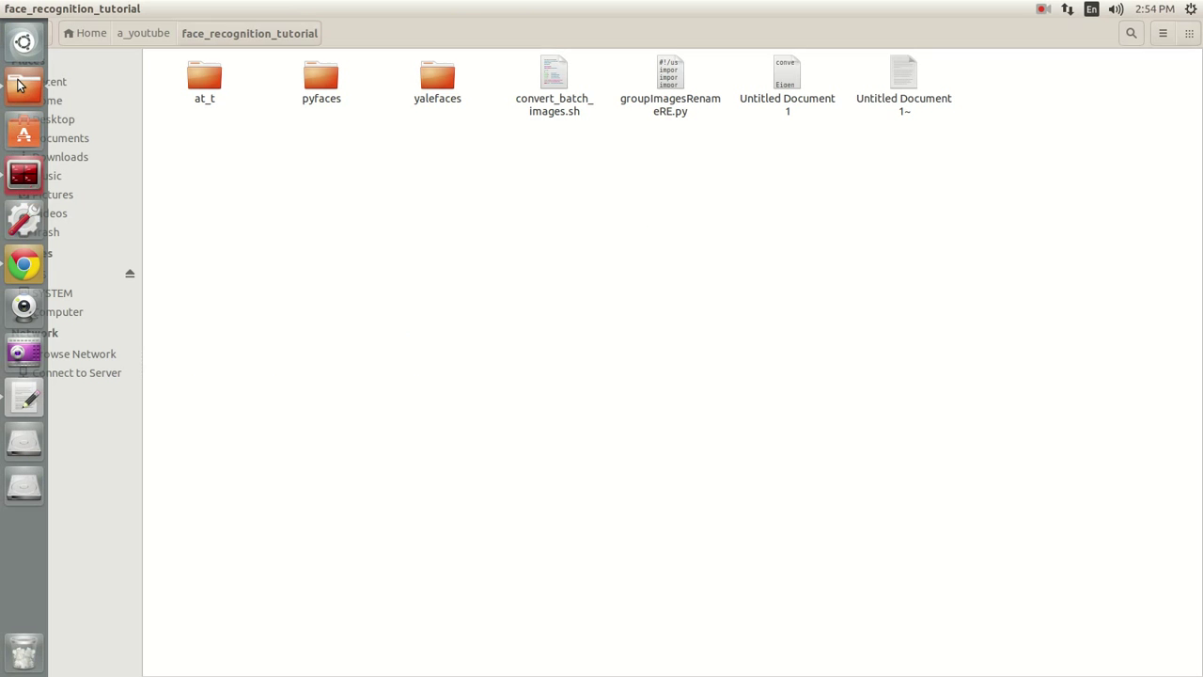
# - Browse the yalefaces image folders, then open the at_t face database folder
pyautogui.click(437, 80)
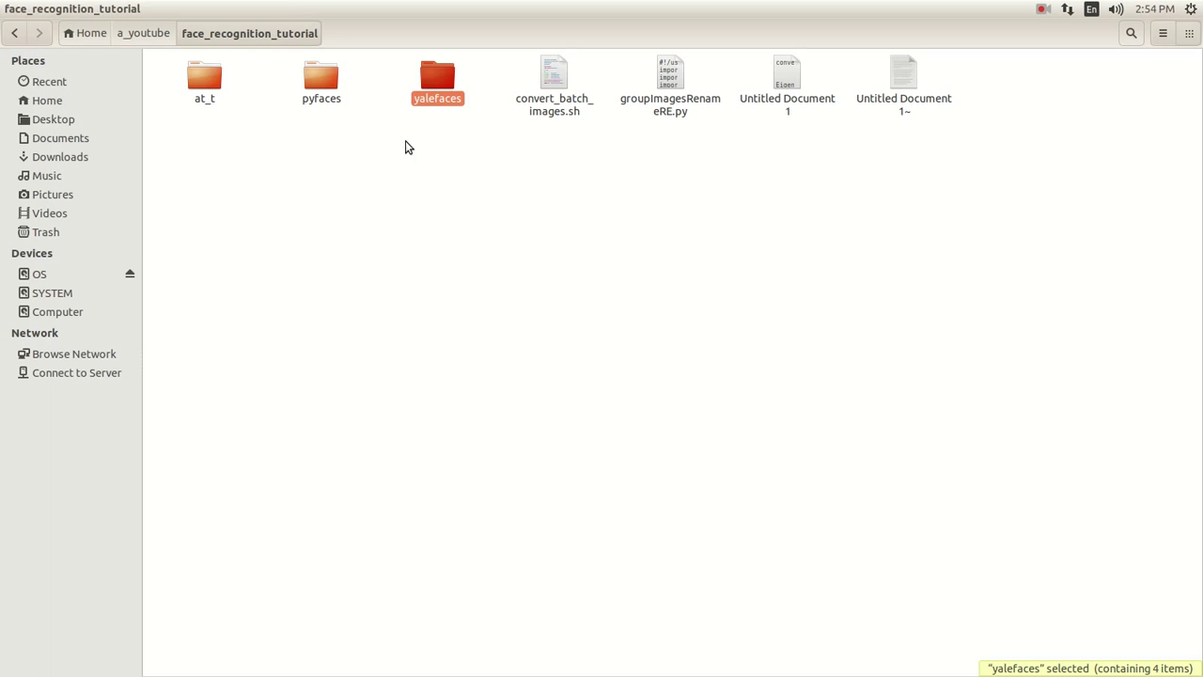
pyautogui.doubleClick(437, 75)
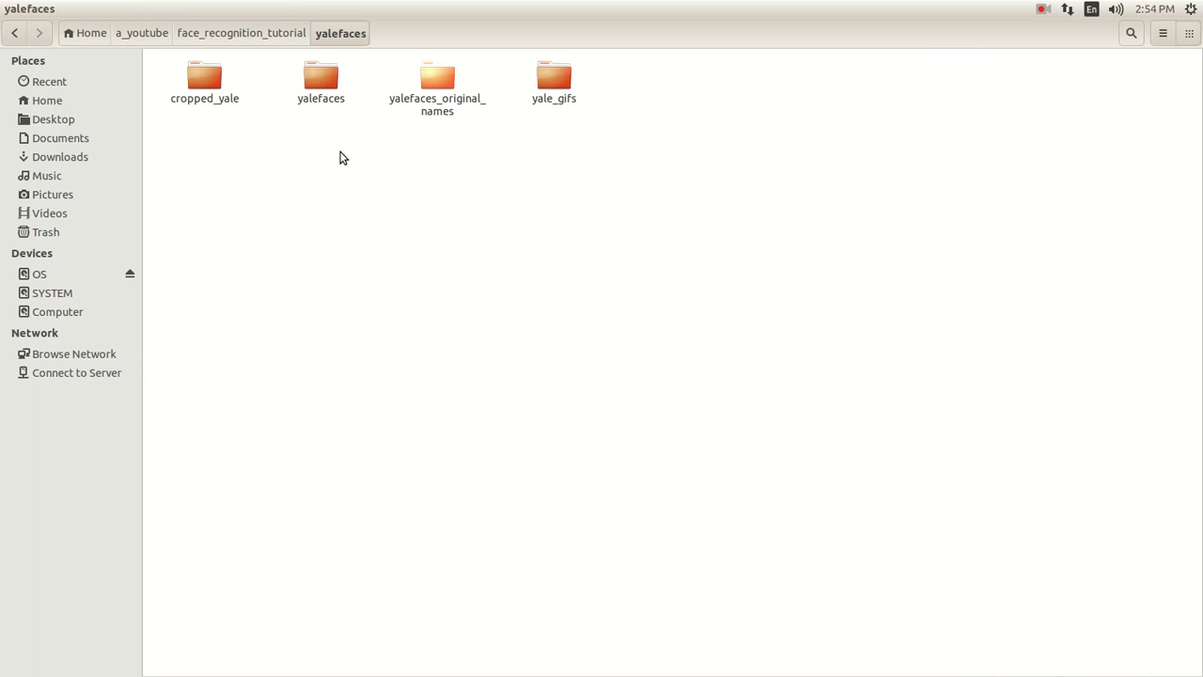
pyautogui.doubleClick(320, 76)
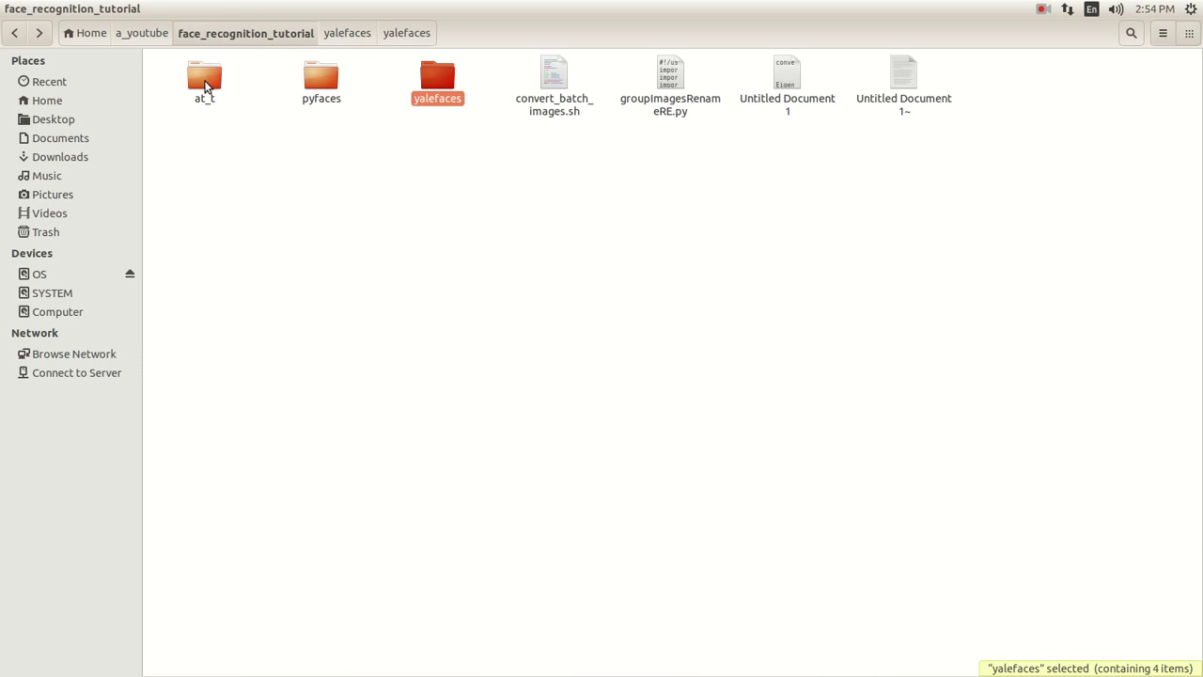
pyautogui.doubleClick(204, 75)
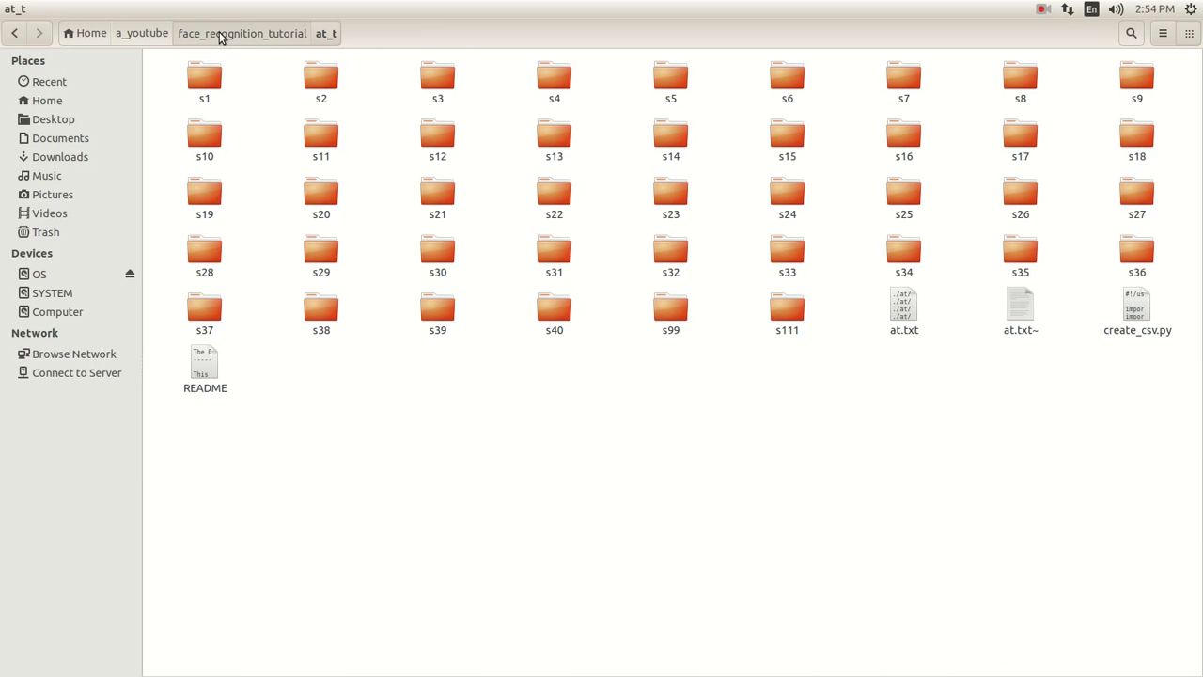
pyautogui.click(245, 33)
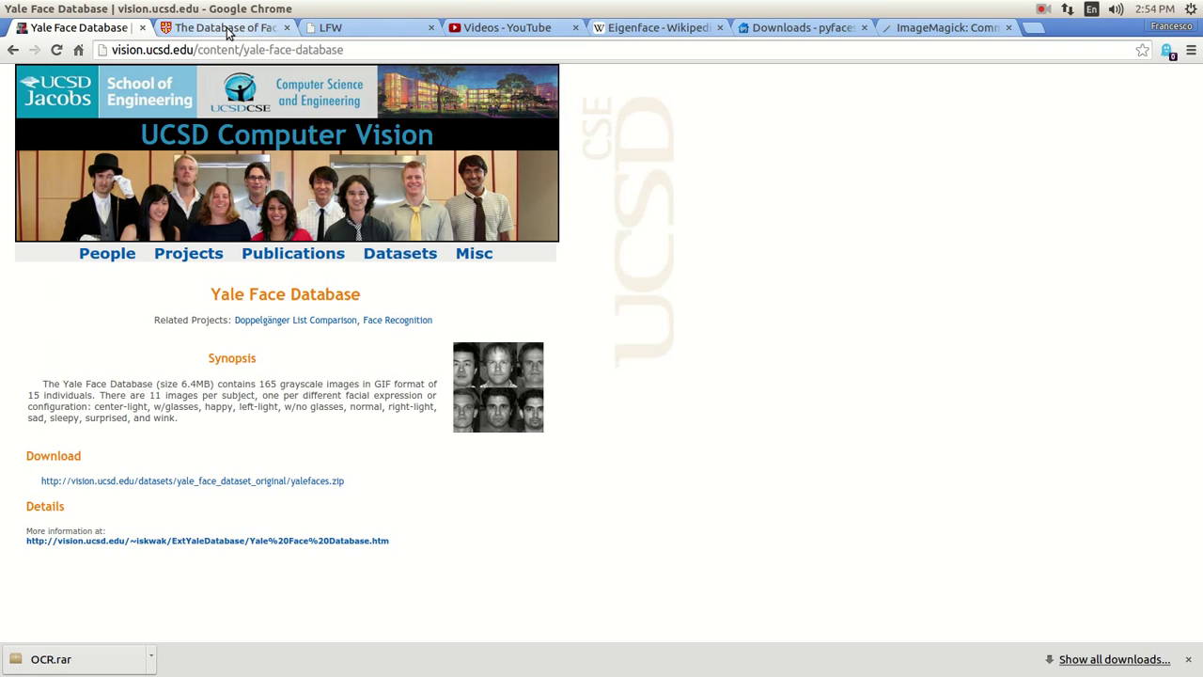
# - Switch Chrome to the AT&T 'The Database of Faces' page
pyautogui.click(223, 27)
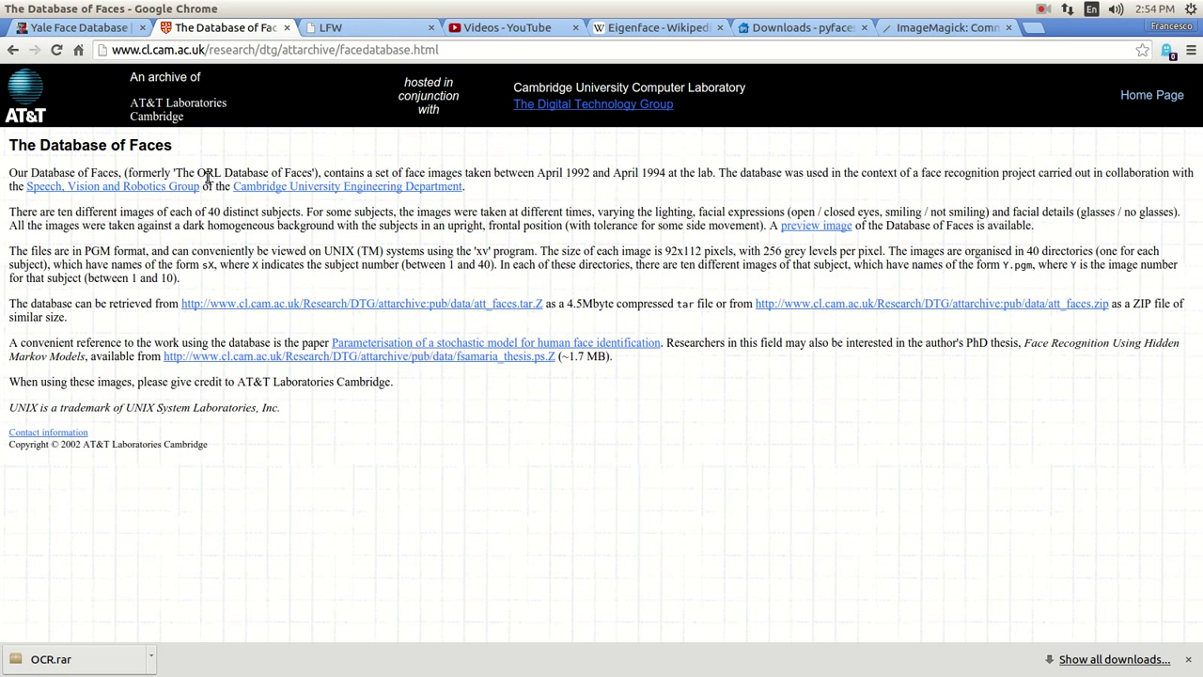
pyautogui.moveTo(263, 246)
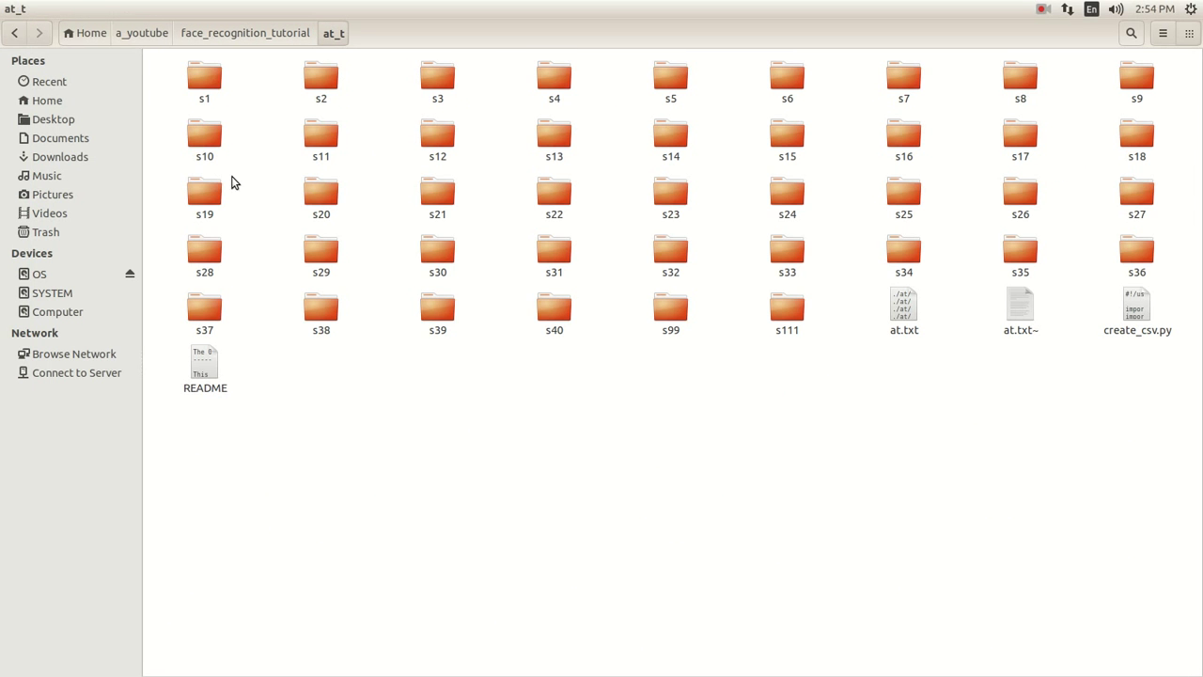
pyautogui.moveTo(738, 461)
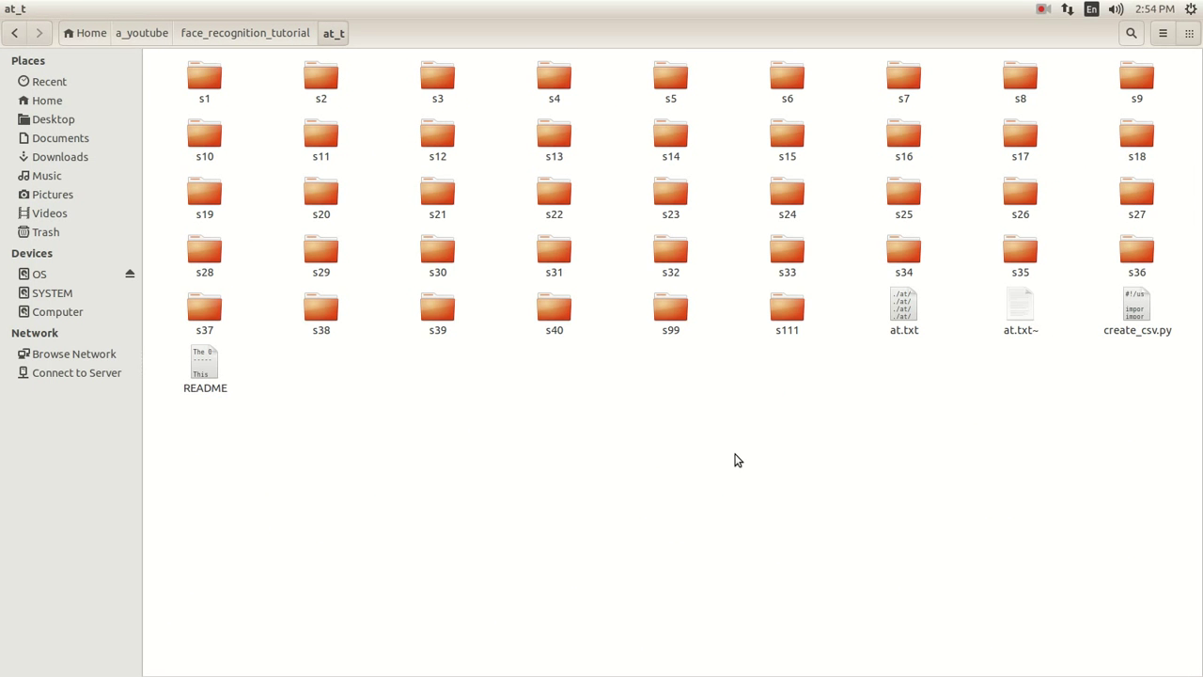
# - Inspect subject s3's ten face images, then open the inner yalefaces image folder
pyautogui.click(204, 77)
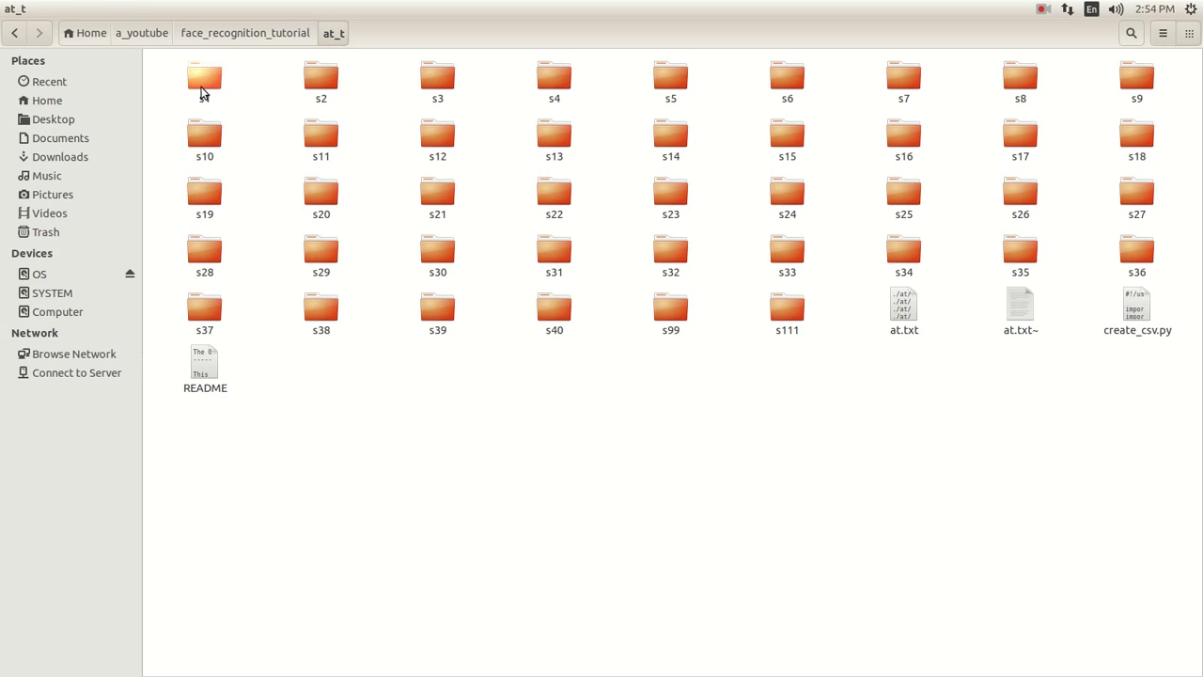
pyautogui.doubleClick(204, 77)
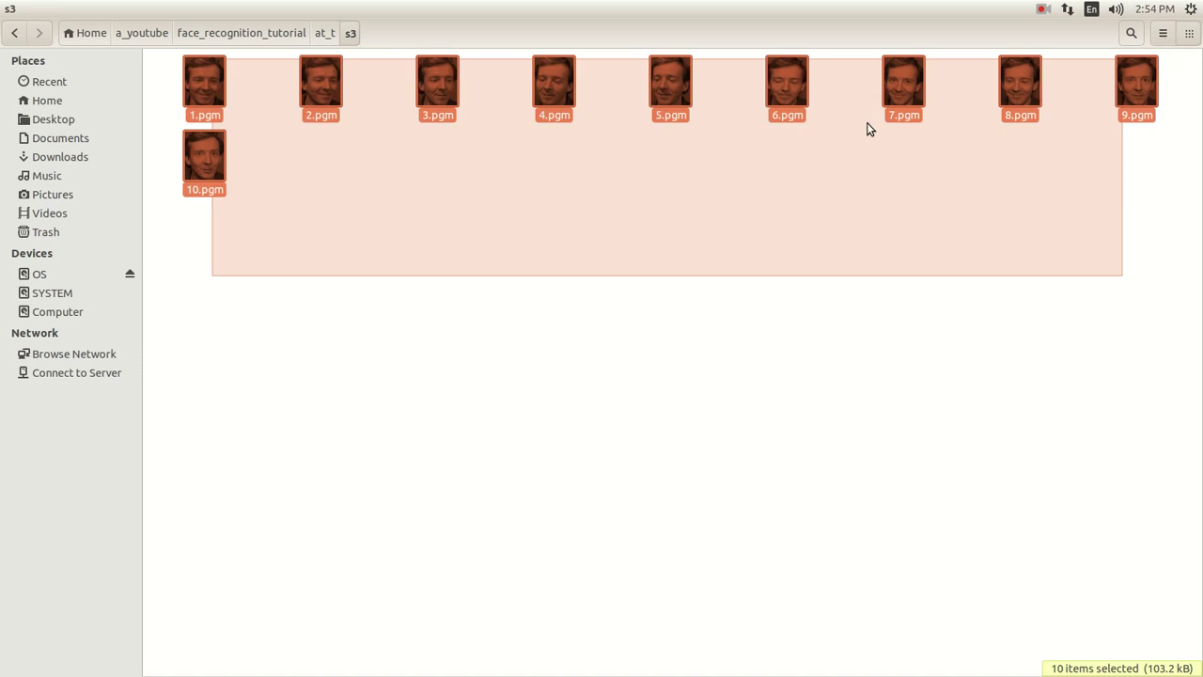
pyautogui.click(658, 376)
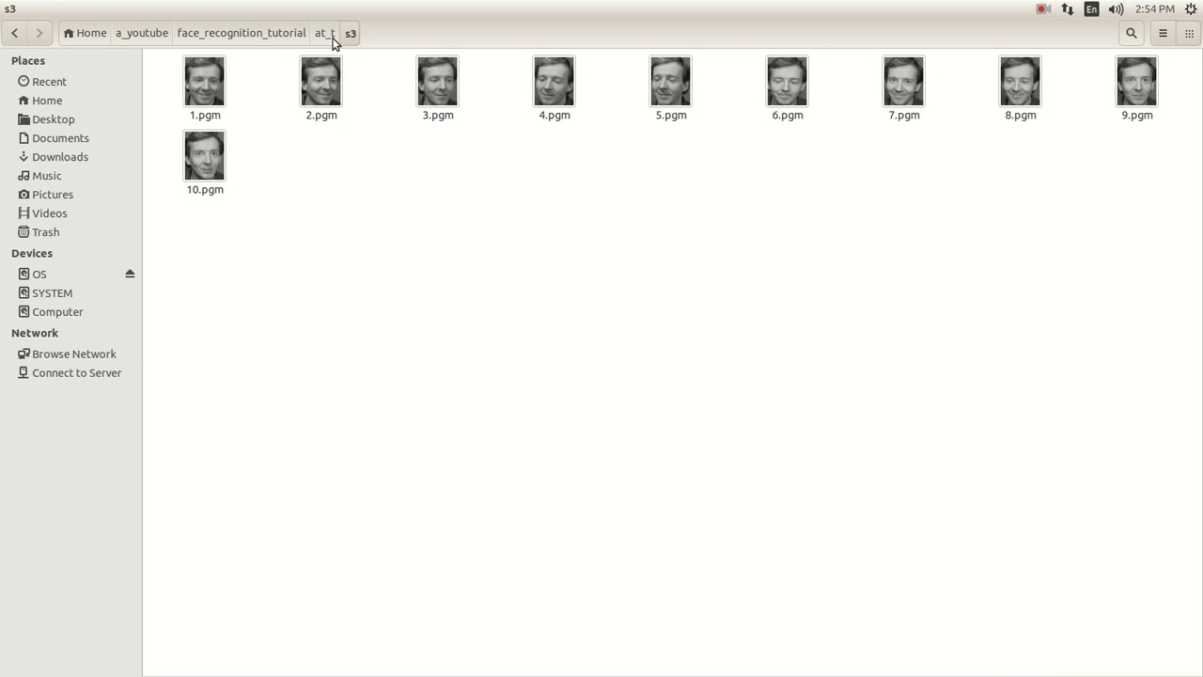
pyautogui.click(325, 33)
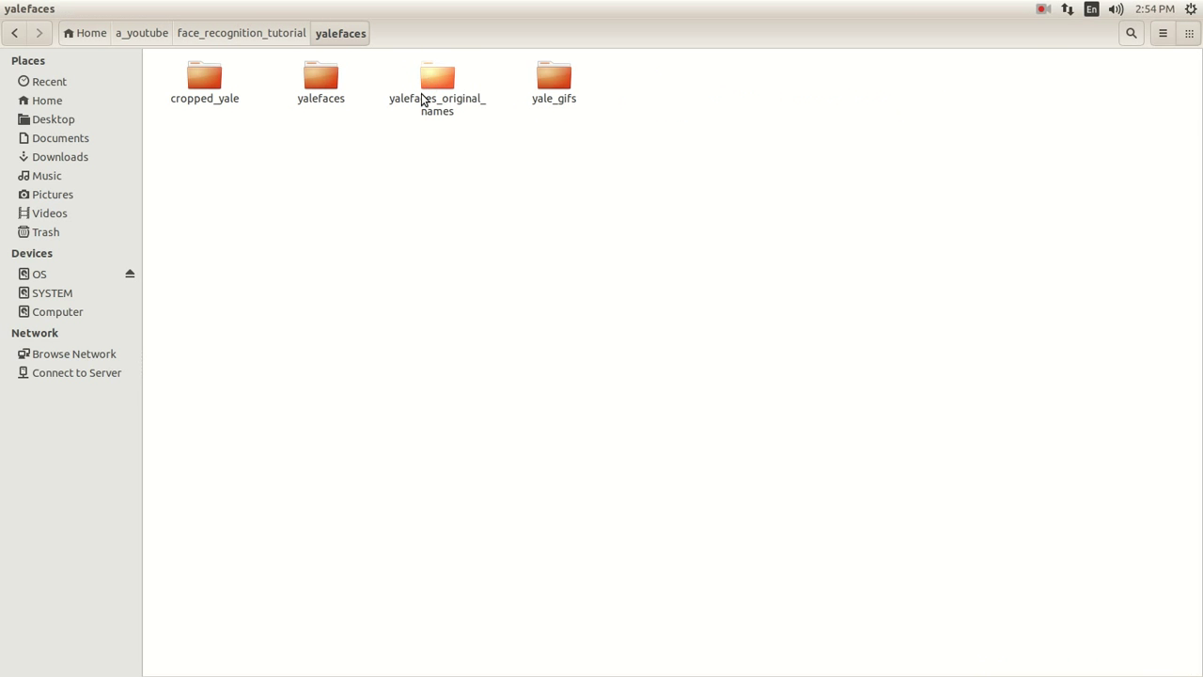
pyautogui.doubleClick(321, 76)
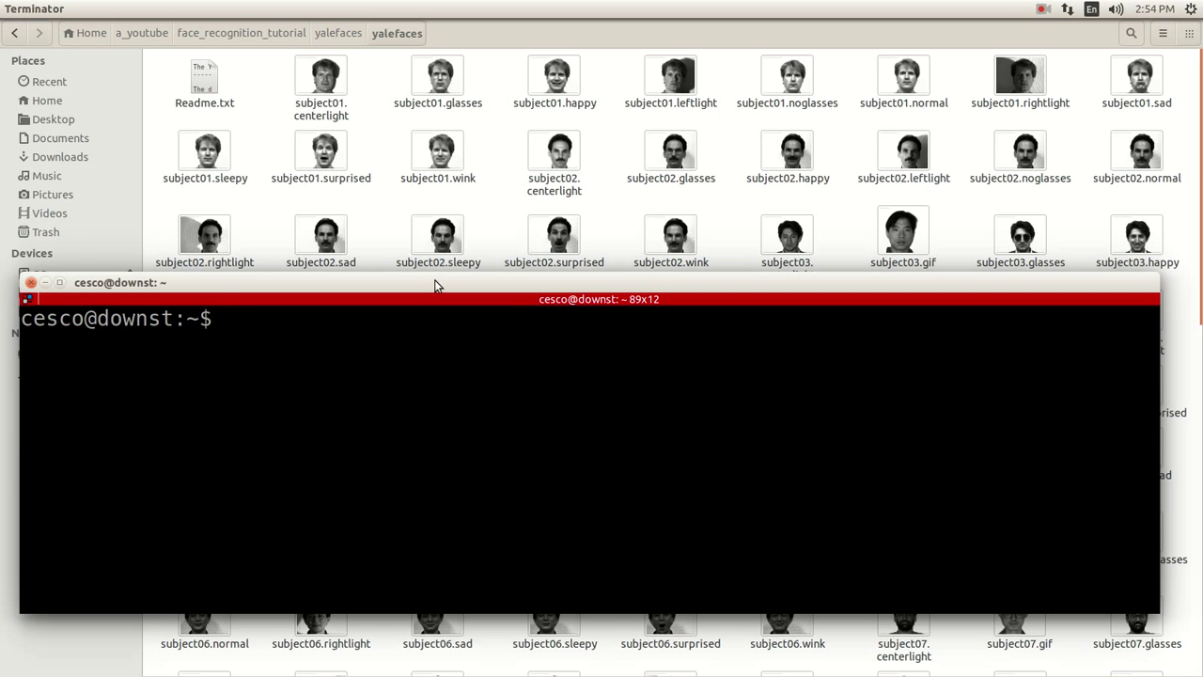
# - Change directory to a_youtube/face_recognition_tutorial/yalefaces/yalefaces using Tab completion
pyautogui.write('cd a')
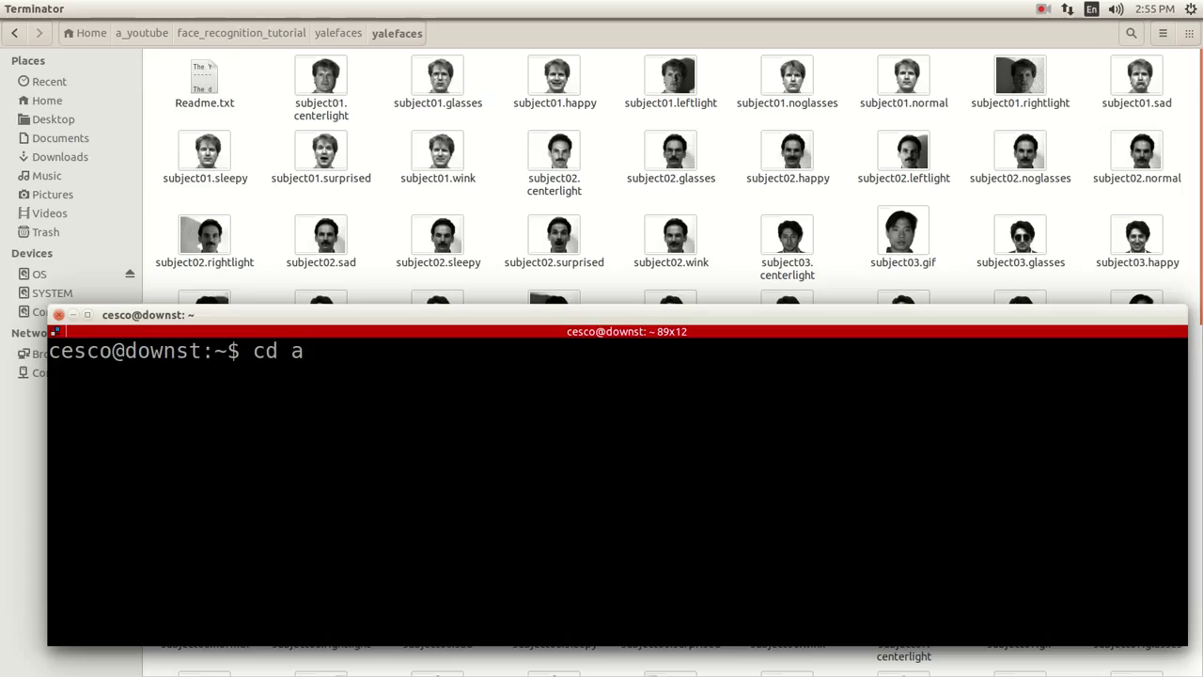
pyautogui.press('Tab')
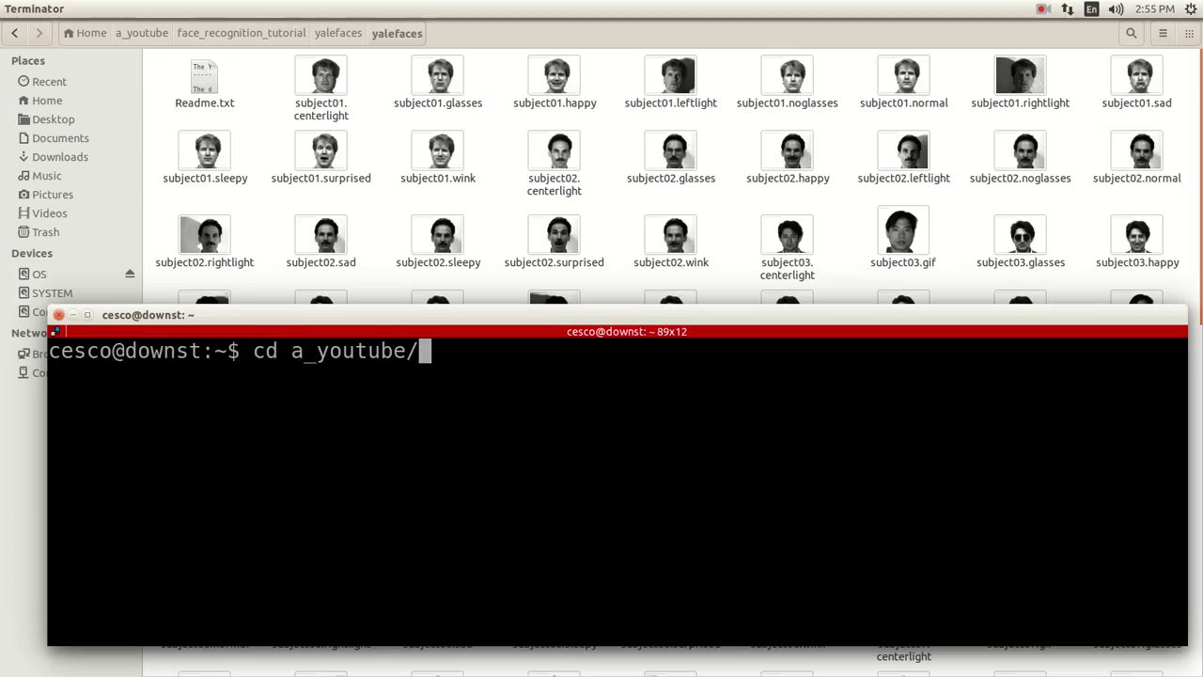
pyautogui.write('face_recognition_tutorial/')
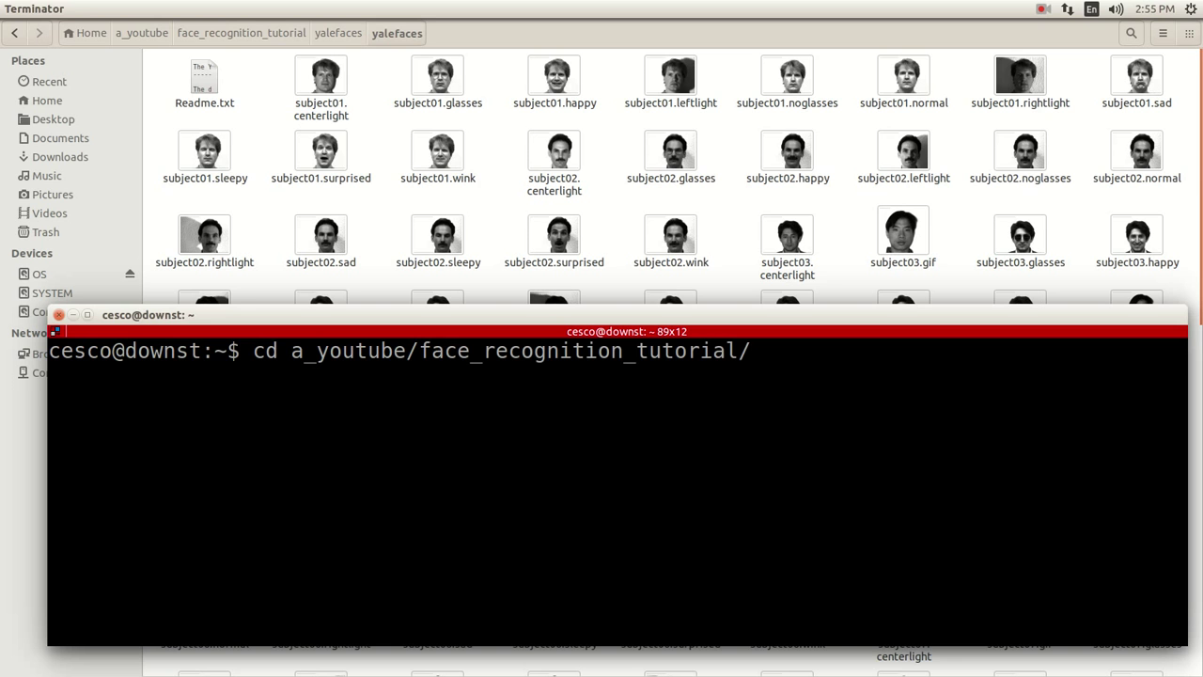
pyautogui.write('yalefaces/yale')
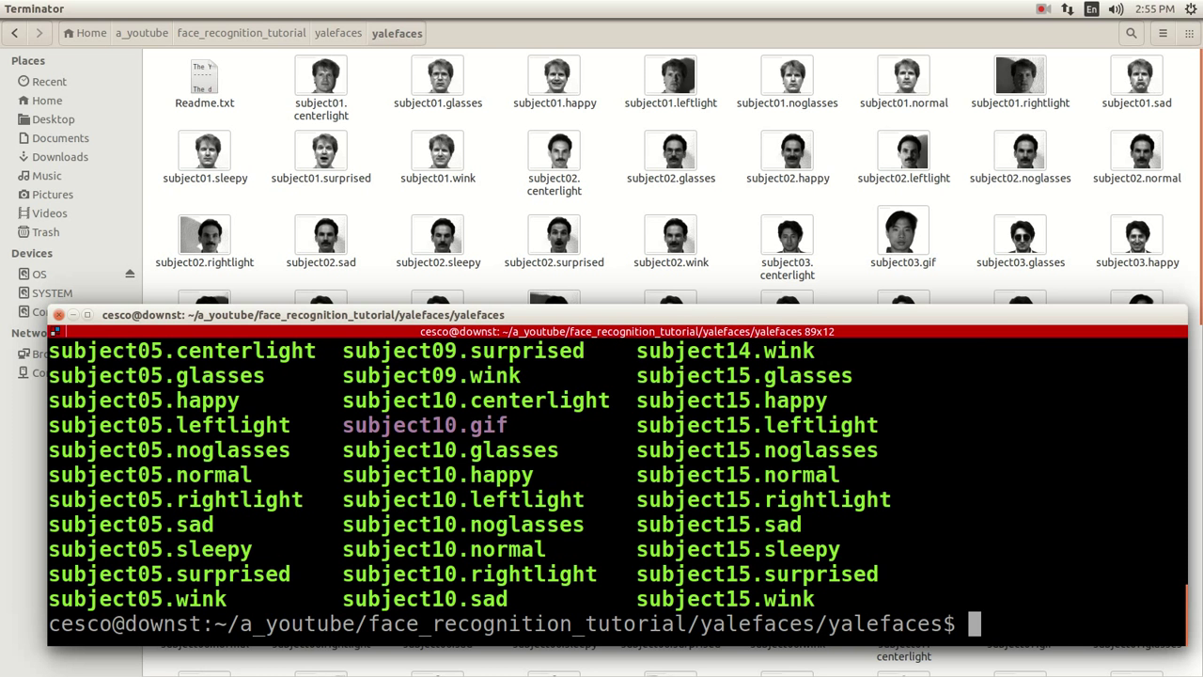
pyautogui.moveTo(236, 431)
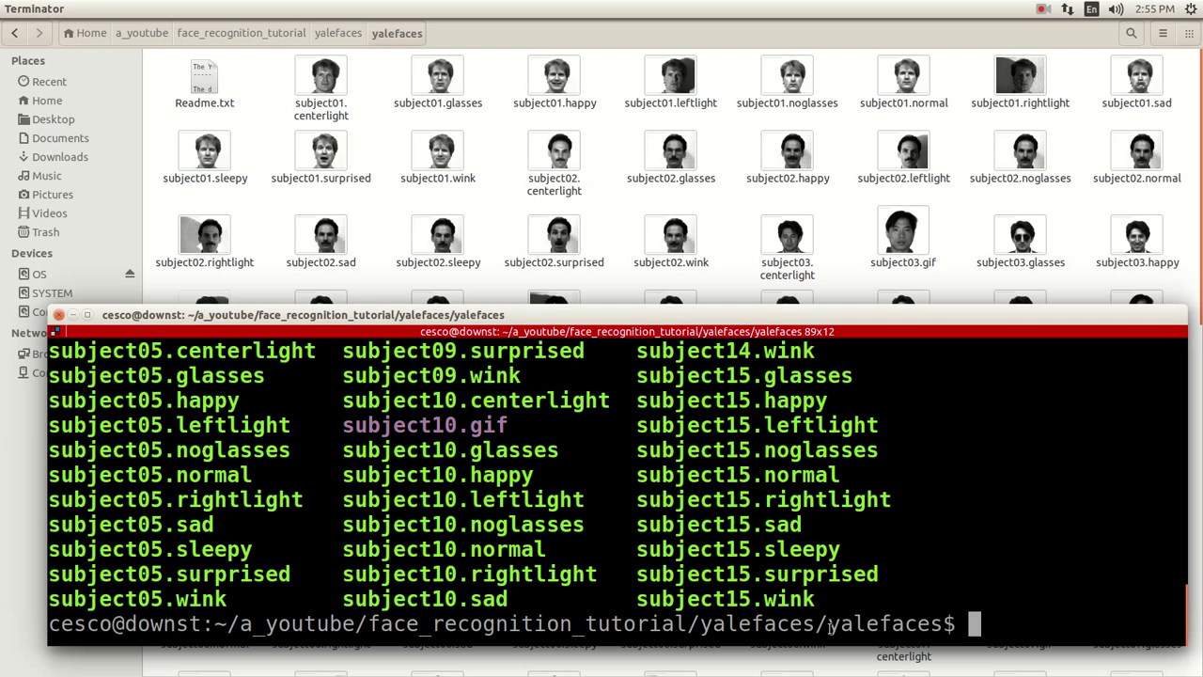
# - Create the s01 folder and start typing a command copying subject01* images
pyautogui.write('m')
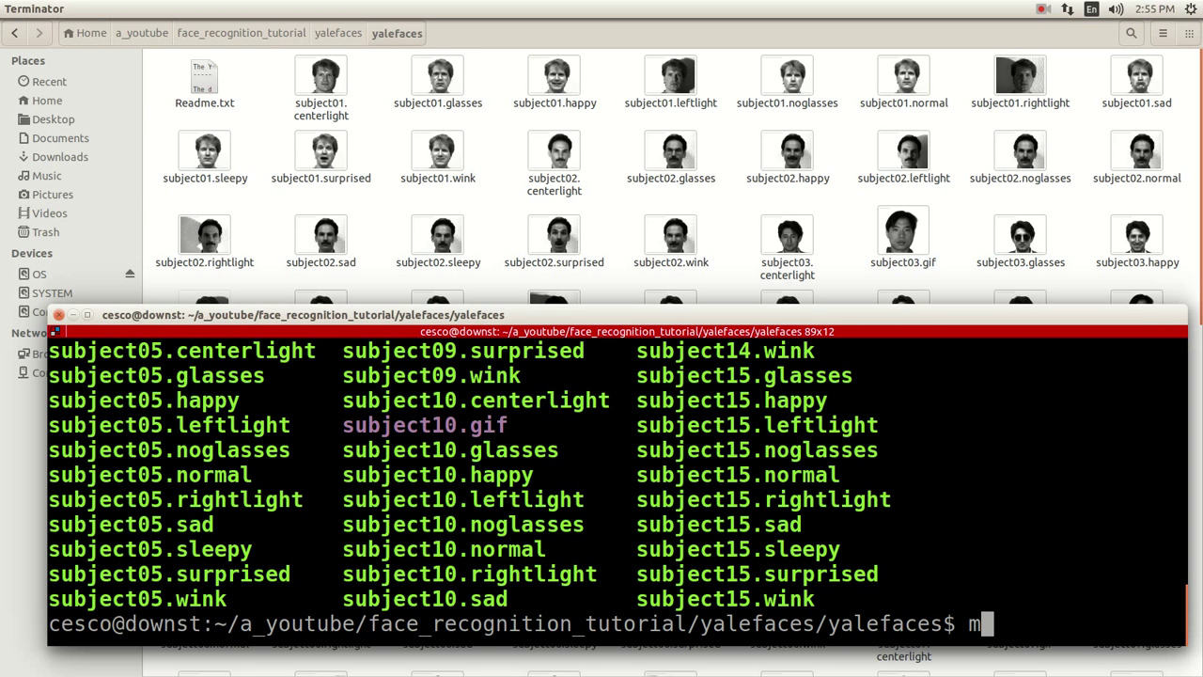
pyautogui.write('kdir s01')
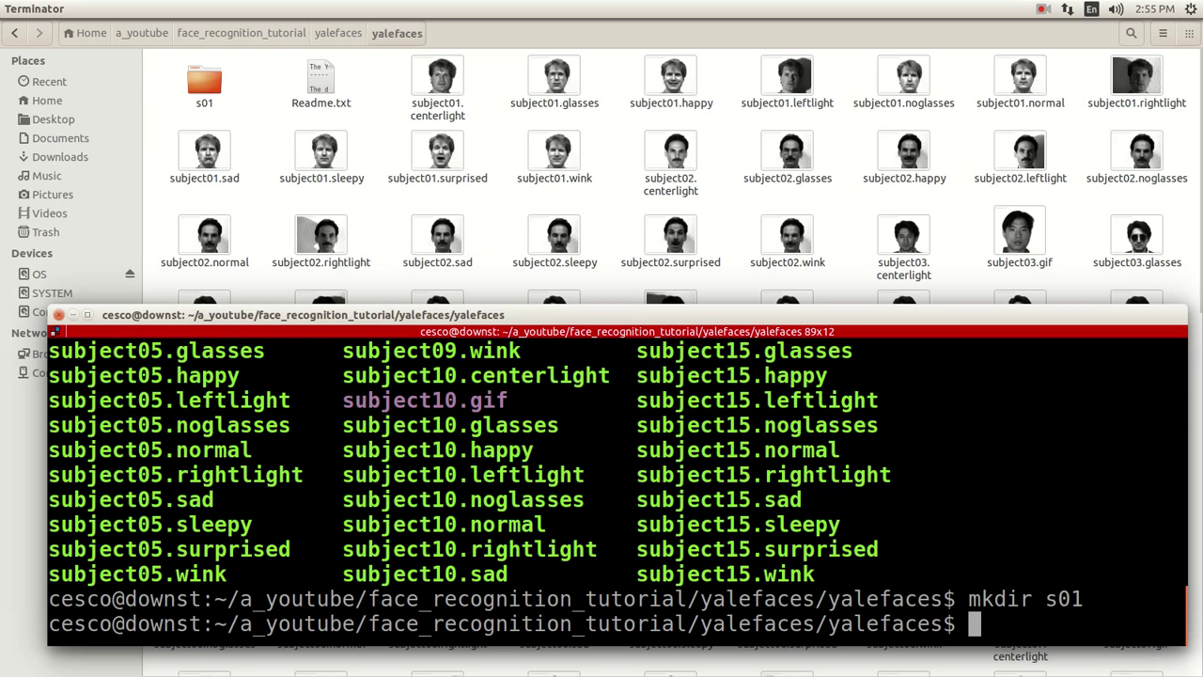
pyautogui.write('cp')
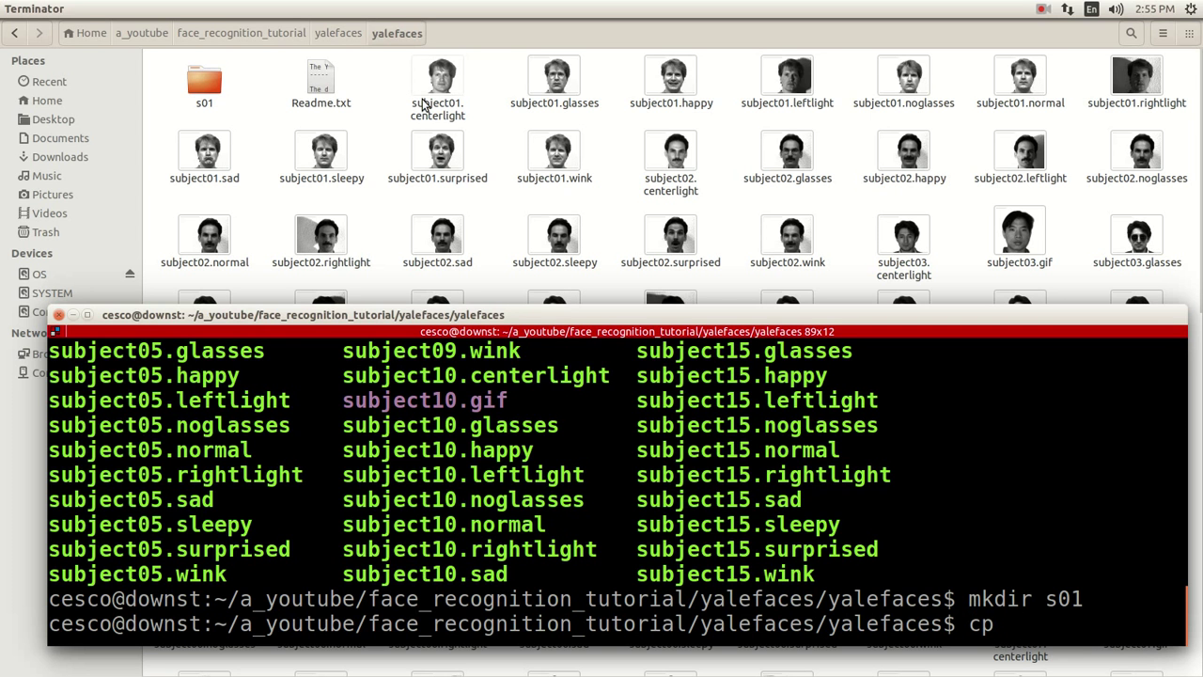
pyautogui.moveTo(501, 101)
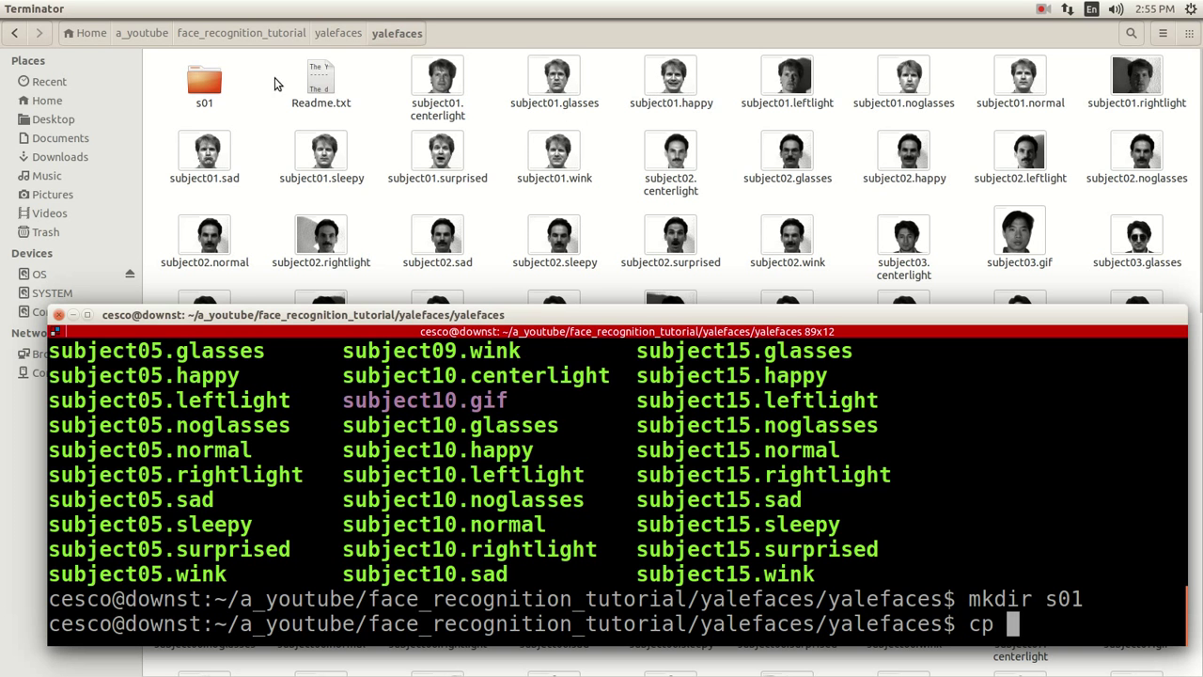
pyautogui.click(437, 75)
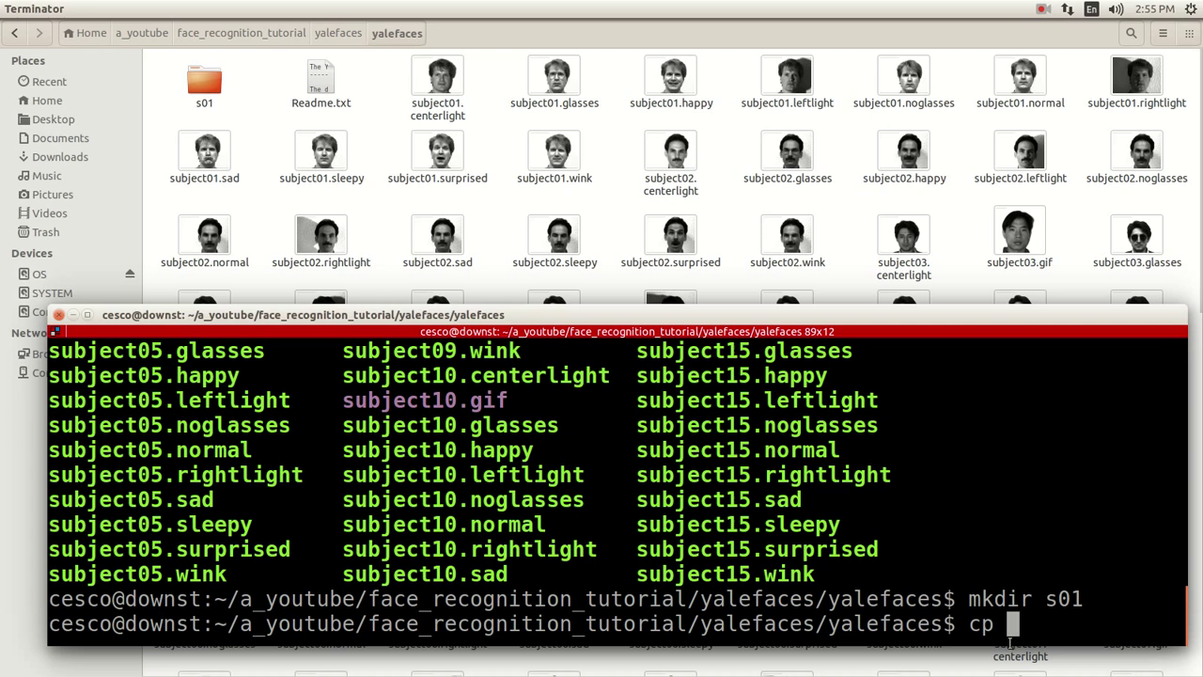
pyautogui.write('subu')
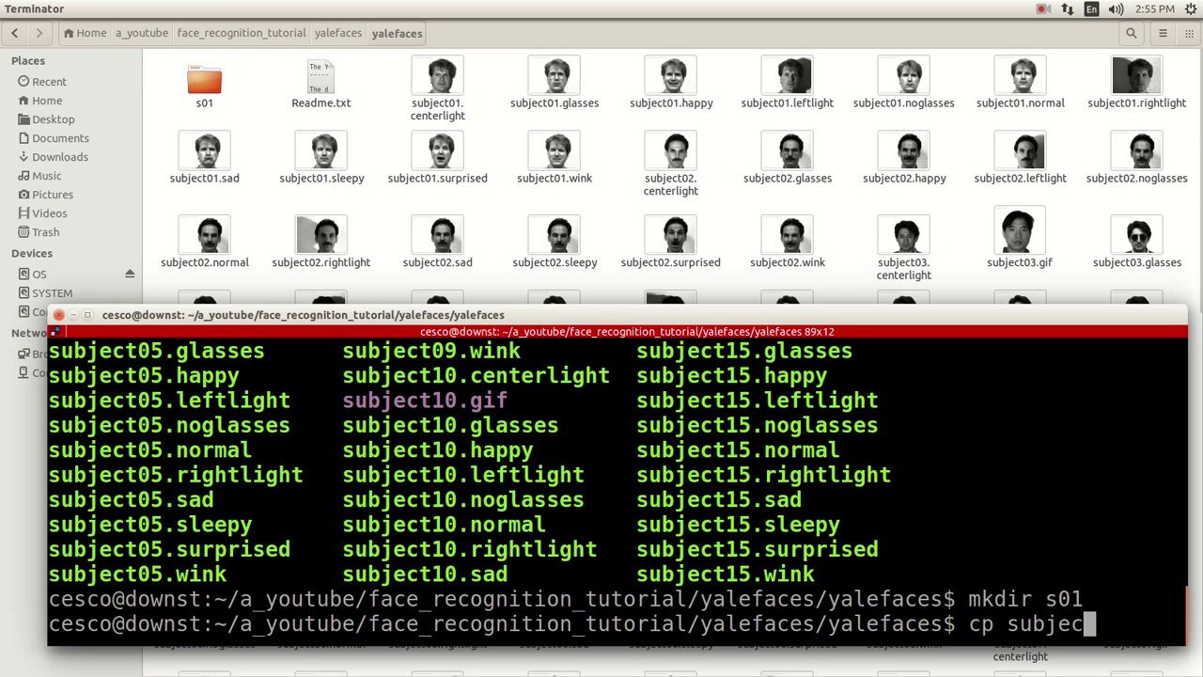
pyautogui.write('t01')
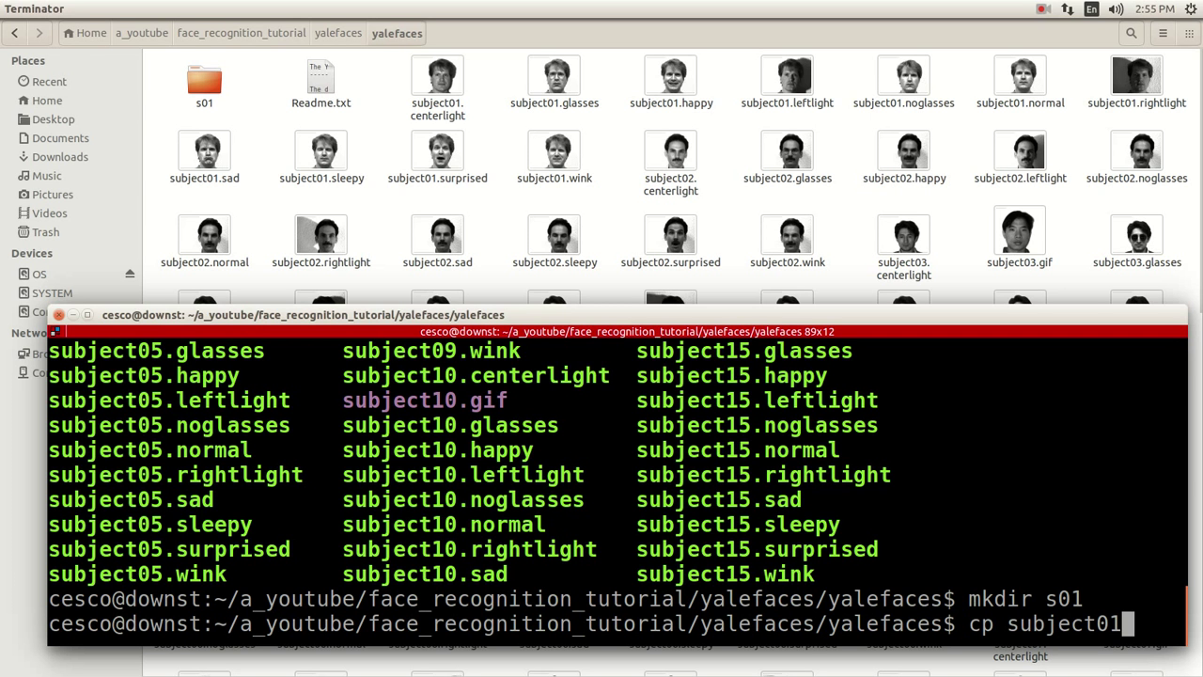
pyautogui.write('*')
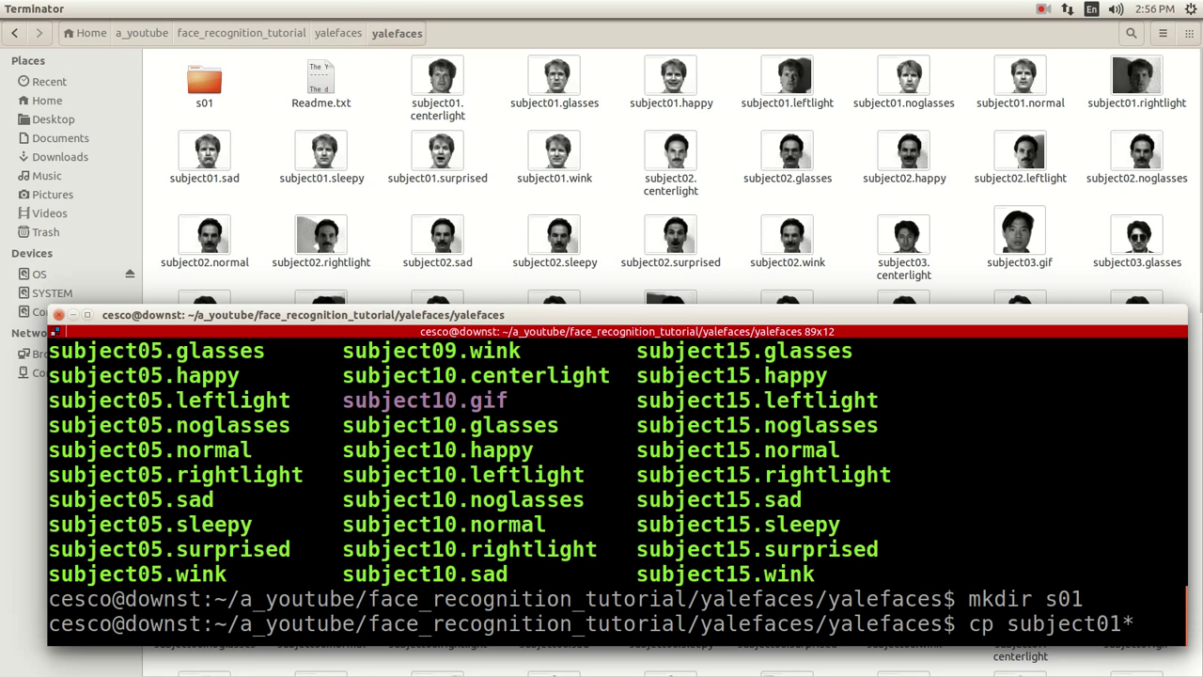
pyautogui.write('./01')
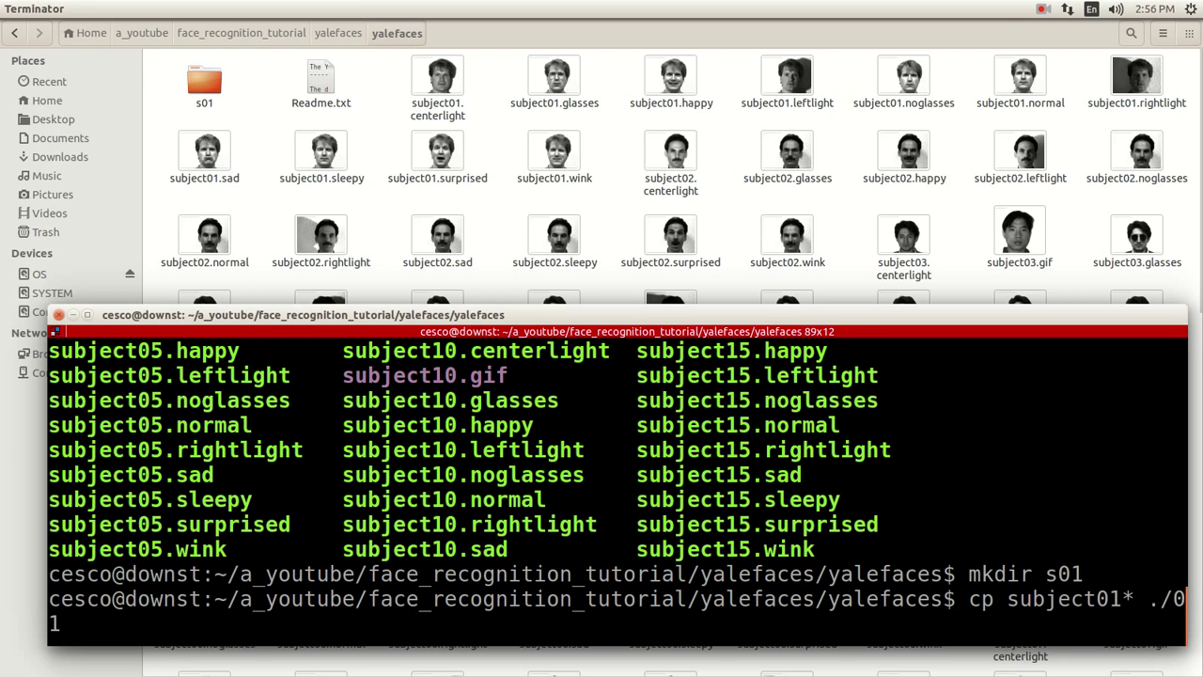
# - Copy the subject01 images into s01 and confirm it holds 11 items
pyautogui.press('Return')
pyautogui.write('cp subject01* ./s01')
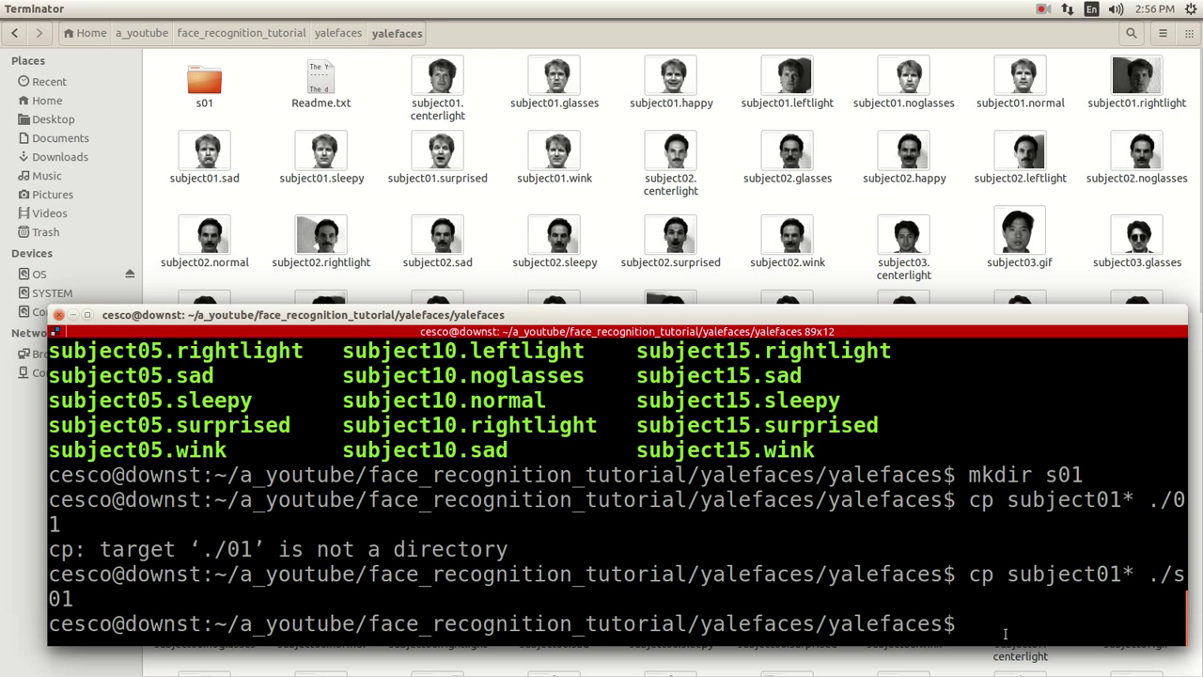
pyautogui.click(204, 79)
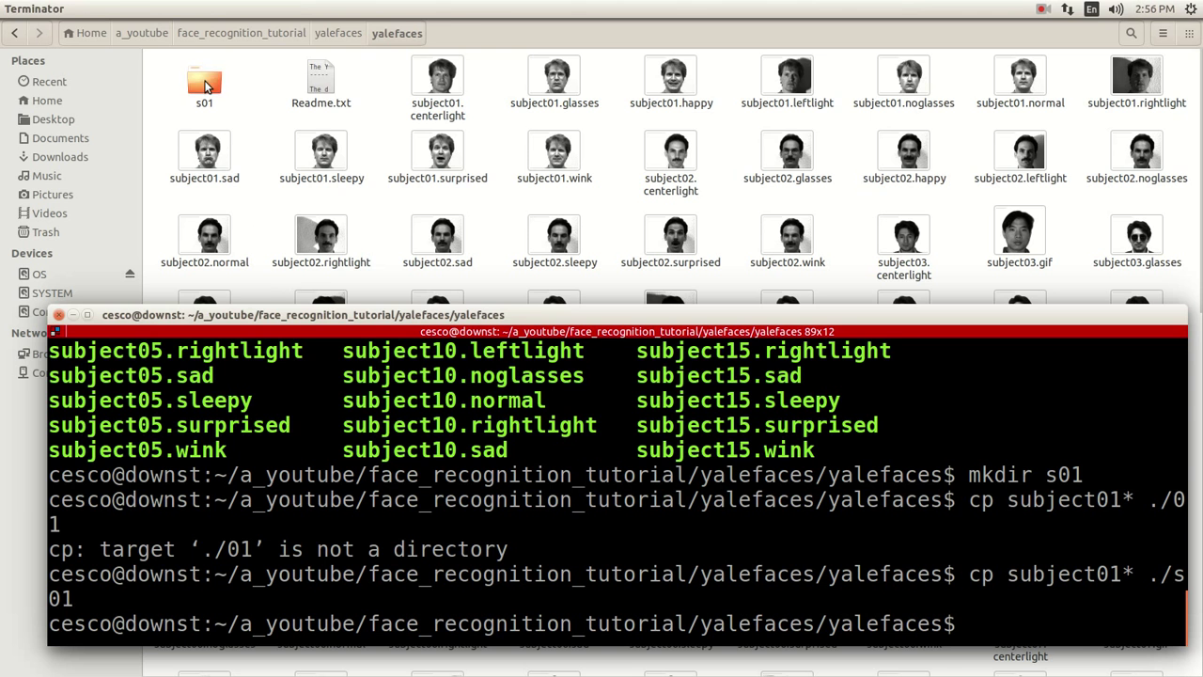
pyautogui.doubleClick(203, 80)
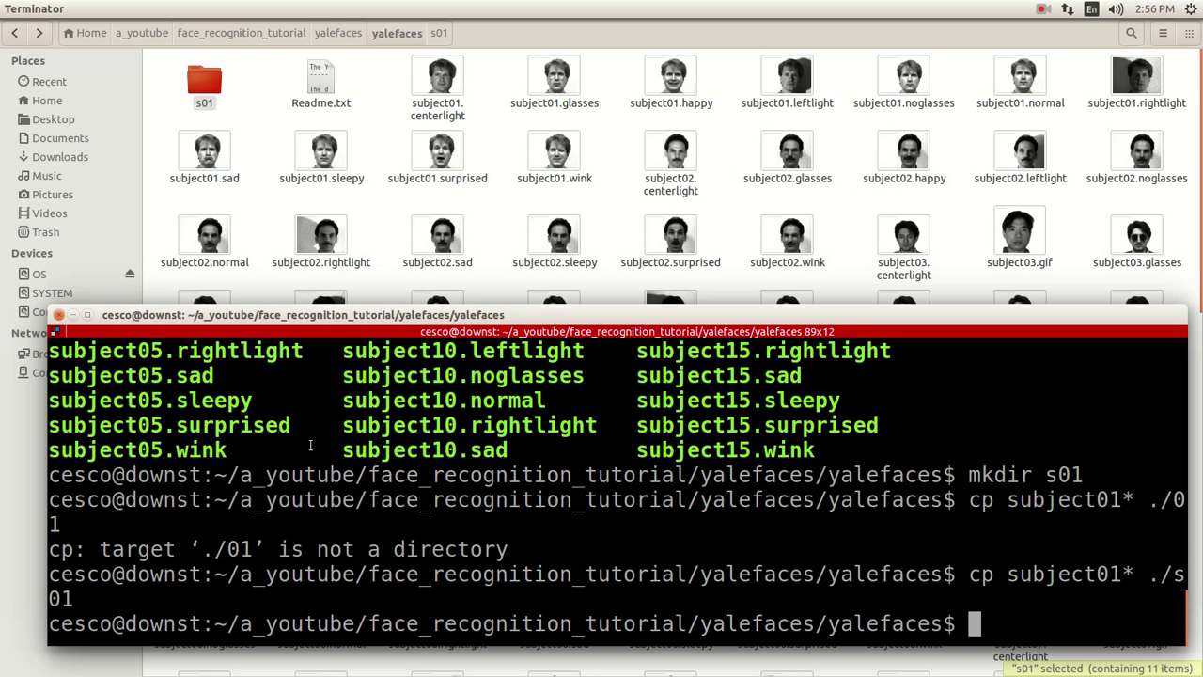
# - Create folders s02, s03, s04, s05, s6, s07, s08, s09 and s10 with mkdir
pyautogui.write('mkdir')
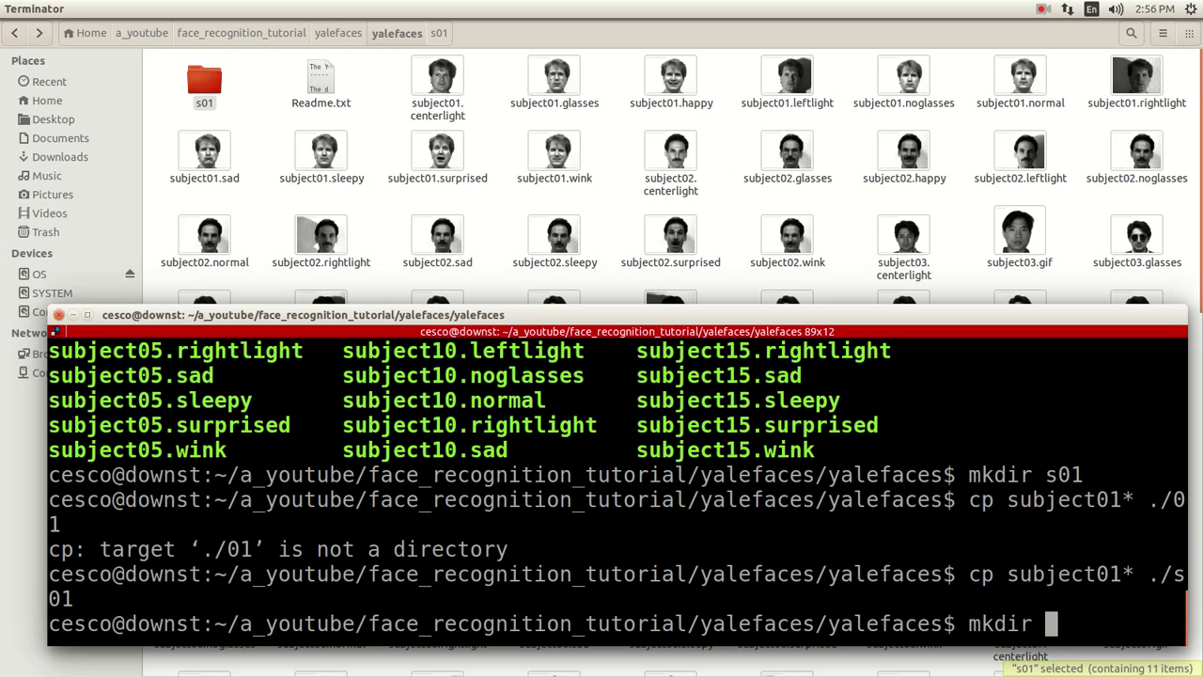
pyautogui.press('BackSpace')
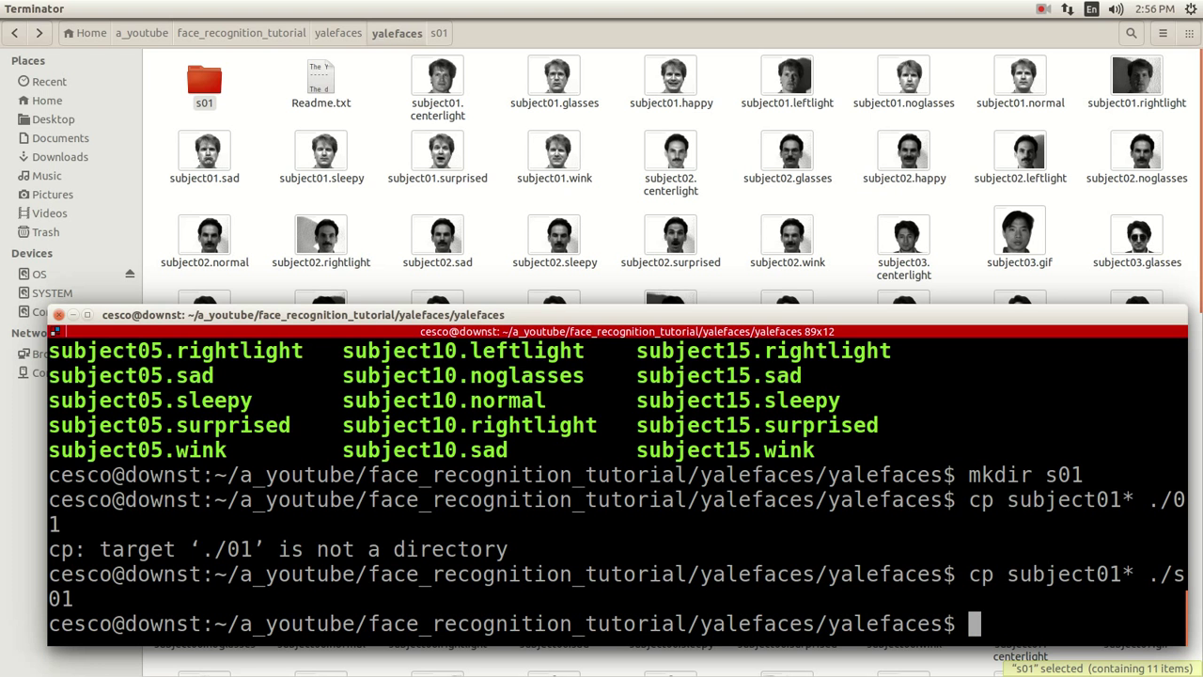
pyautogui.write('touch')
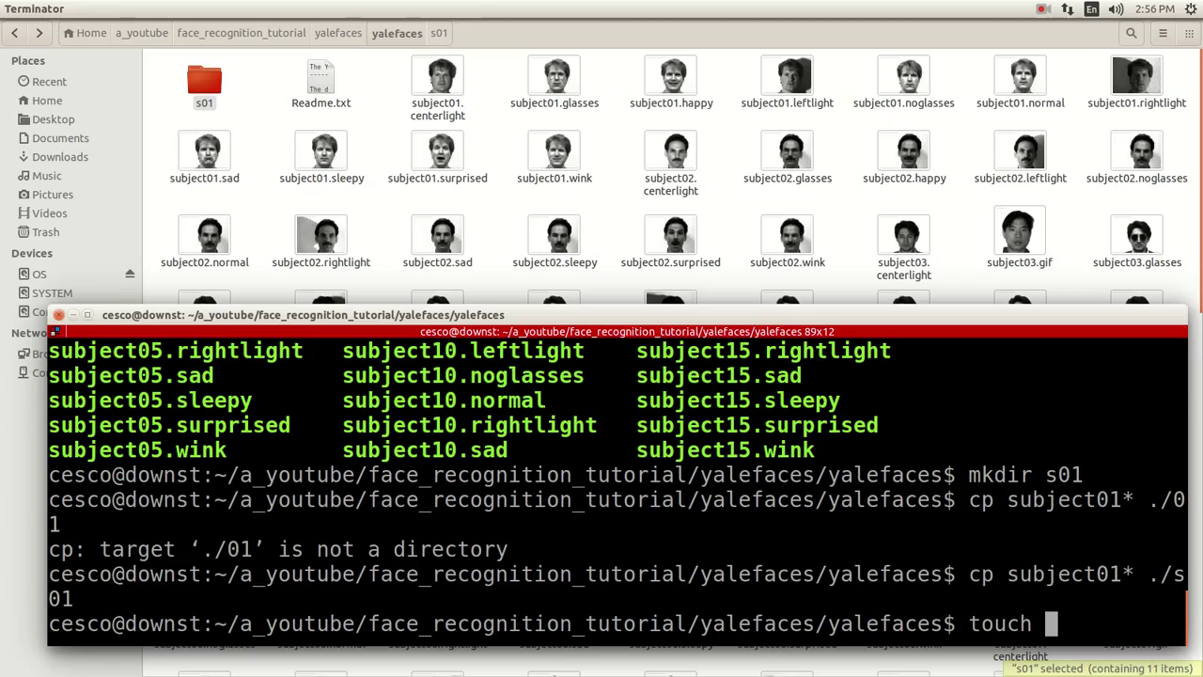
pyautogui.press('BackSpace')
pyautogui.write('s')
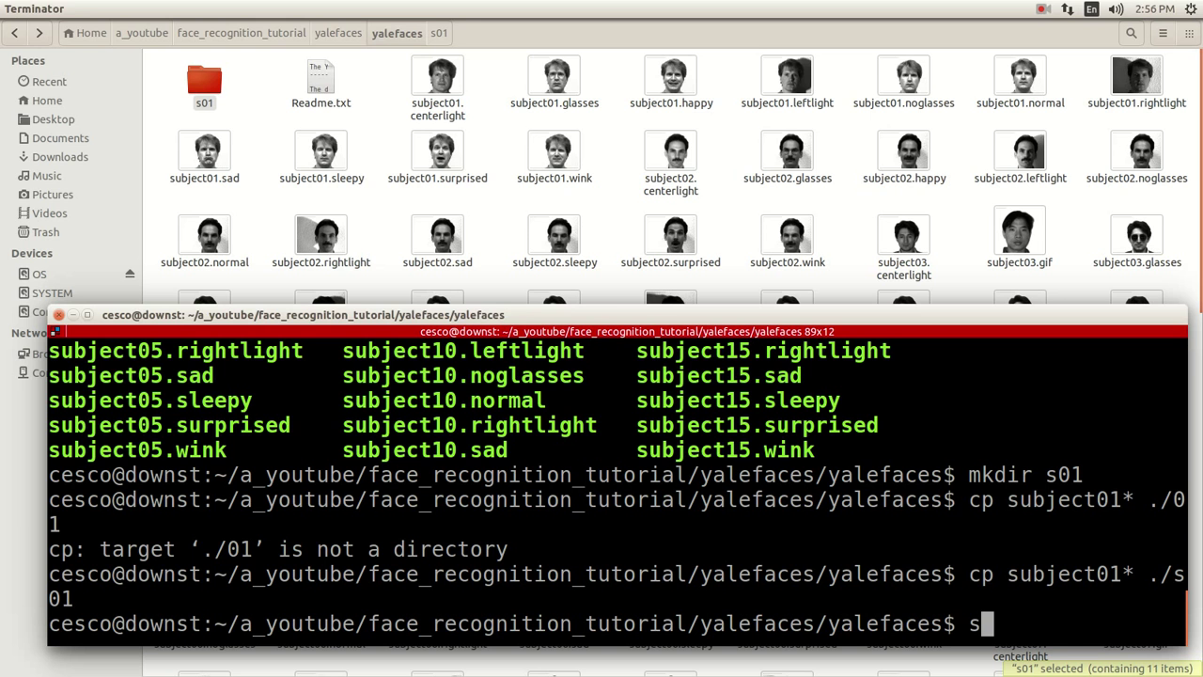
pyautogui.write('02 s03')
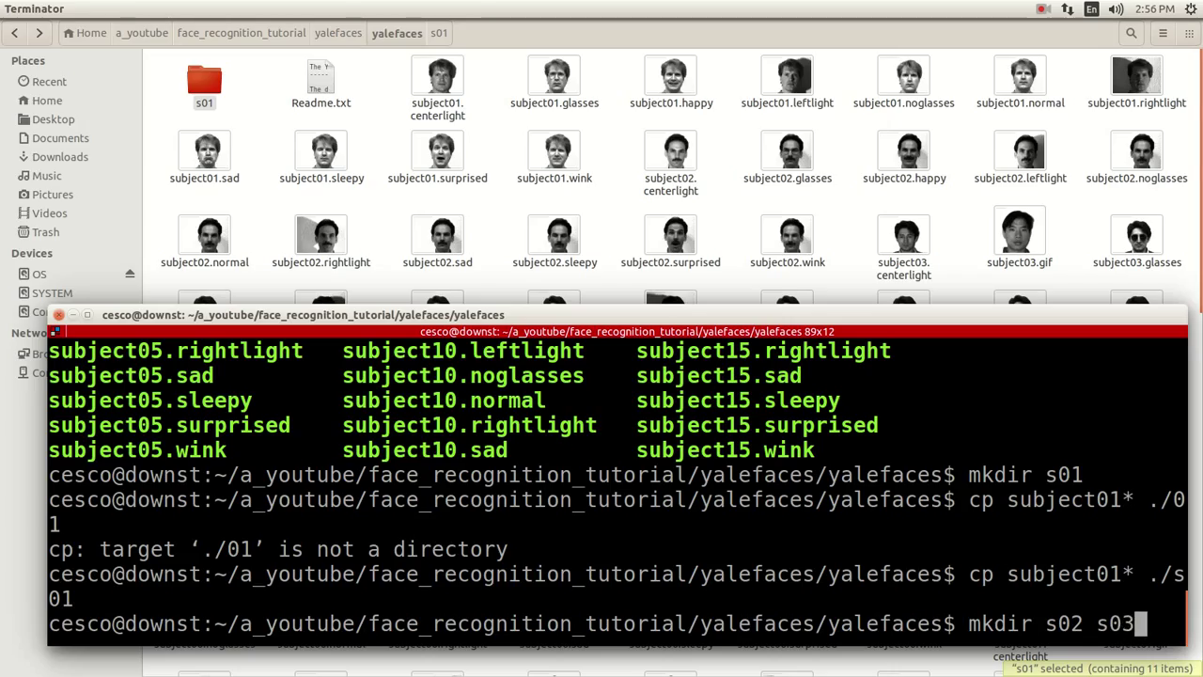
pyautogui.write('s04')
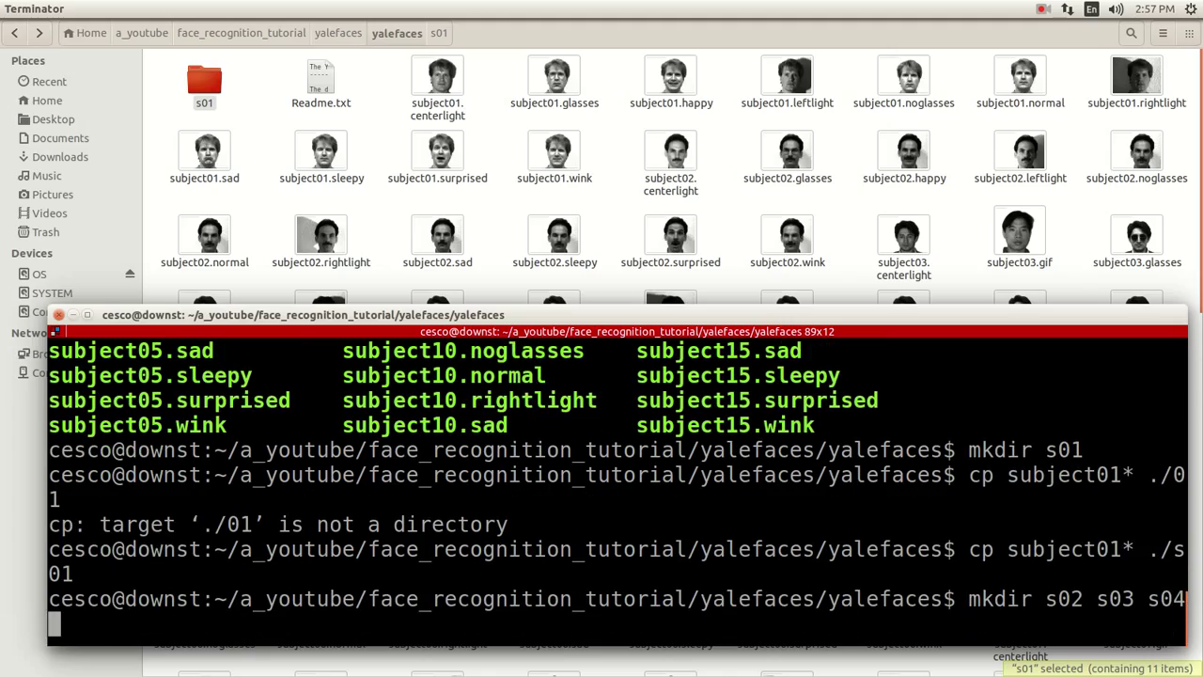
pyautogui.write('s')
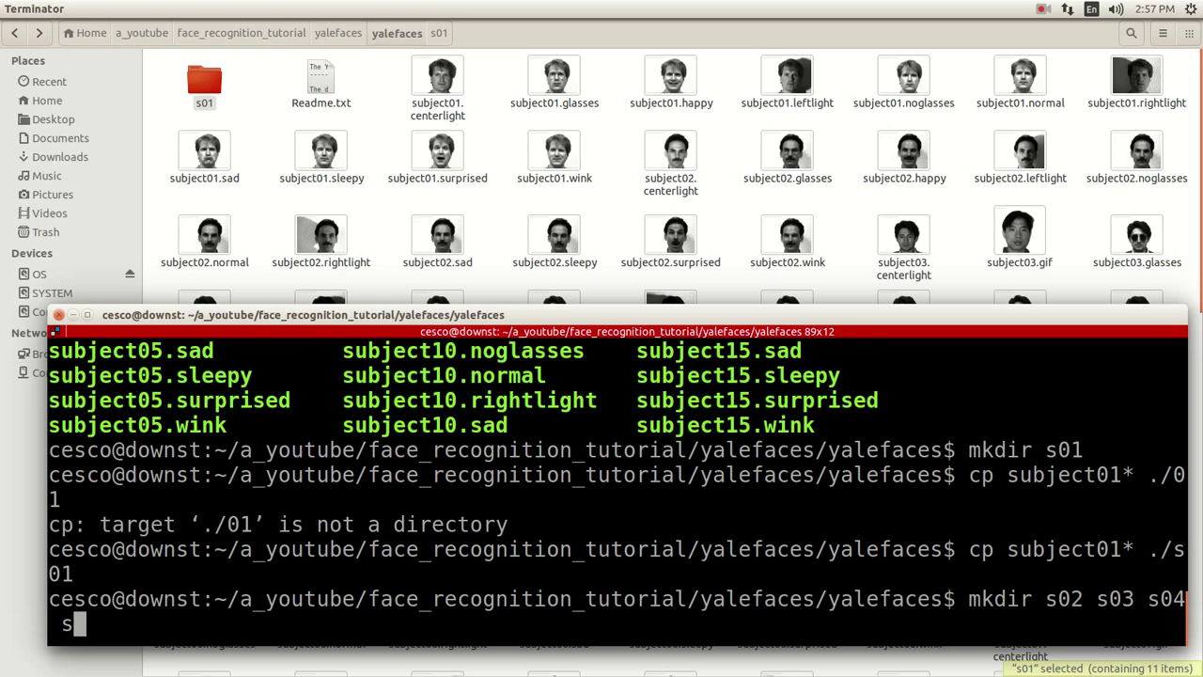
pyautogui.write('05')
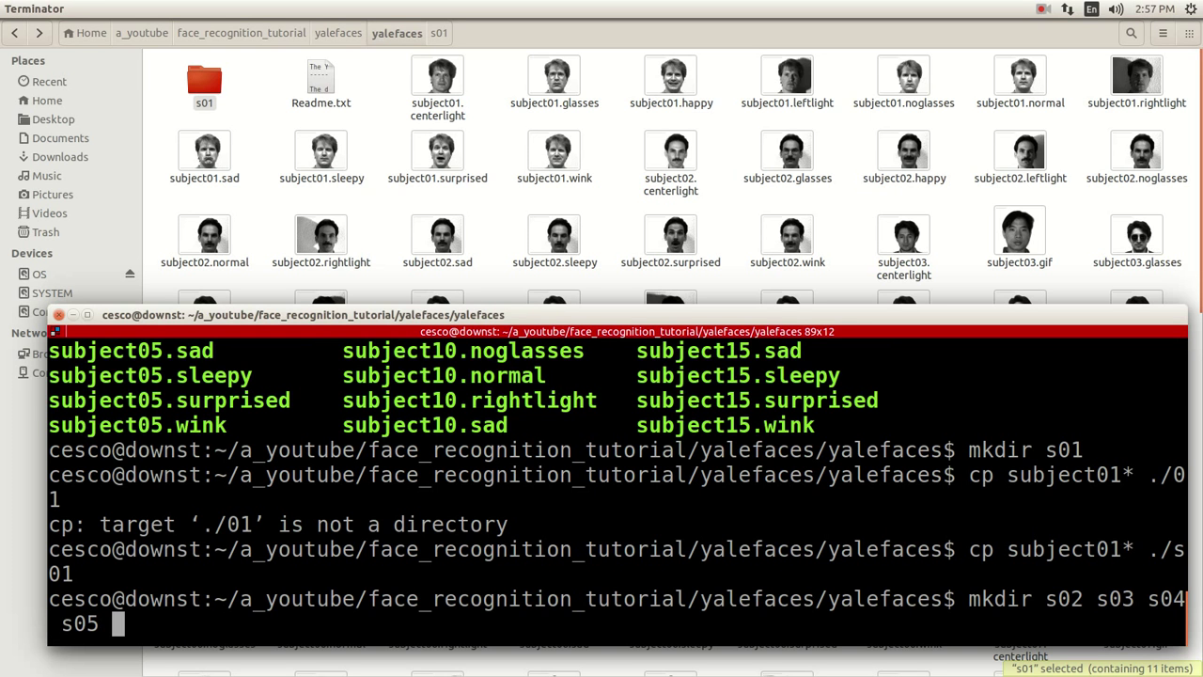
pyautogui.write('s6')
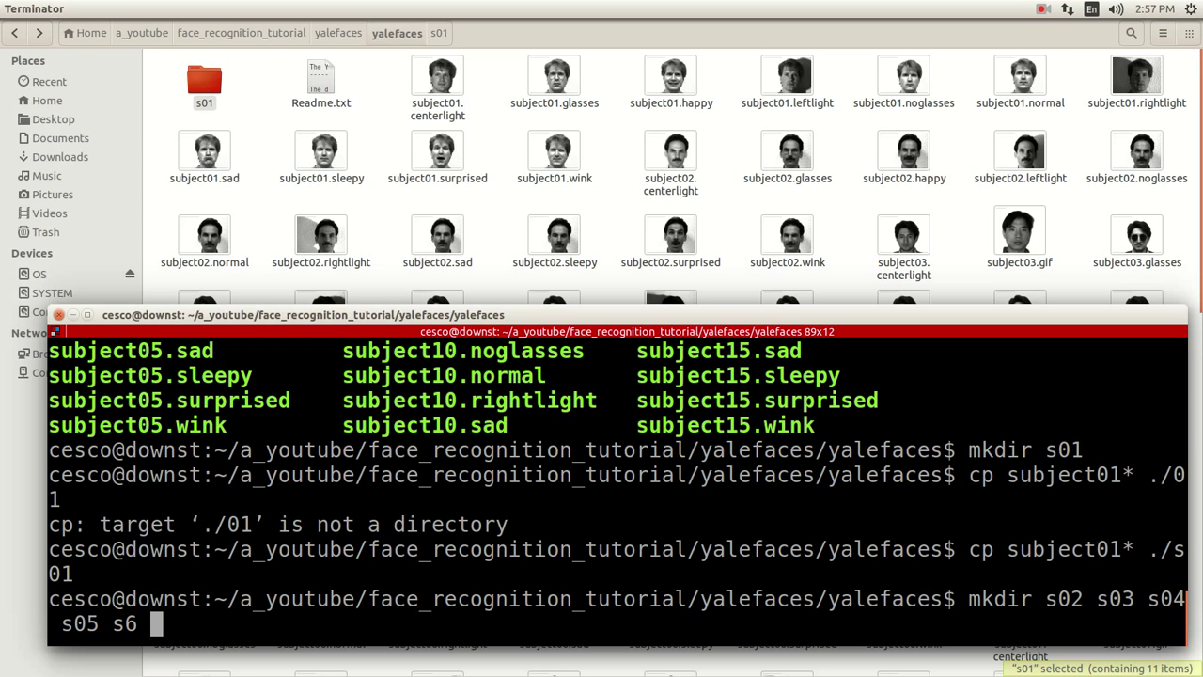
pyautogui.write('07 s')
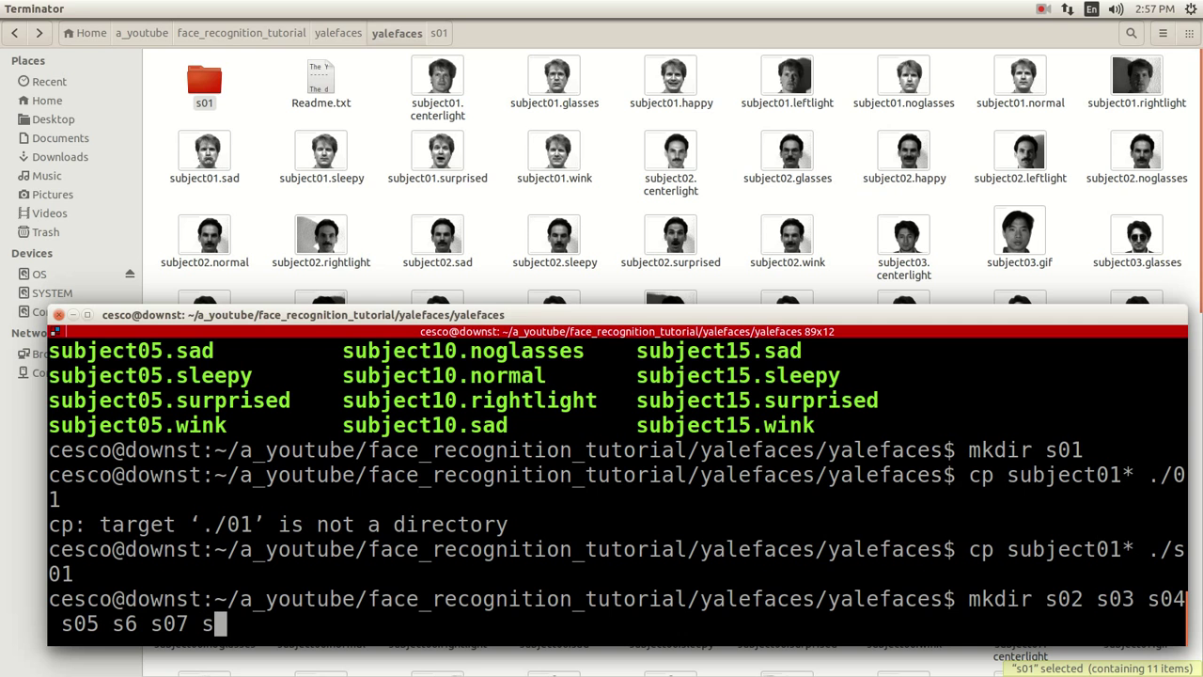
pyautogui.write('08')
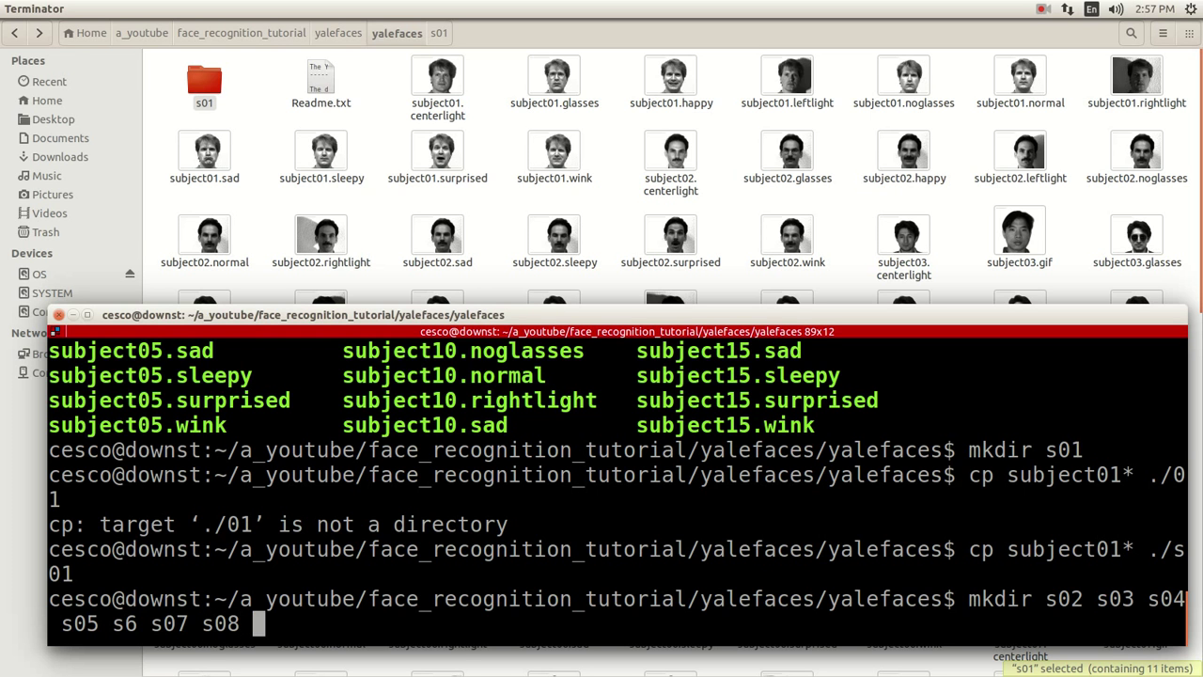
pyautogui.write('s09')
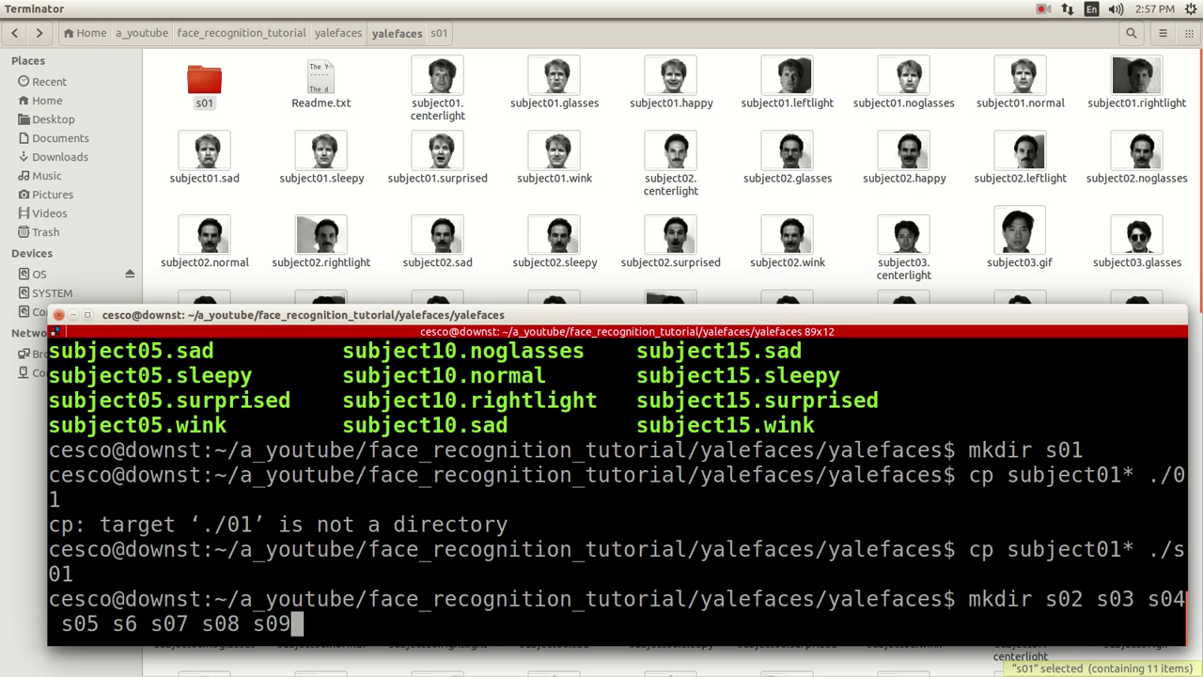
pyautogui.write('s1')
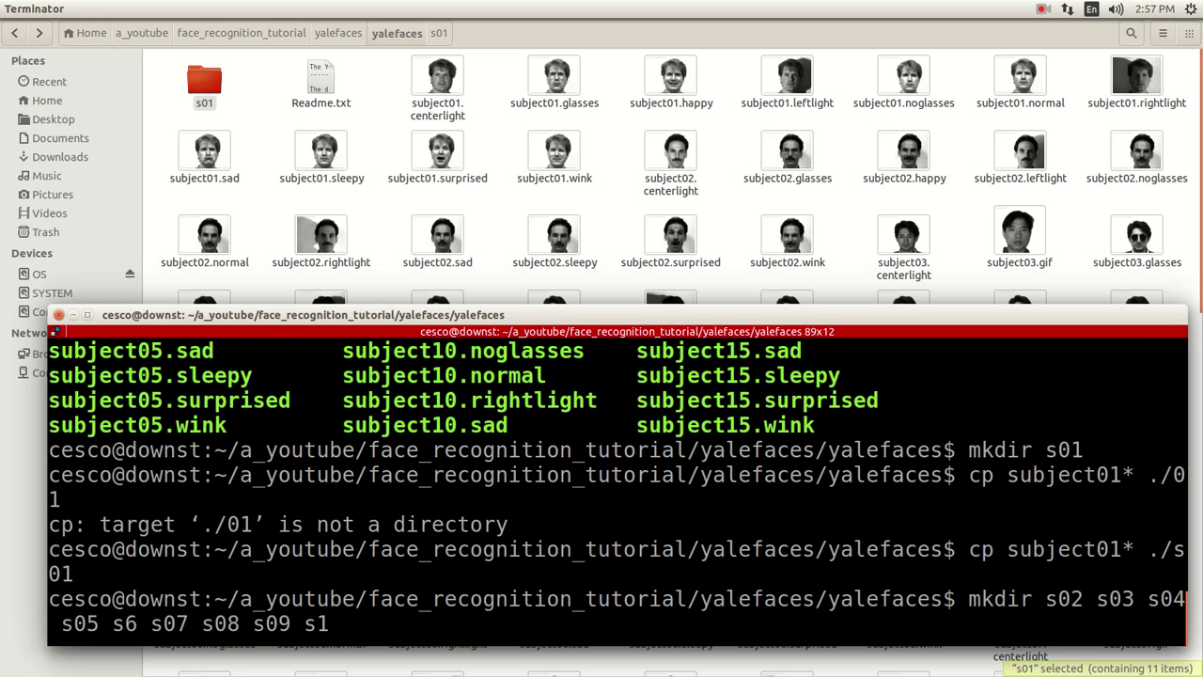
pyautogui.write('0')
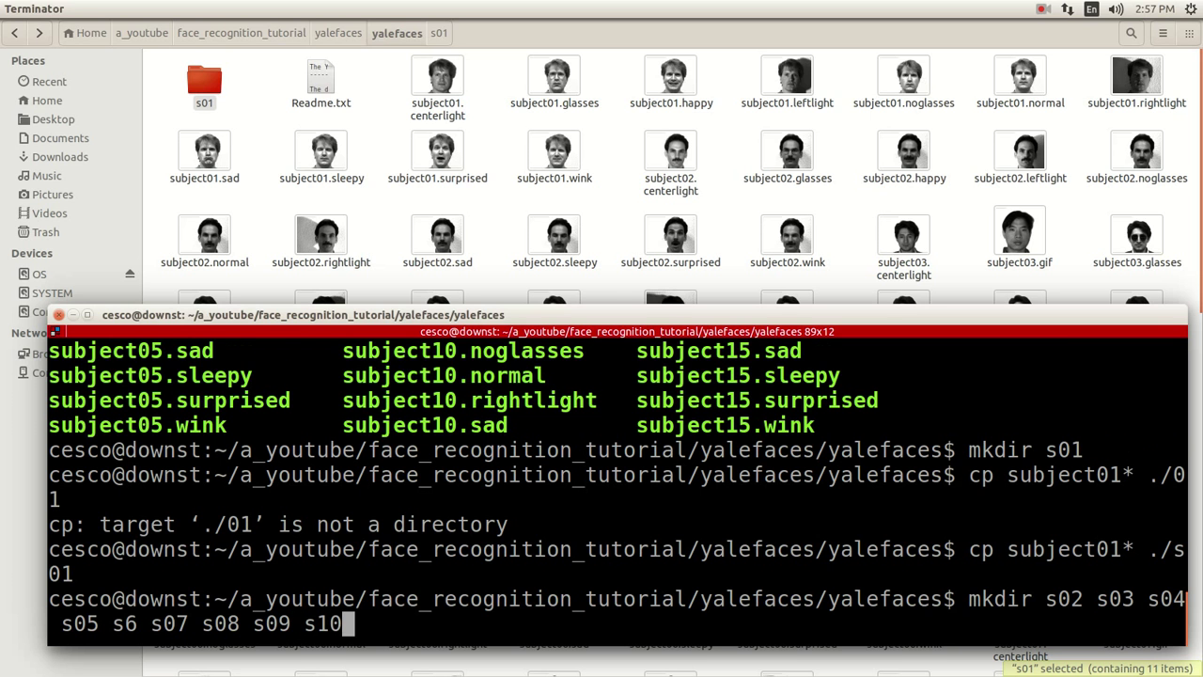
pyautogui.press('Return')
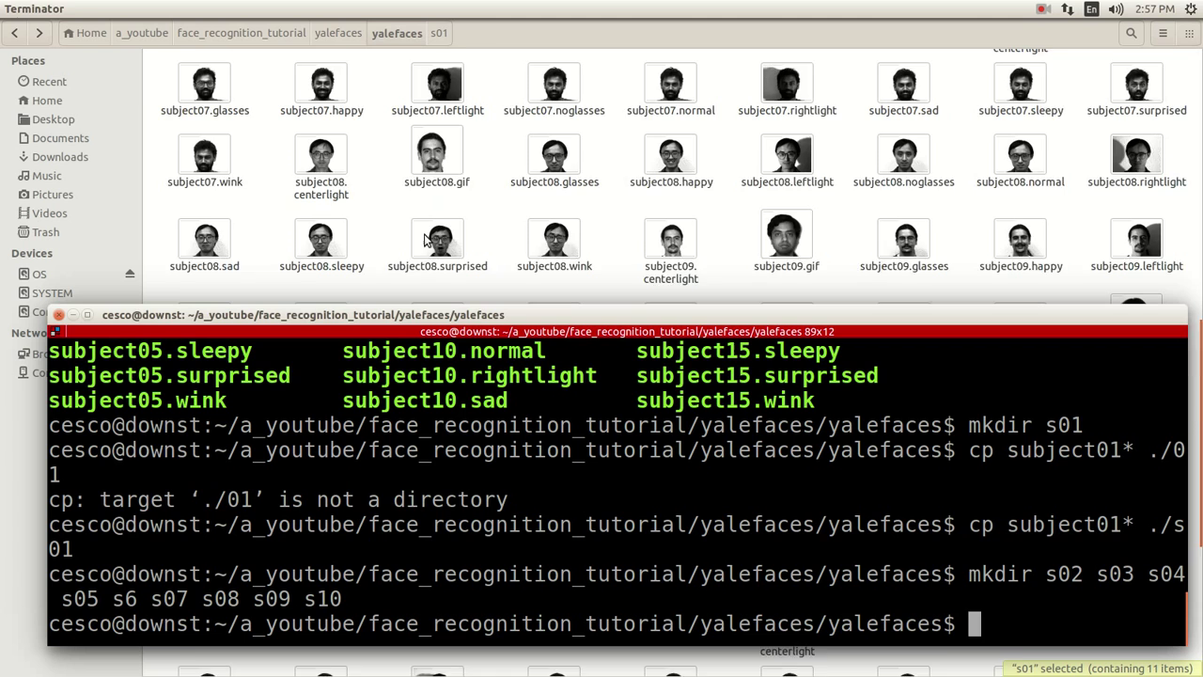
# - Create folders s11, s12, 13, s14 and s15 with a second mkdir
pyautogui.scroll(-3)
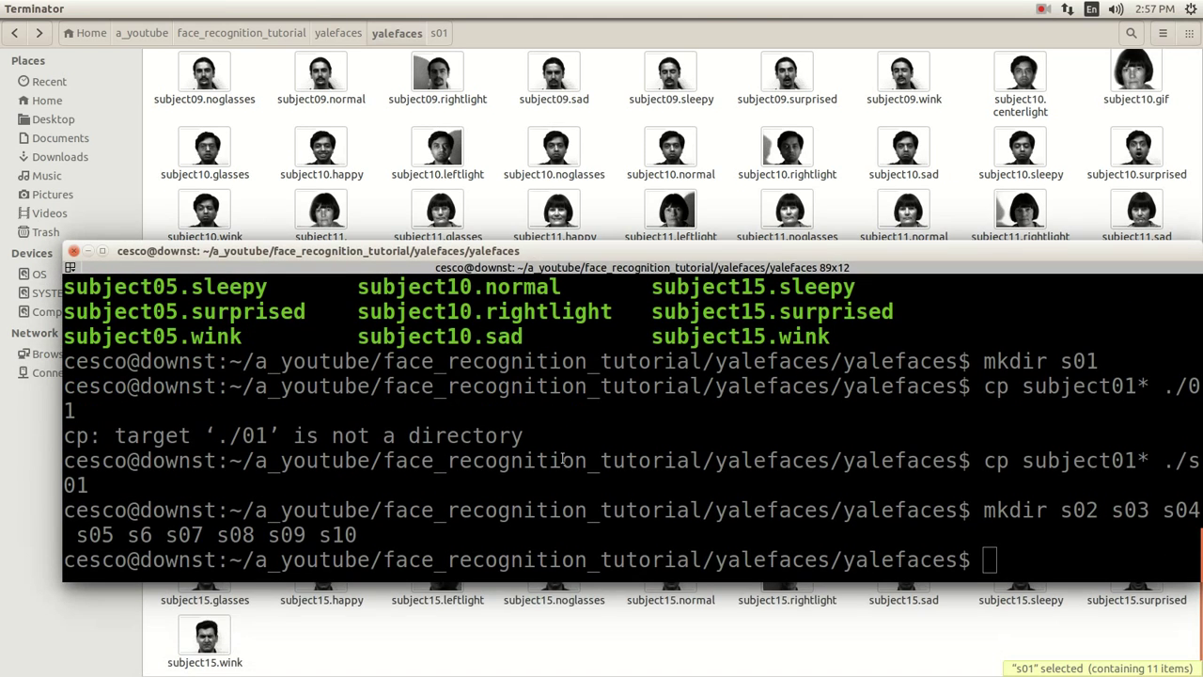
pyautogui.write('mk')
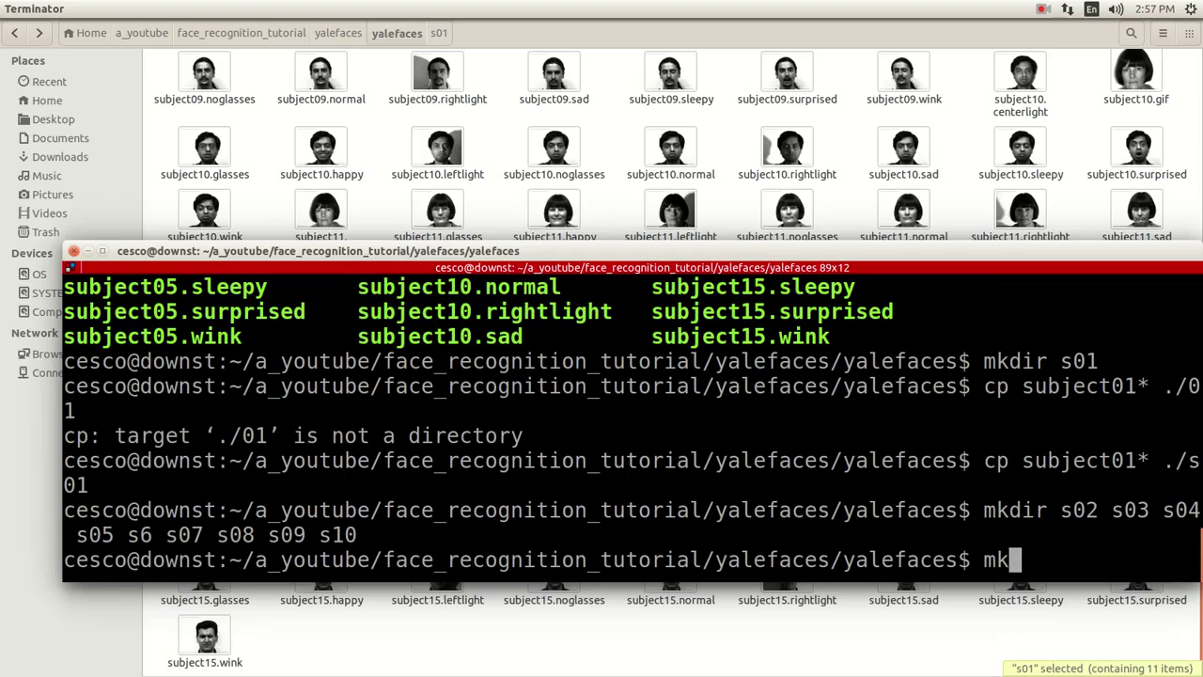
pyautogui.write('dir')
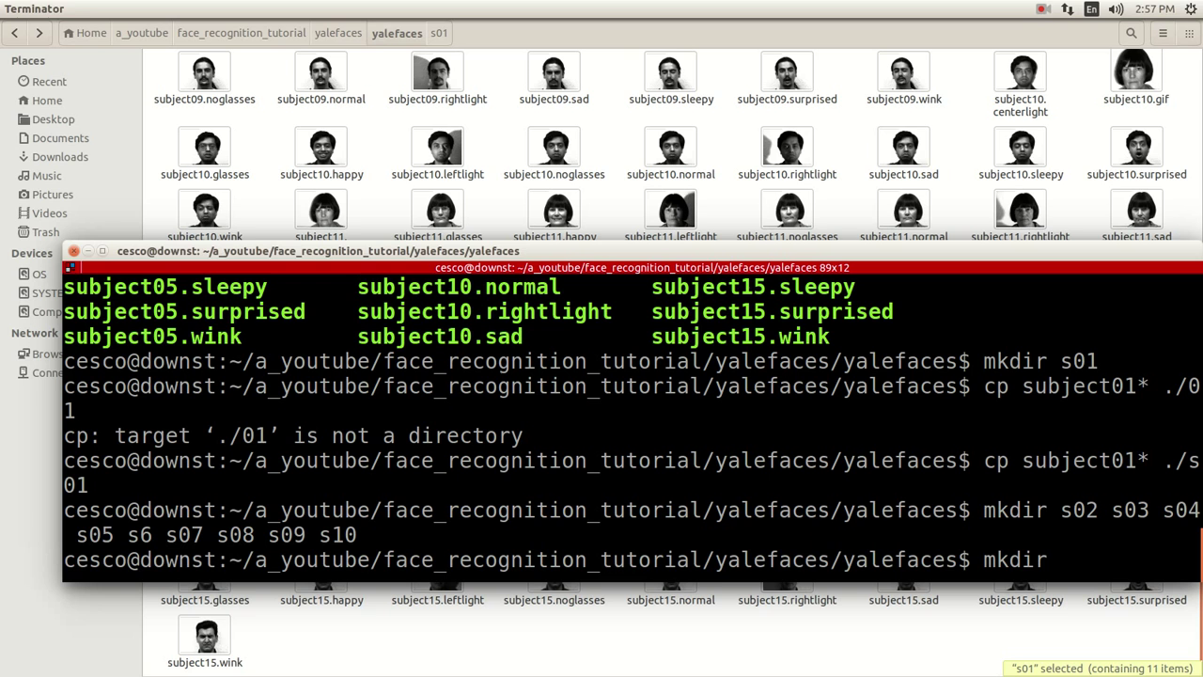
pyautogui.write('s11 s12 1')
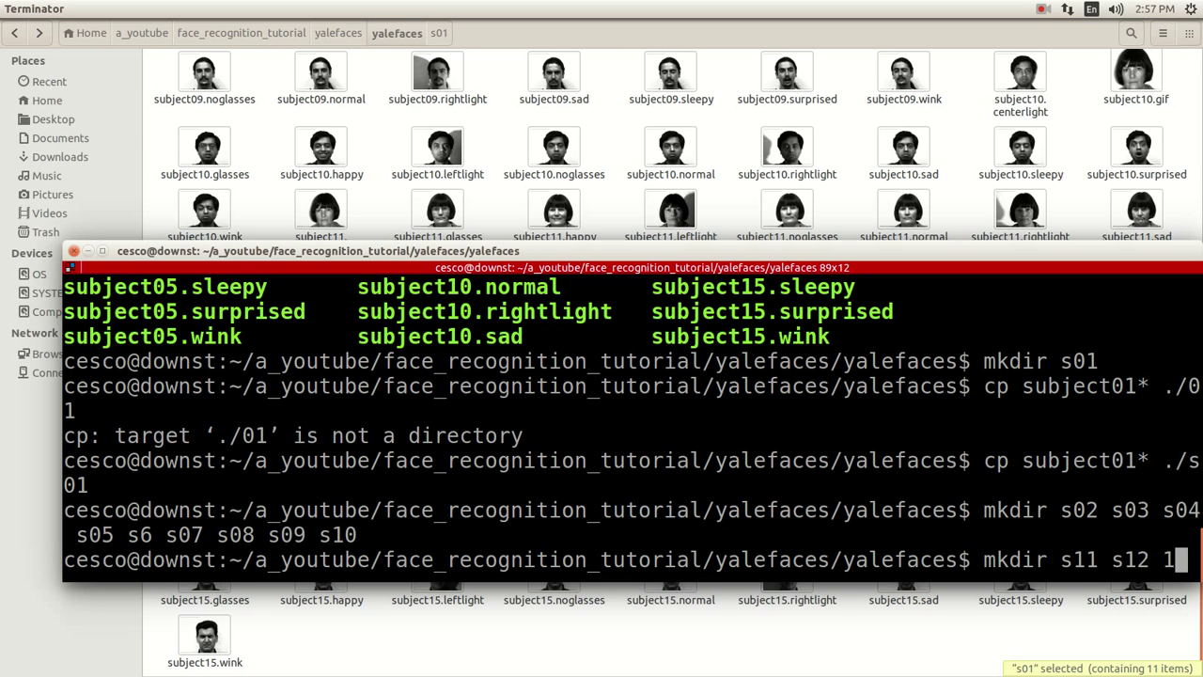
pyautogui.write('3')
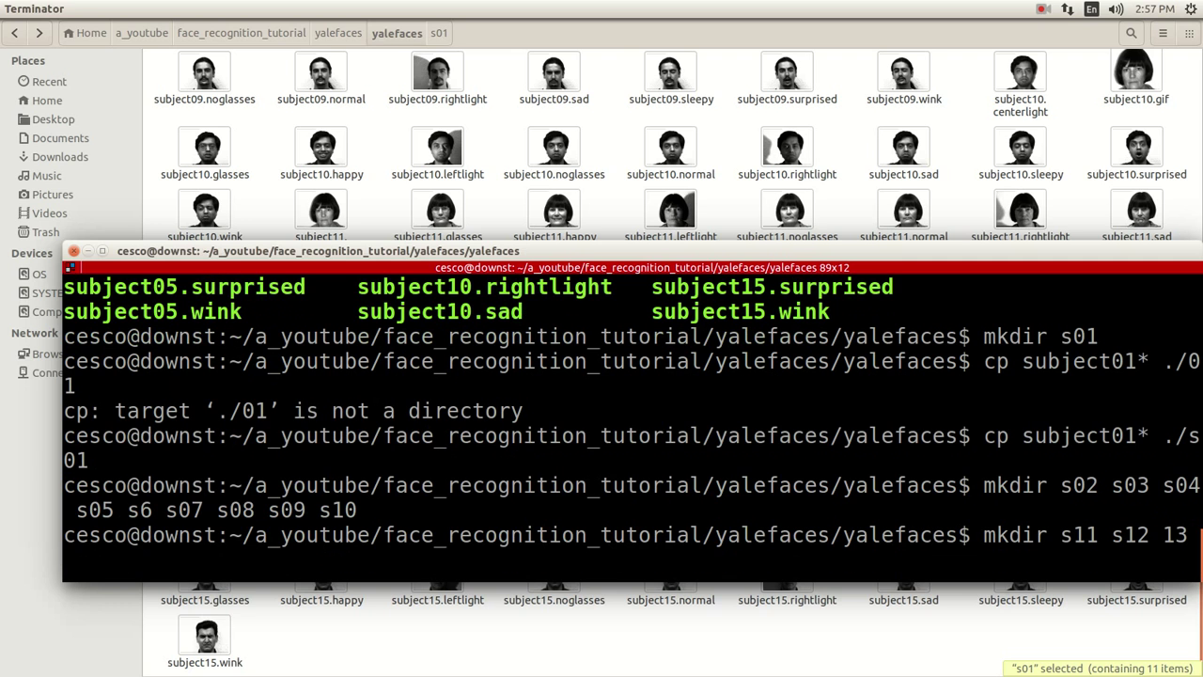
pyautogui.write('s14')
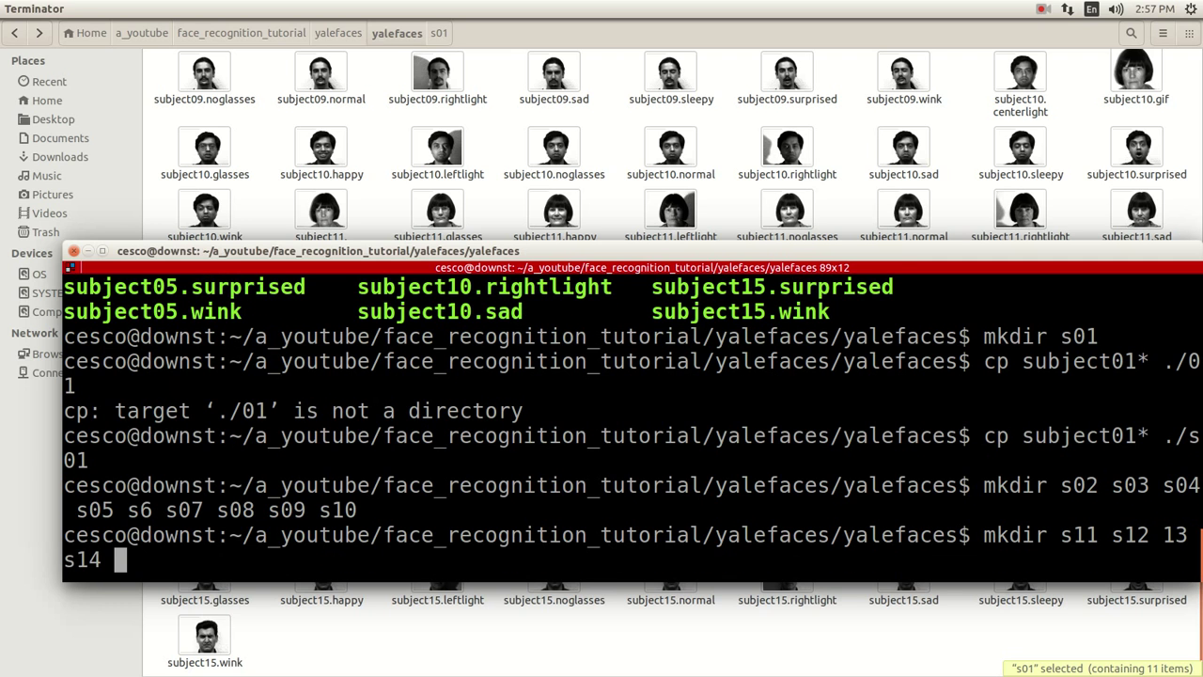
pyautogui.write('s15')
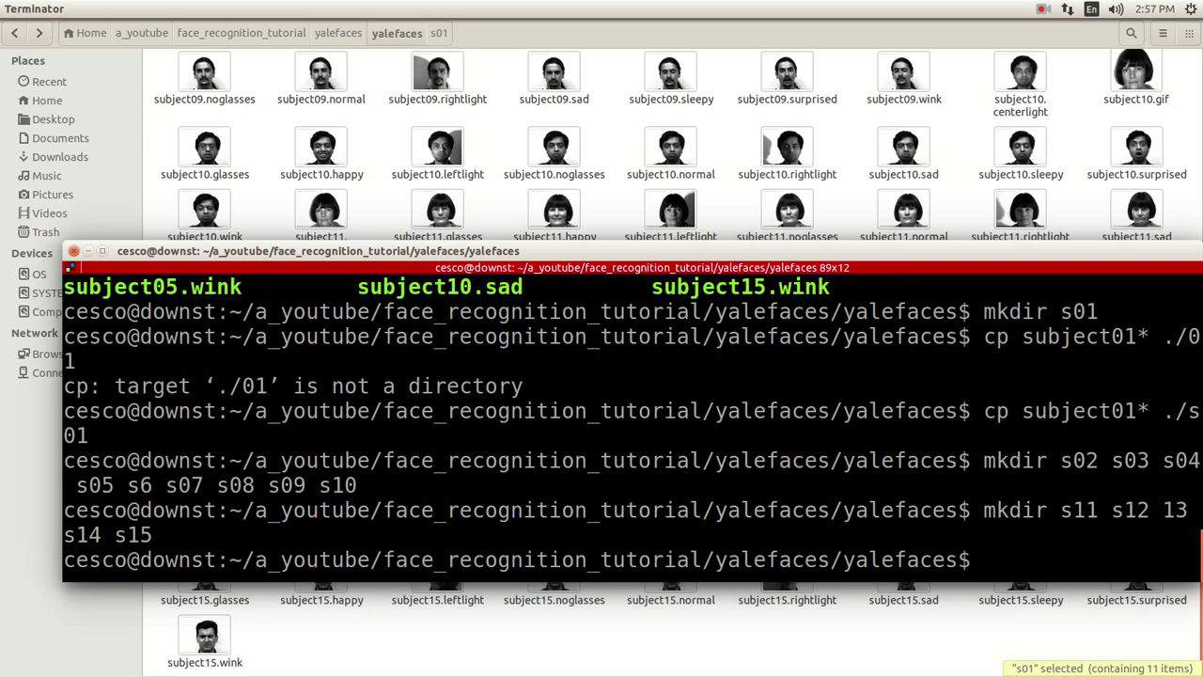
pyautogui.scroll(-3)
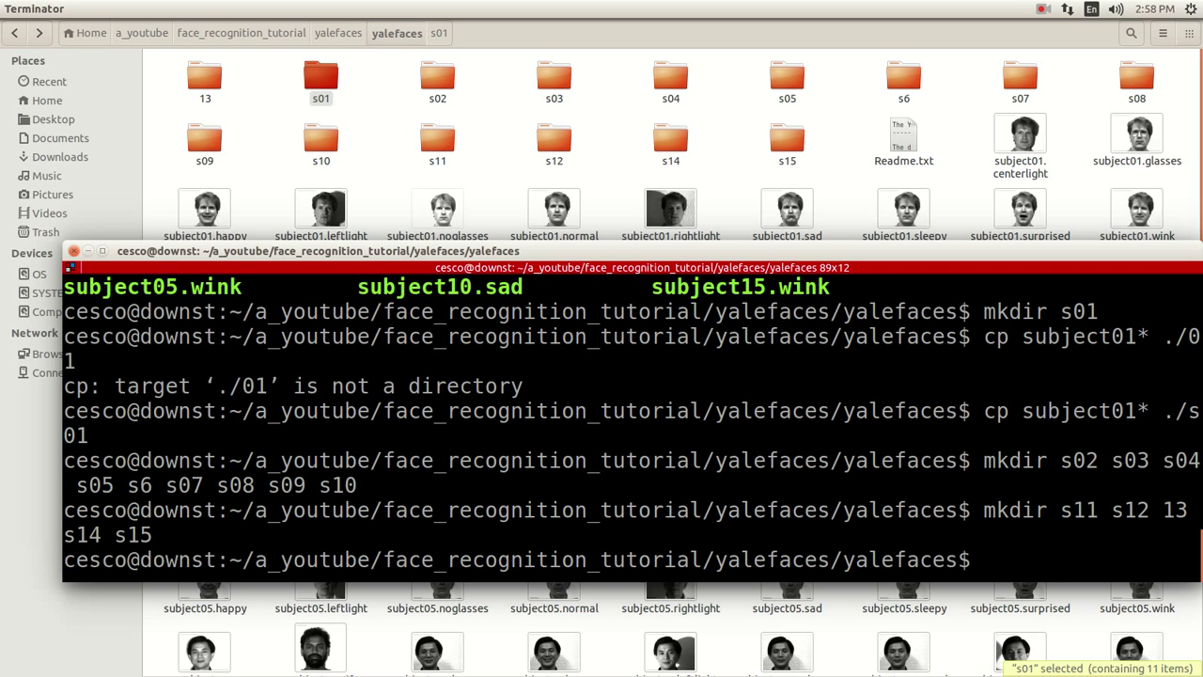
# - Copy the subject02, subject03 and subject04 images into their folders, checking s02 and s04
pyautogui.write('cp su')
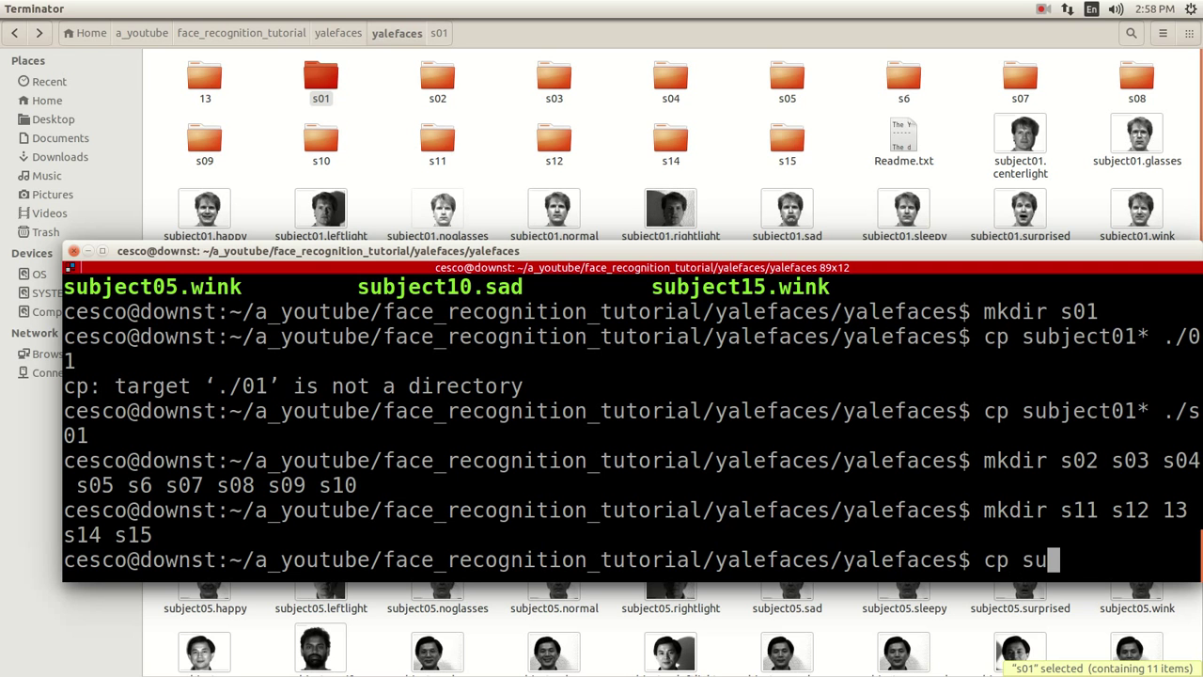
pyautogui.write('bject')
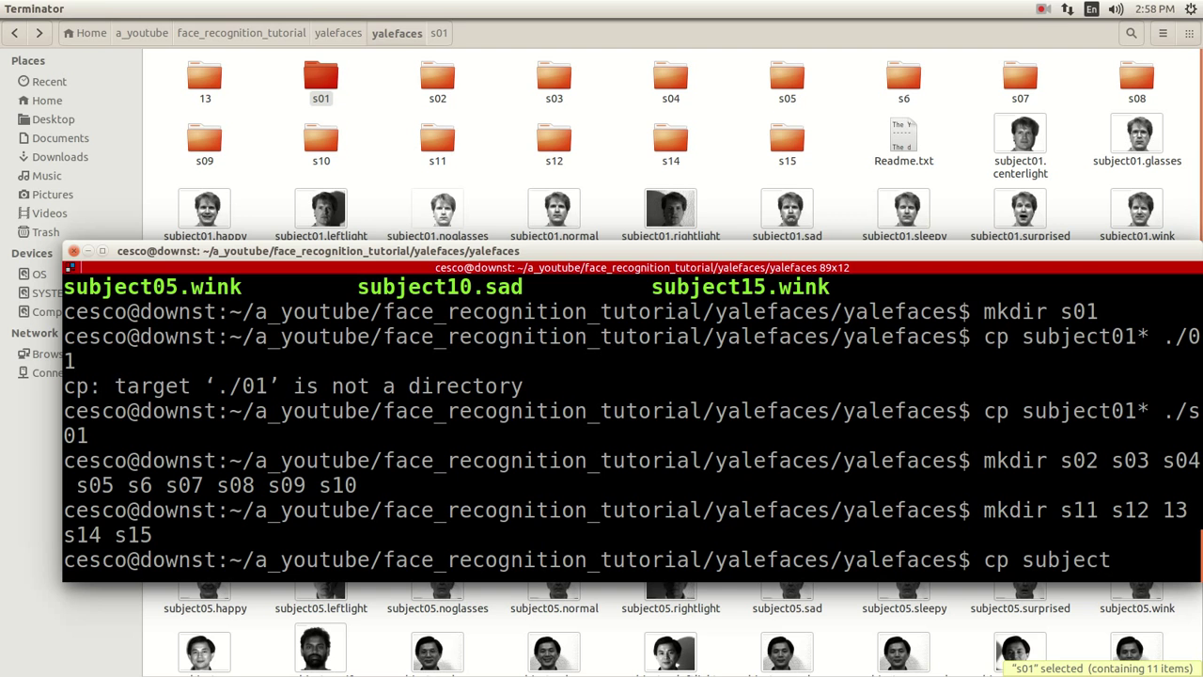
pyautogui.write('02')
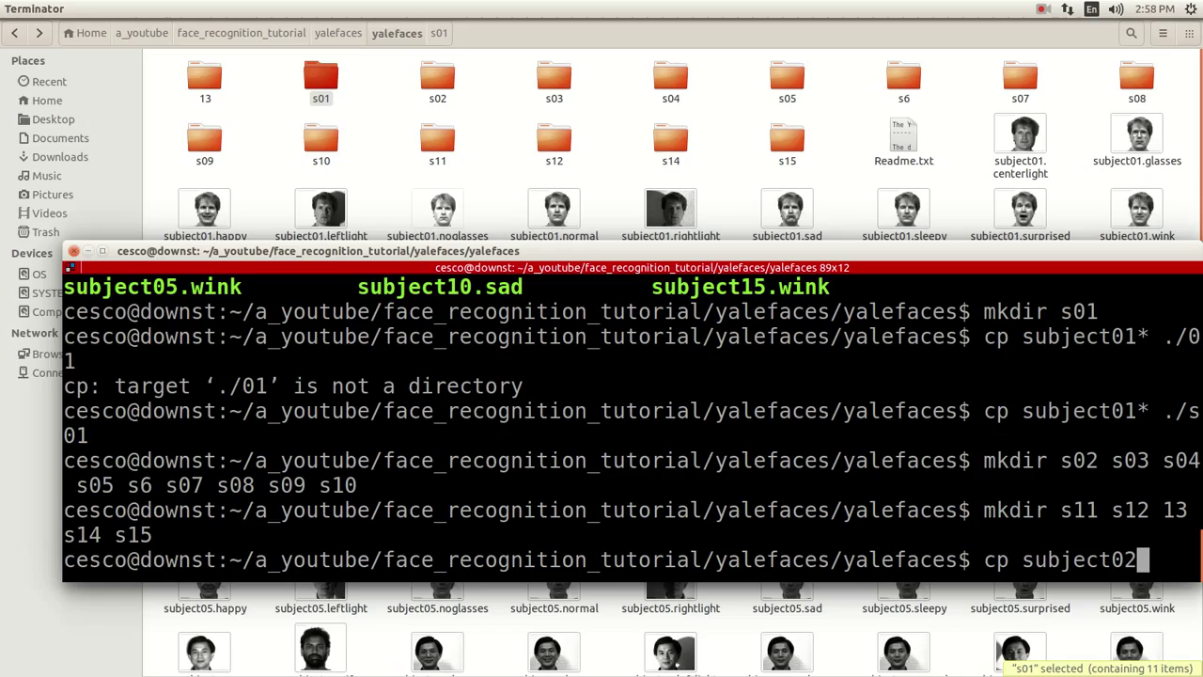
pyautogui.write('*')
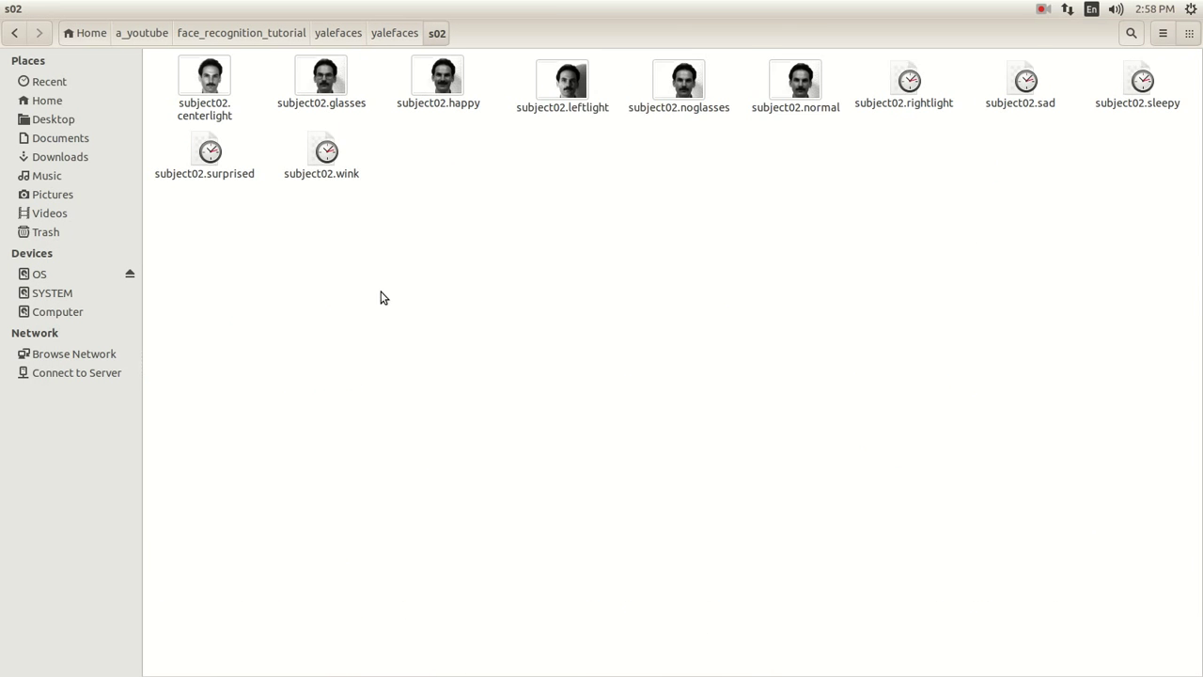
pyautogui.click(395, 33)
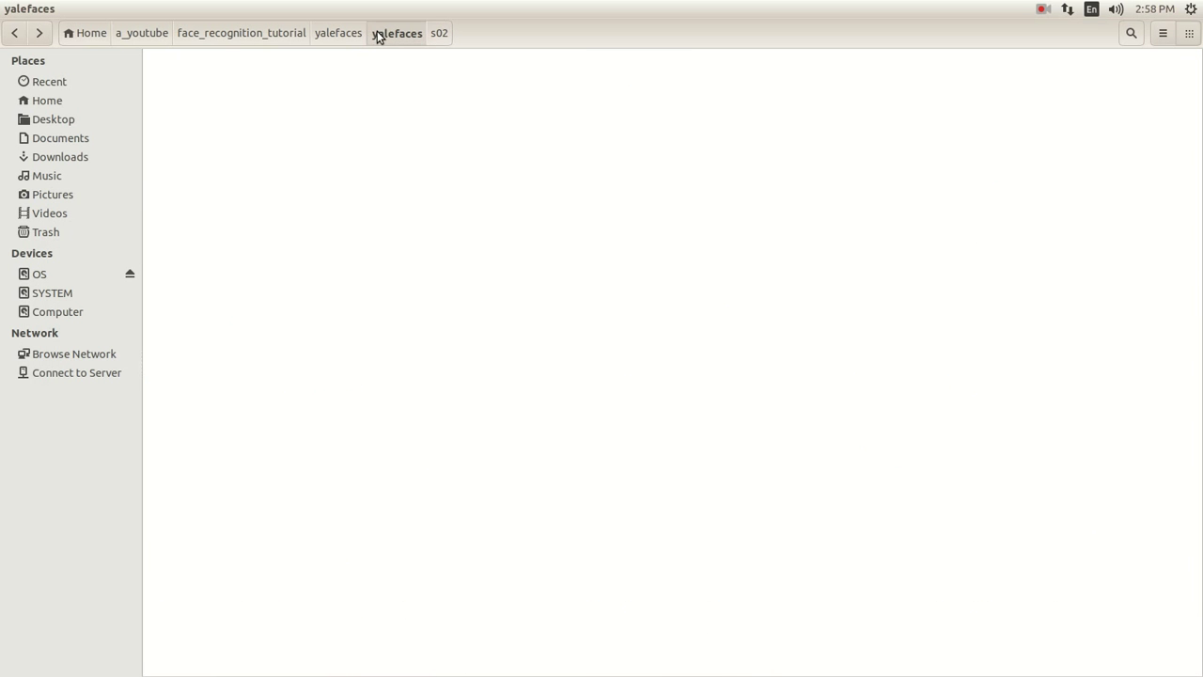
pyautogui.click(396, 33)
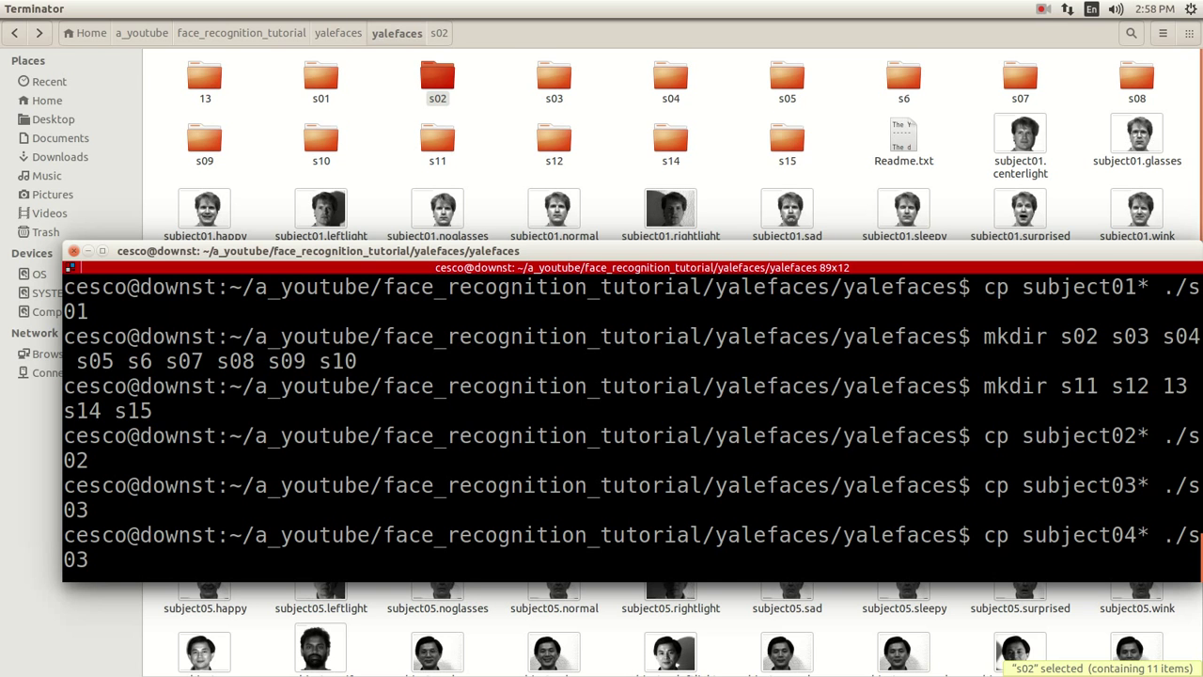
pyautogui.press('Return')
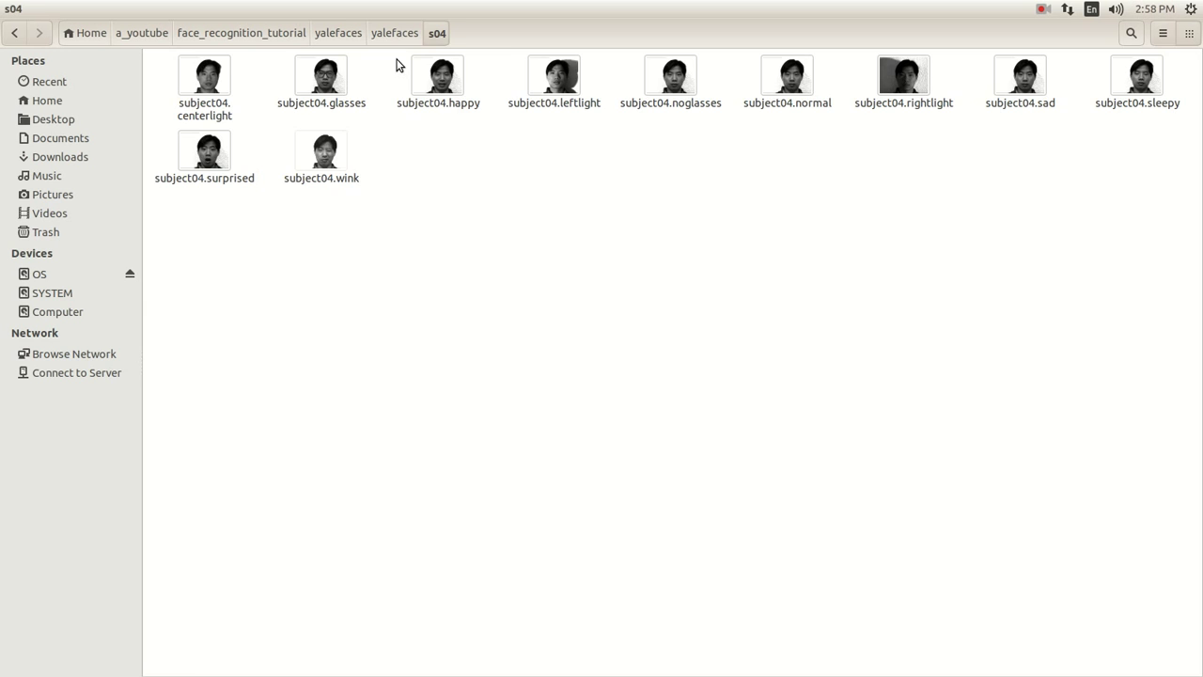
# - Browse cropped_yale's s15 cropped images, then return to the inner yalefaces folder
pyautogui.click(395, 33)
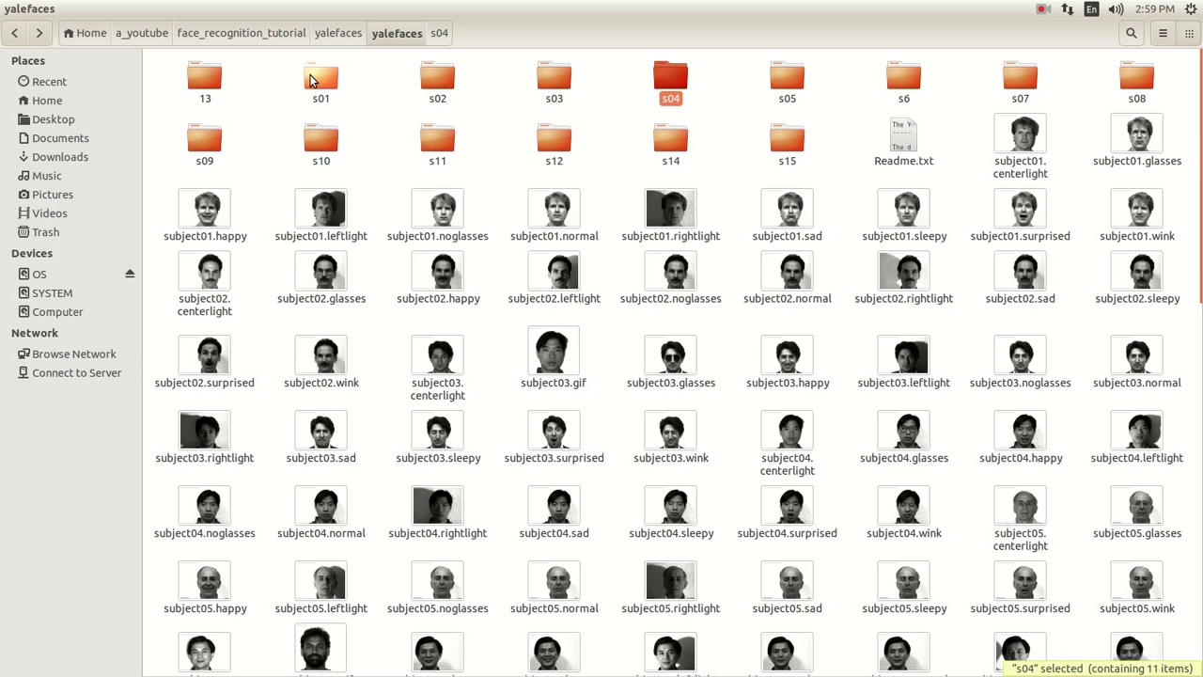
pyautogui.moveTo(437, 138)
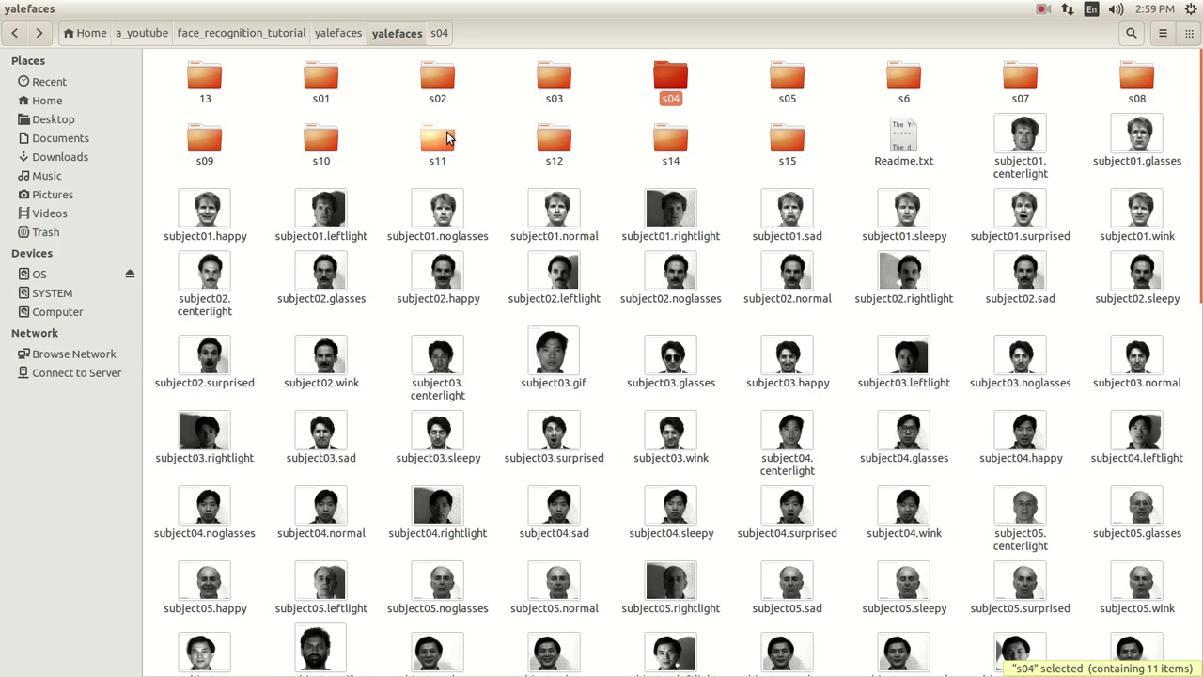
pyautogui.moveTo(265, 115)
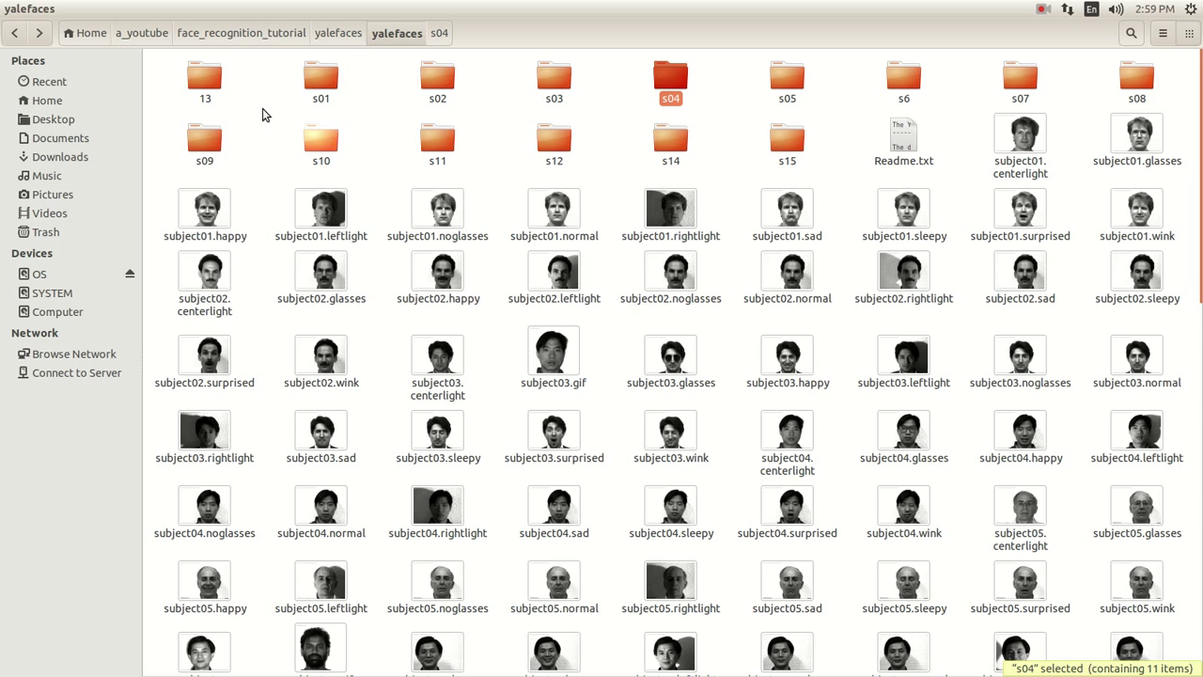
pyautogui.click(204, 78)
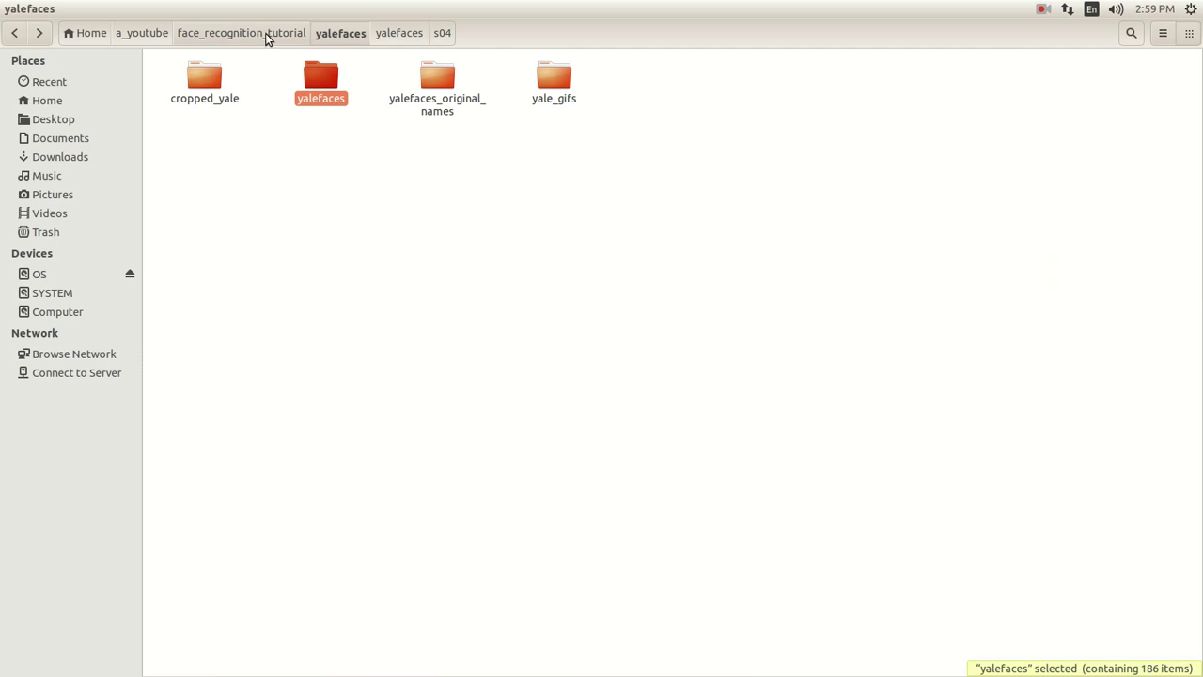
pyautogui.doubleClick(204, 77)
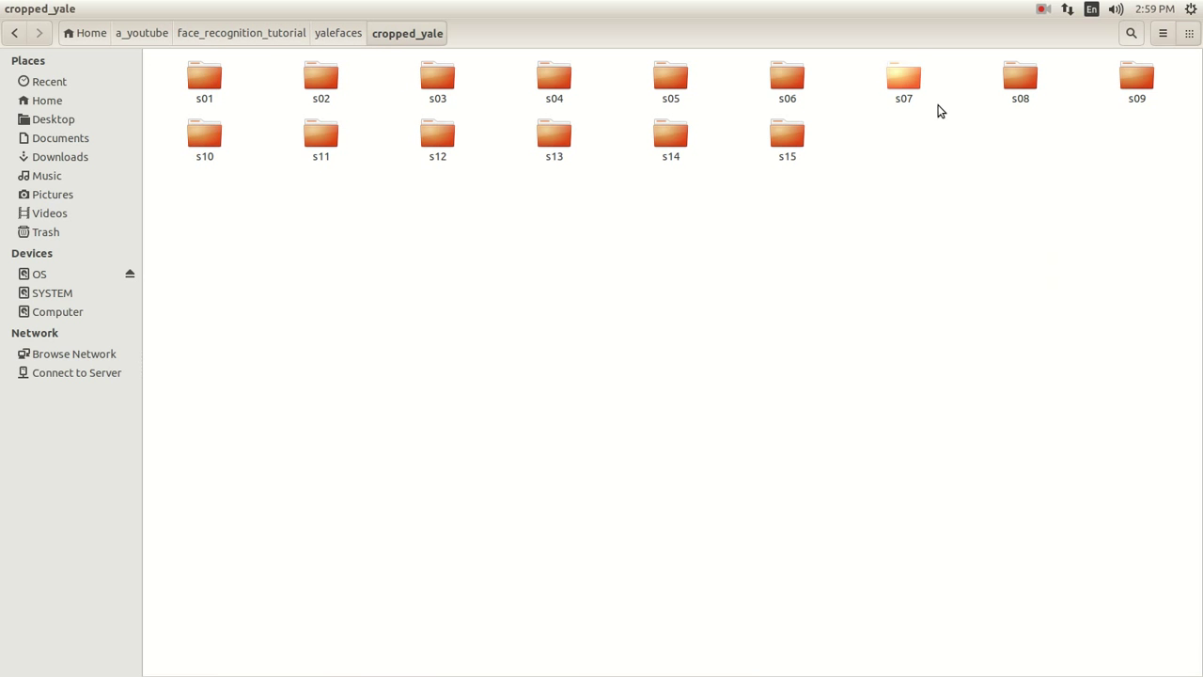
pyautogui.moveTo(786, 135)
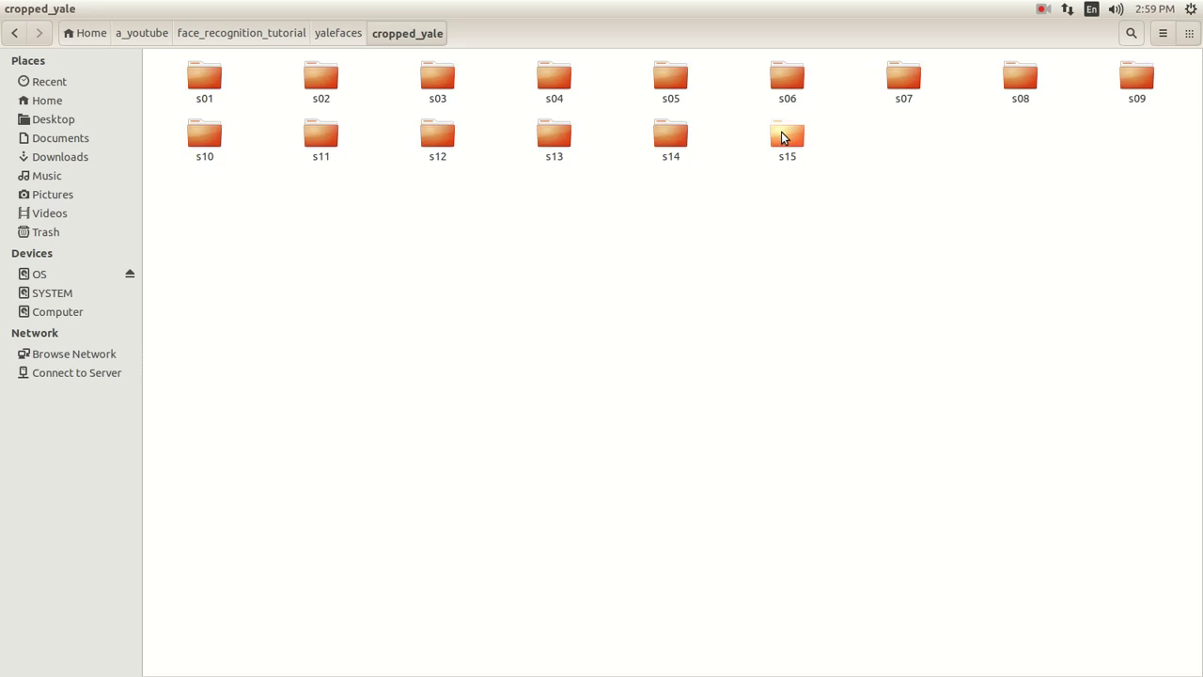
pyautogui.doubleClick(787, 135)
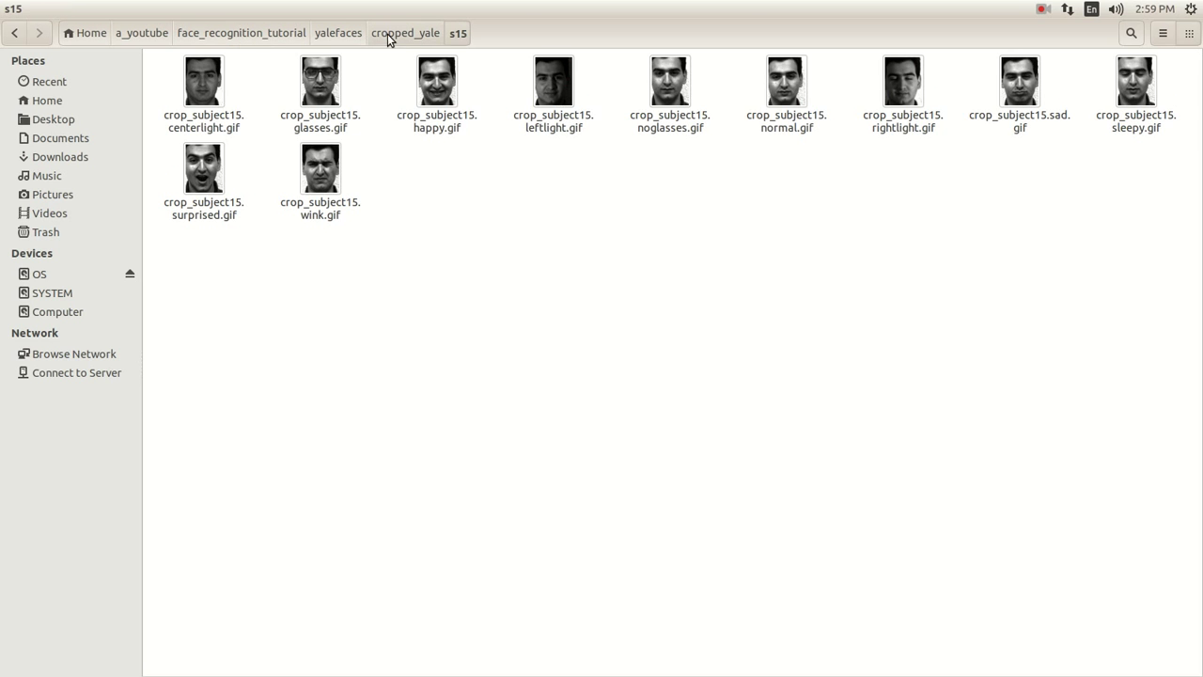
pyautogui.click(339, 33)
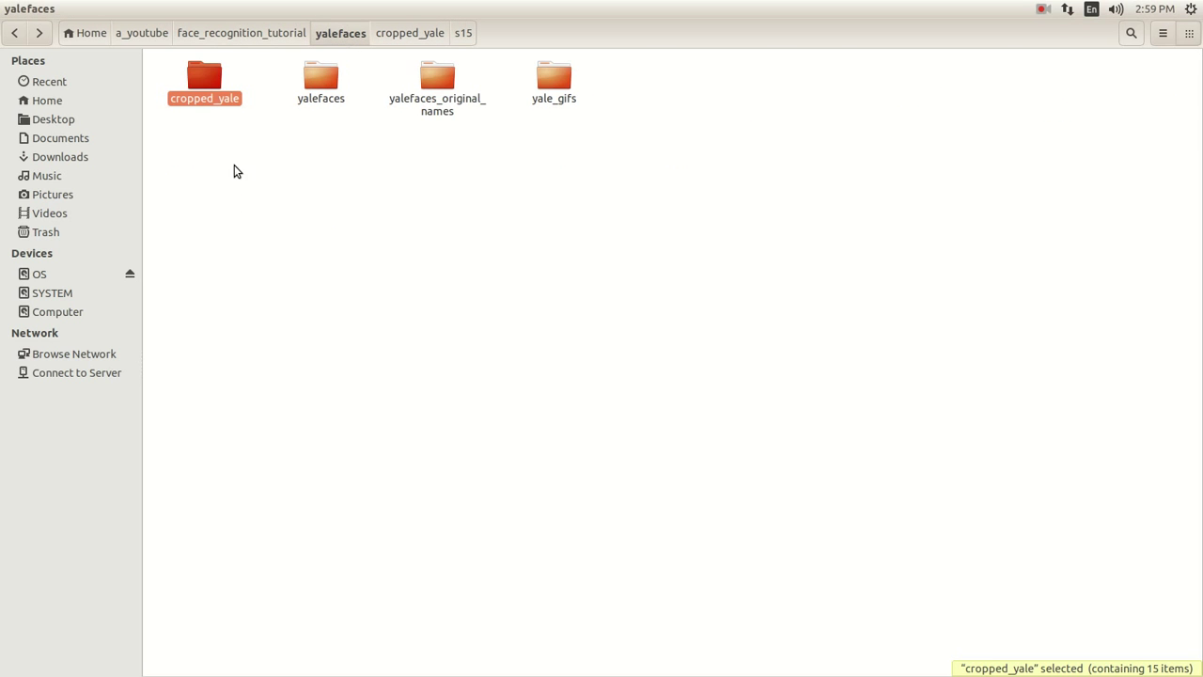
pyautogui.moveTo(435, 95)
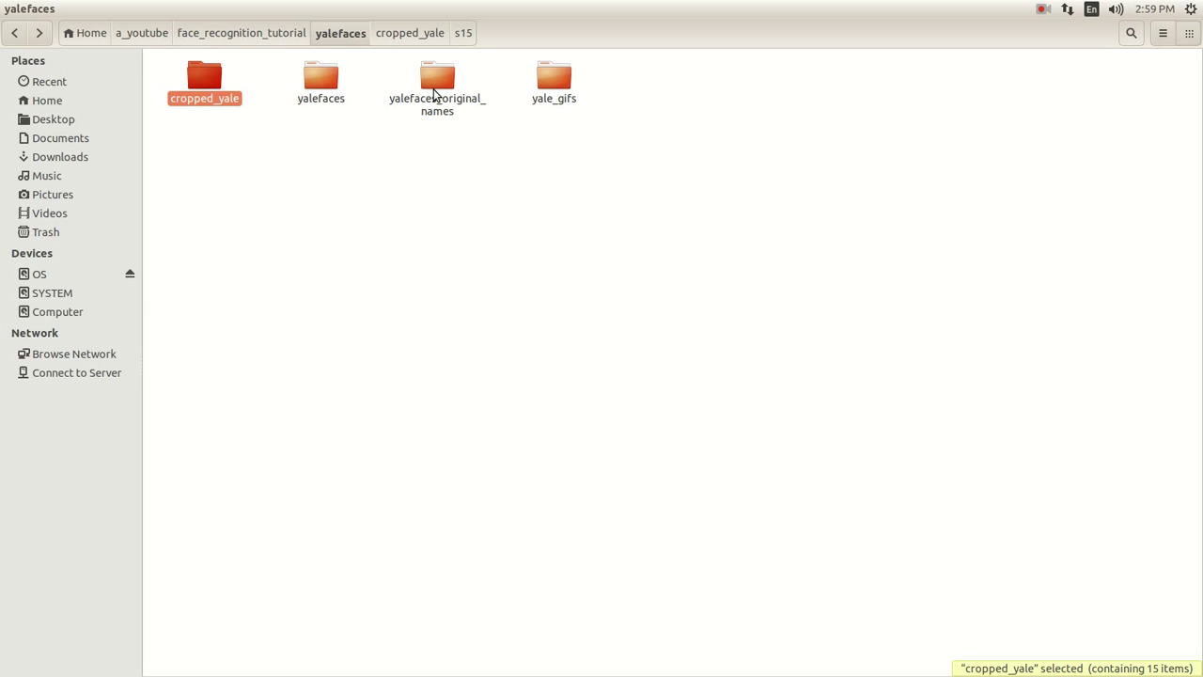
pyautogui.click(340, 33)
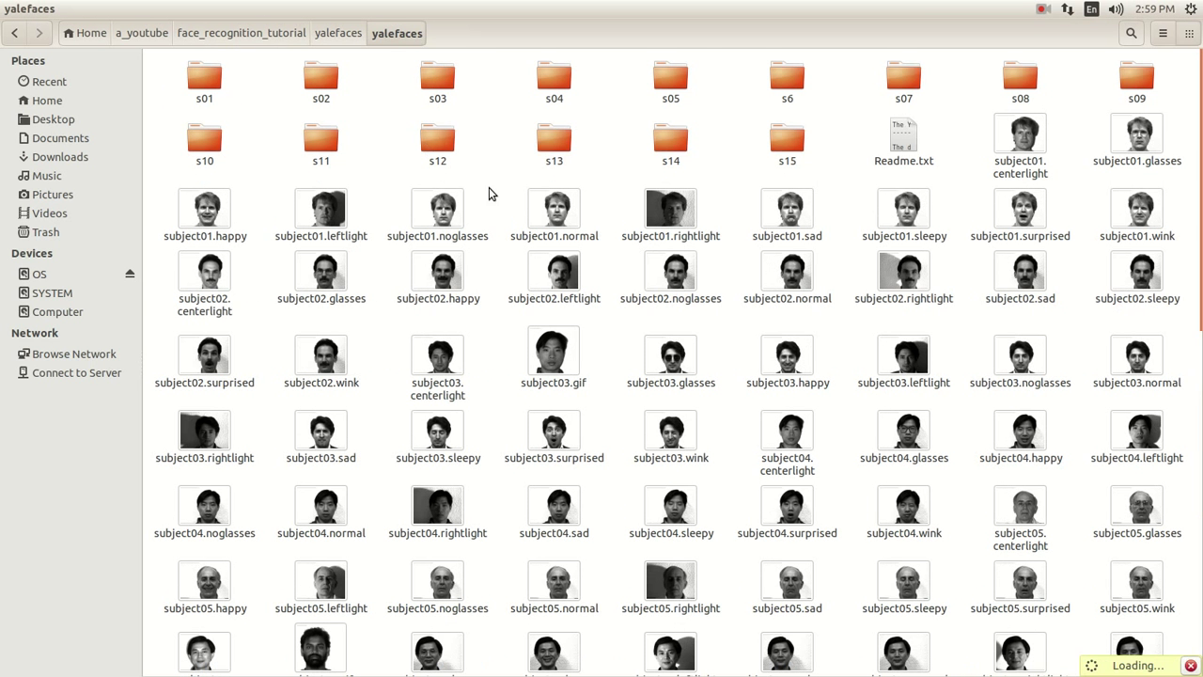
pyautogui.moveTo(371, 338)
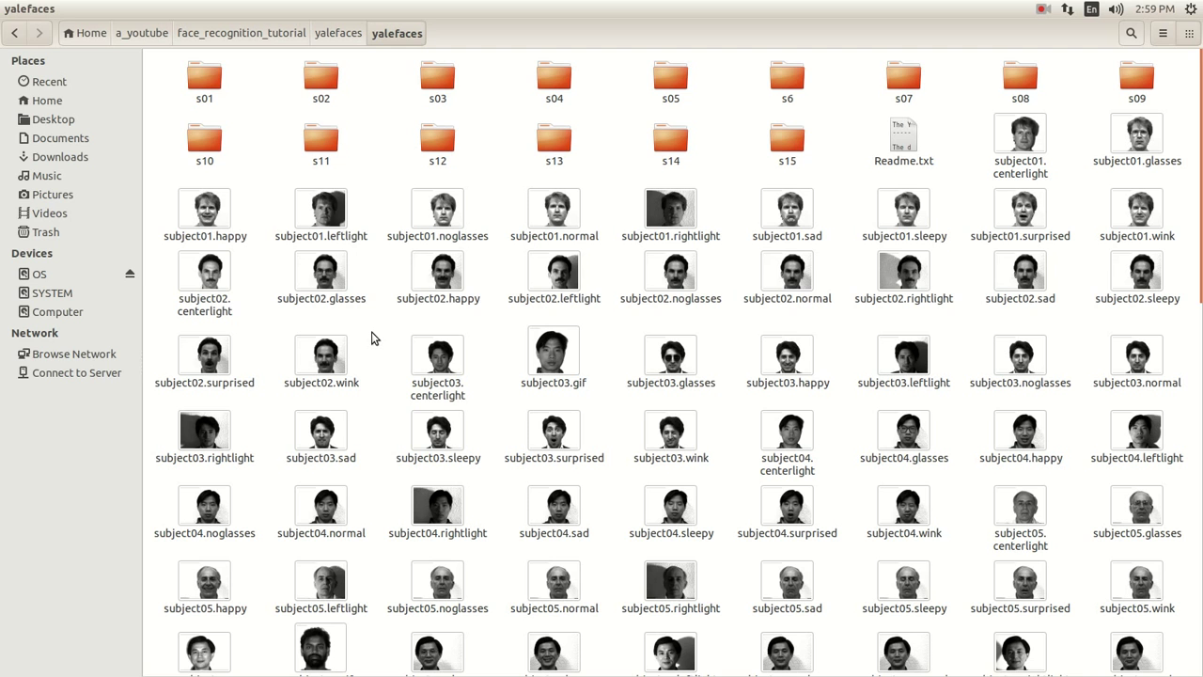
pyautogui.moveTo(665, 444)
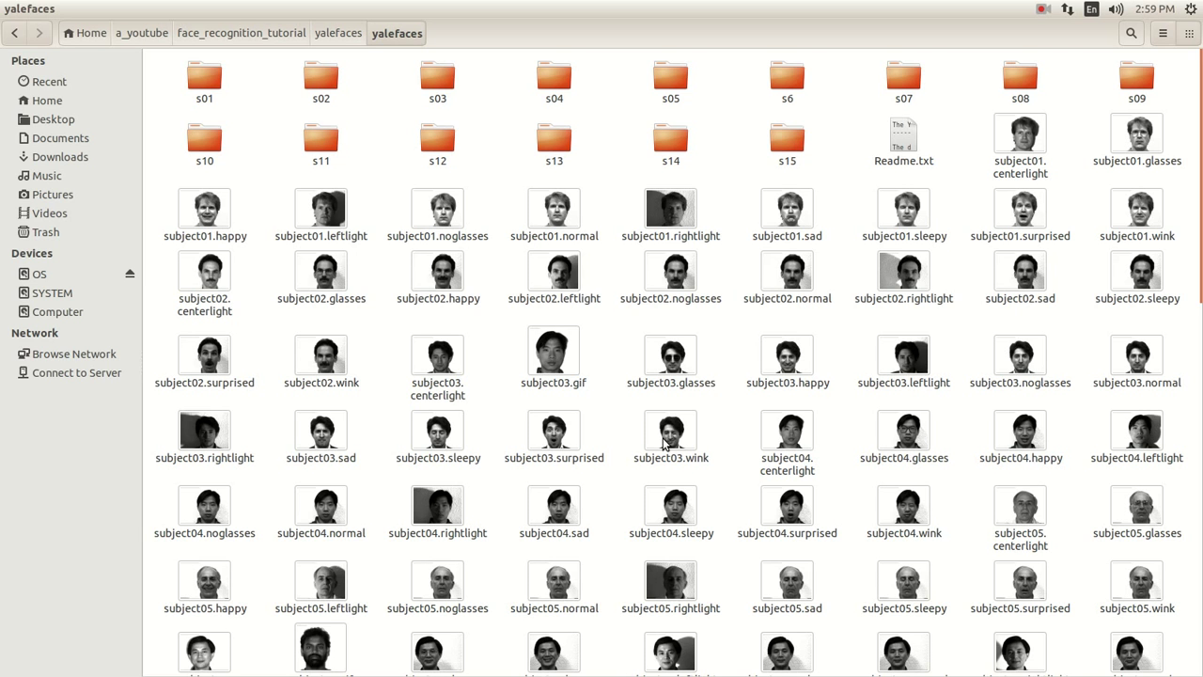
pyautogui.moveTo(261, 40)
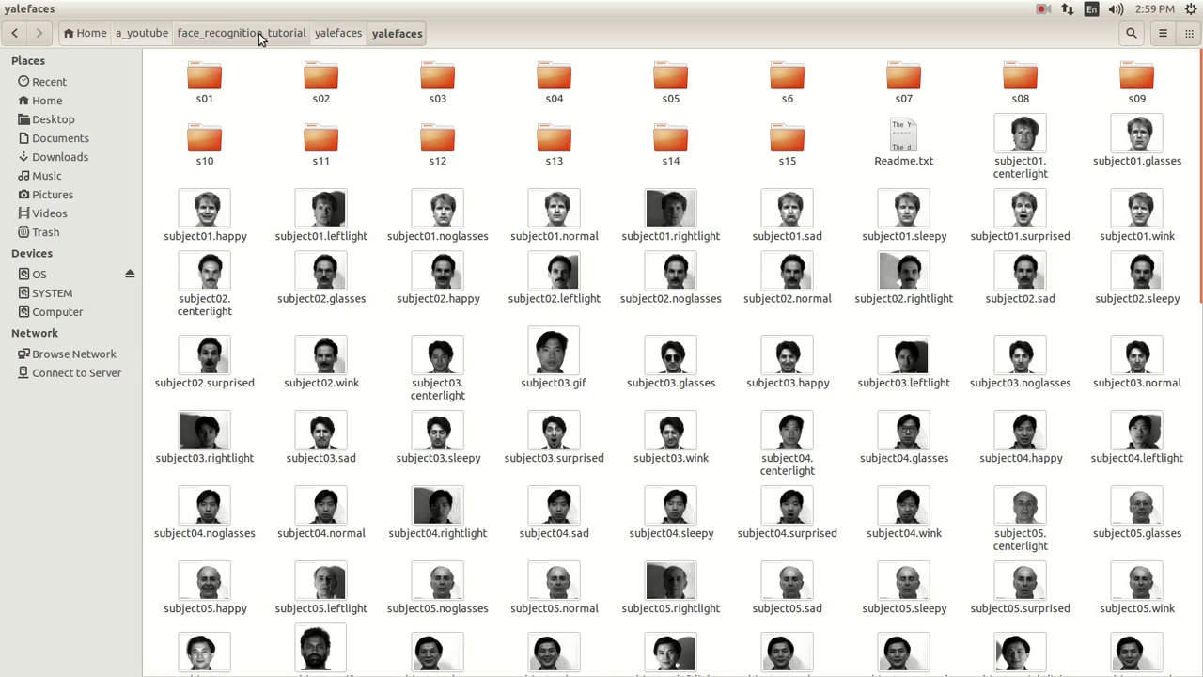
# - Open s01 and preview subject01.centerlight (320×243) in Image Viewer
pyautogui.doubleClick(204, 74)
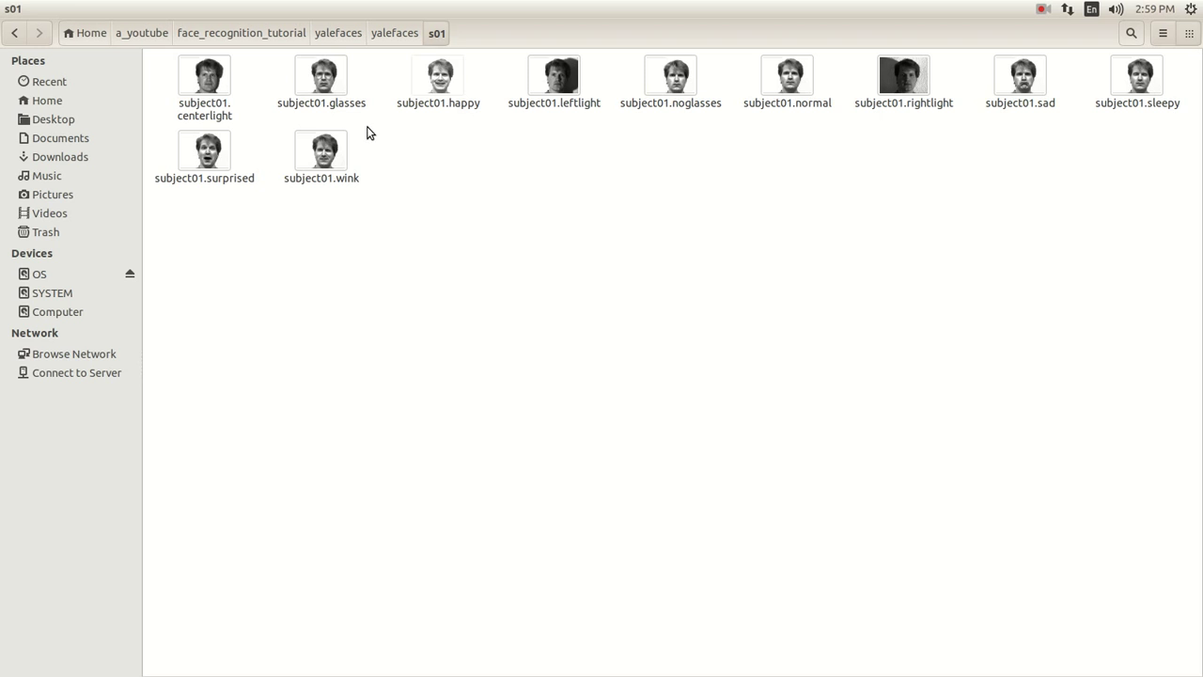
pyautogui.rightClick(204, 75)
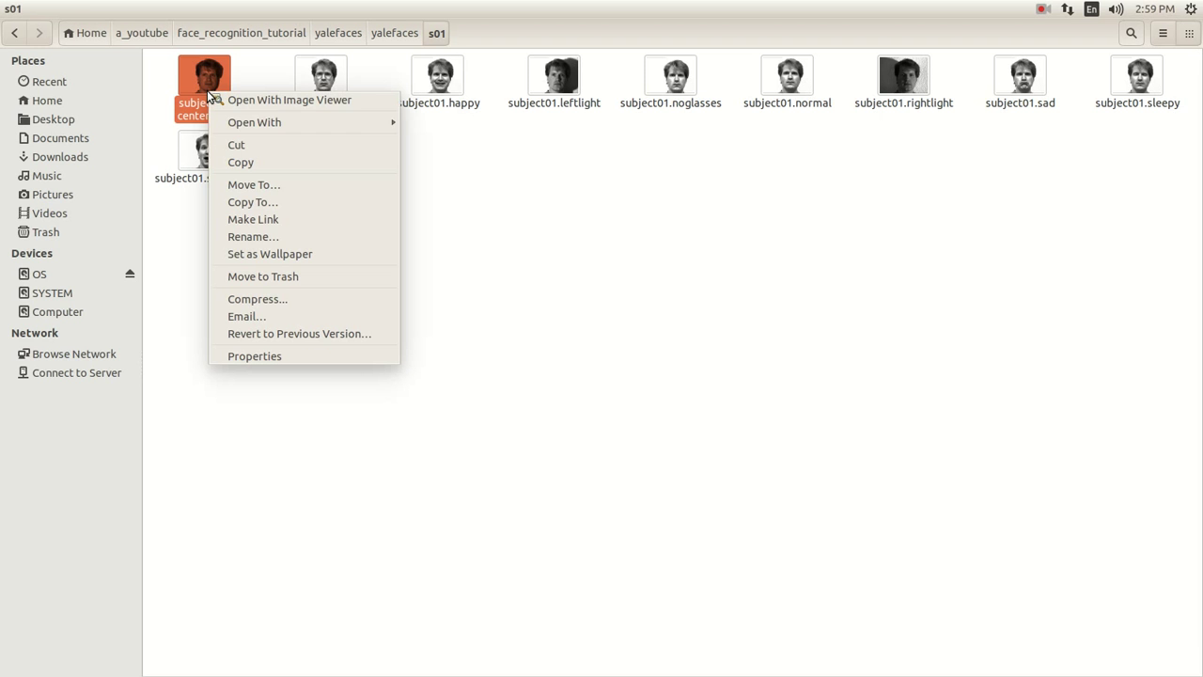
pyautogui.click(289, 99)
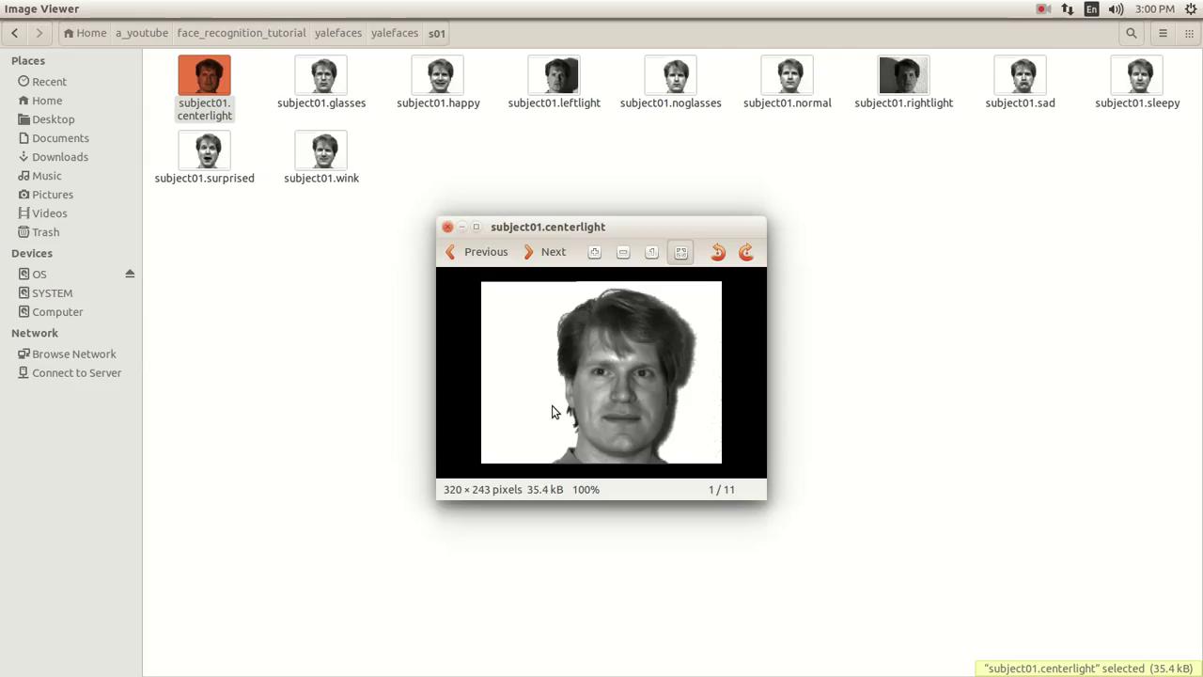
pyautogui.moveTo(474, 235)
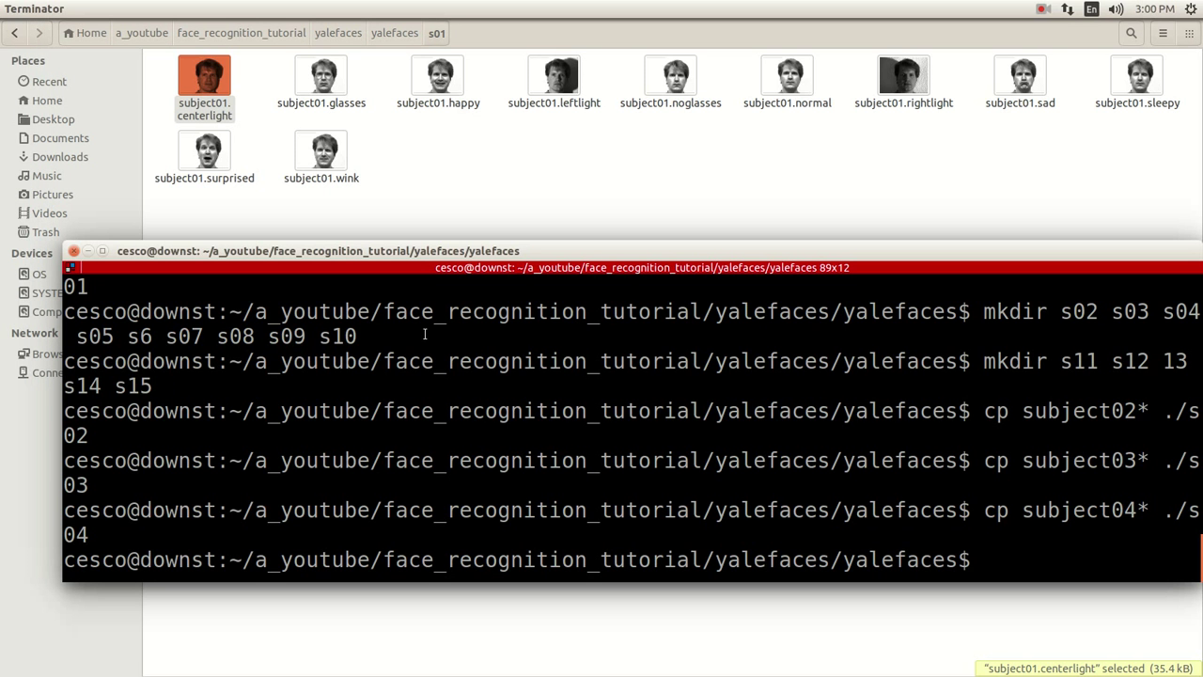
# - List the shell history and scroll down to the earlier convert crop commands
pyautogui.write('hs')
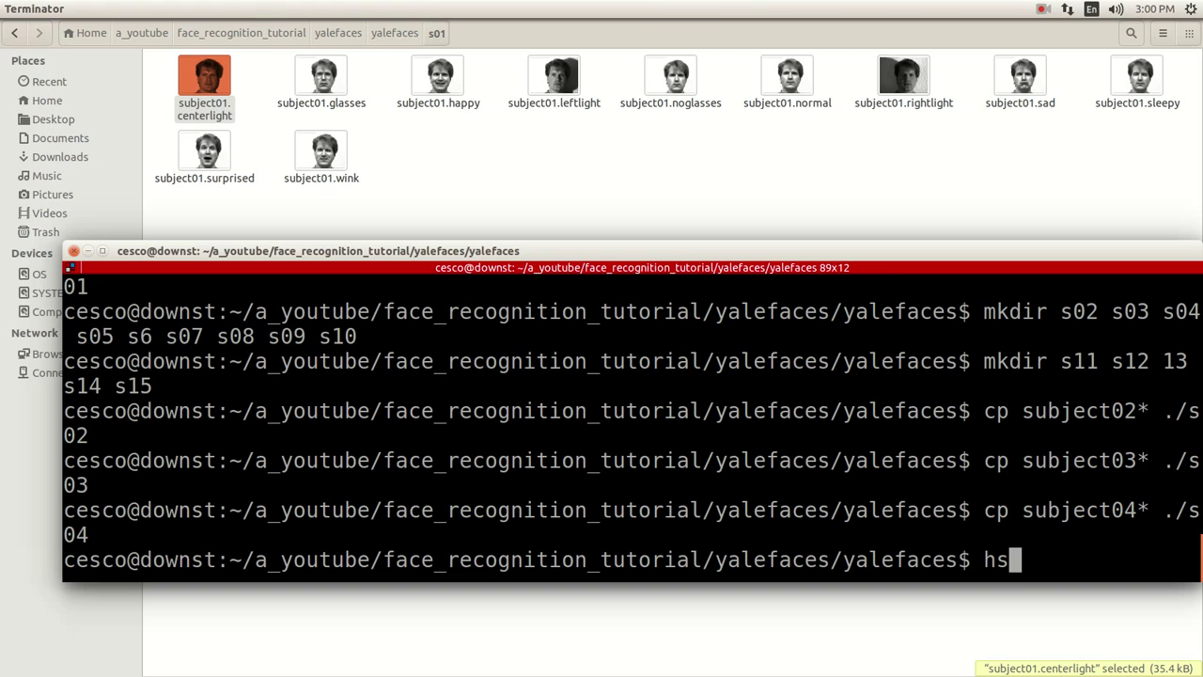
pyautogui.write('istor')
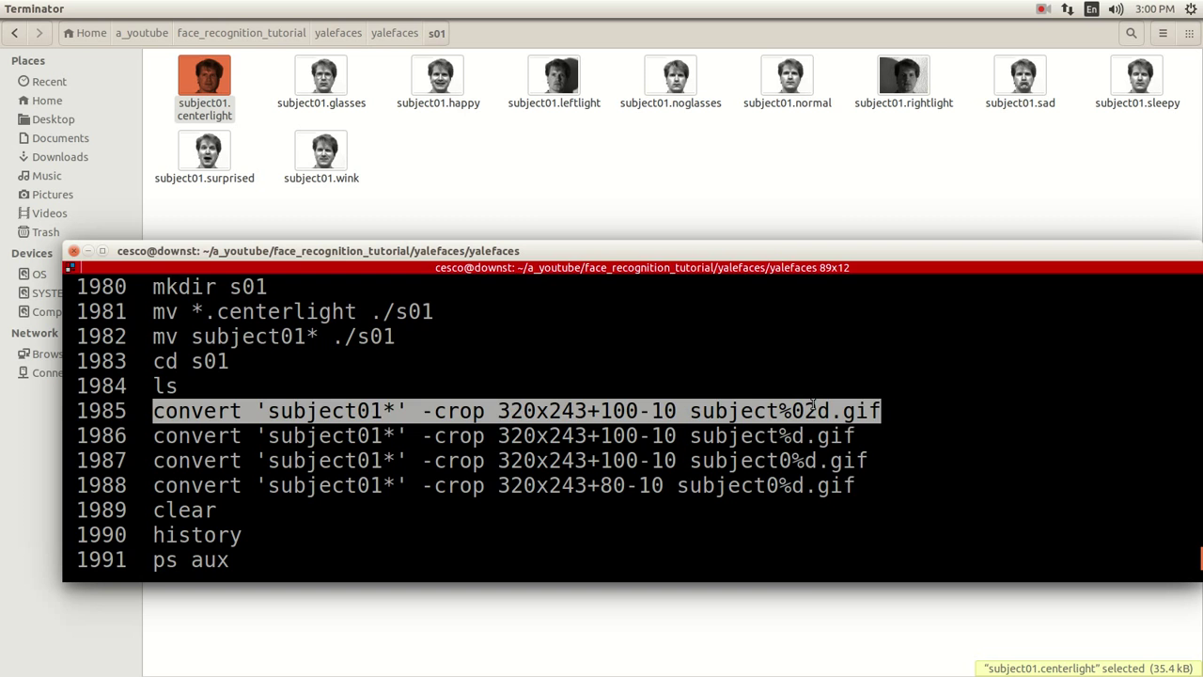
pyautogui.scroll(-3)
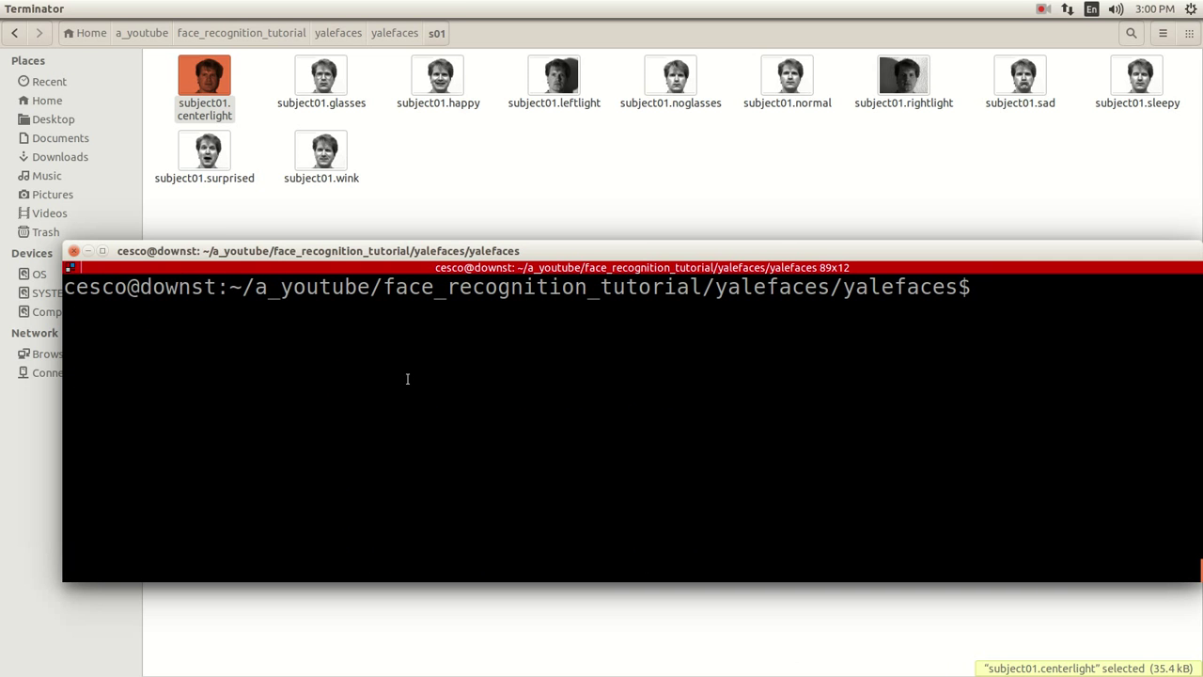
# - Enter s01, list its images, and type convert 'subject01*' -crop 320x243+100-10 subject%02d.gif
pyautogui.write('cd')
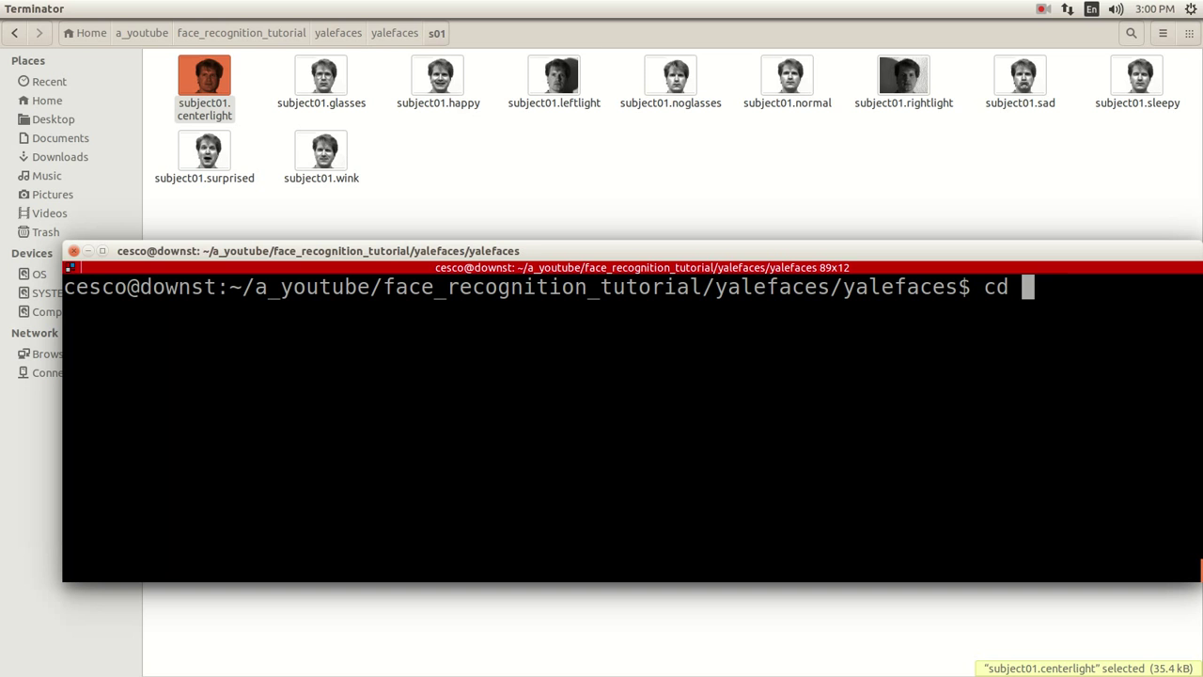
pyautogui.write('s01')
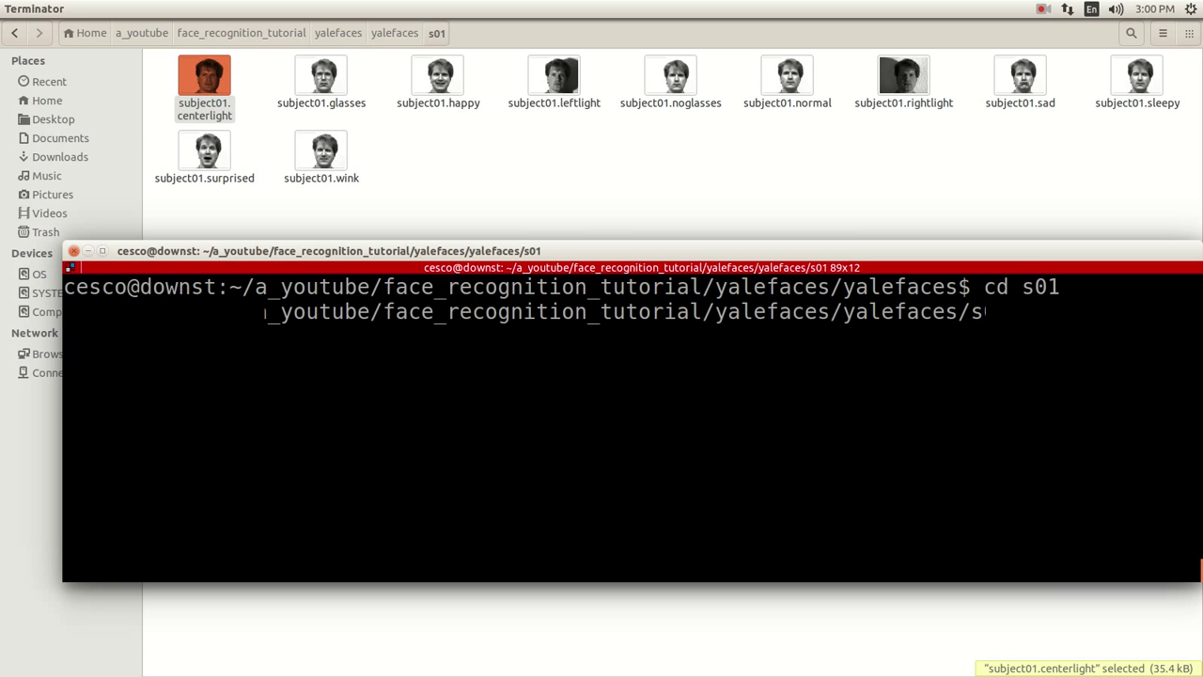
pyautogui.write('ls')
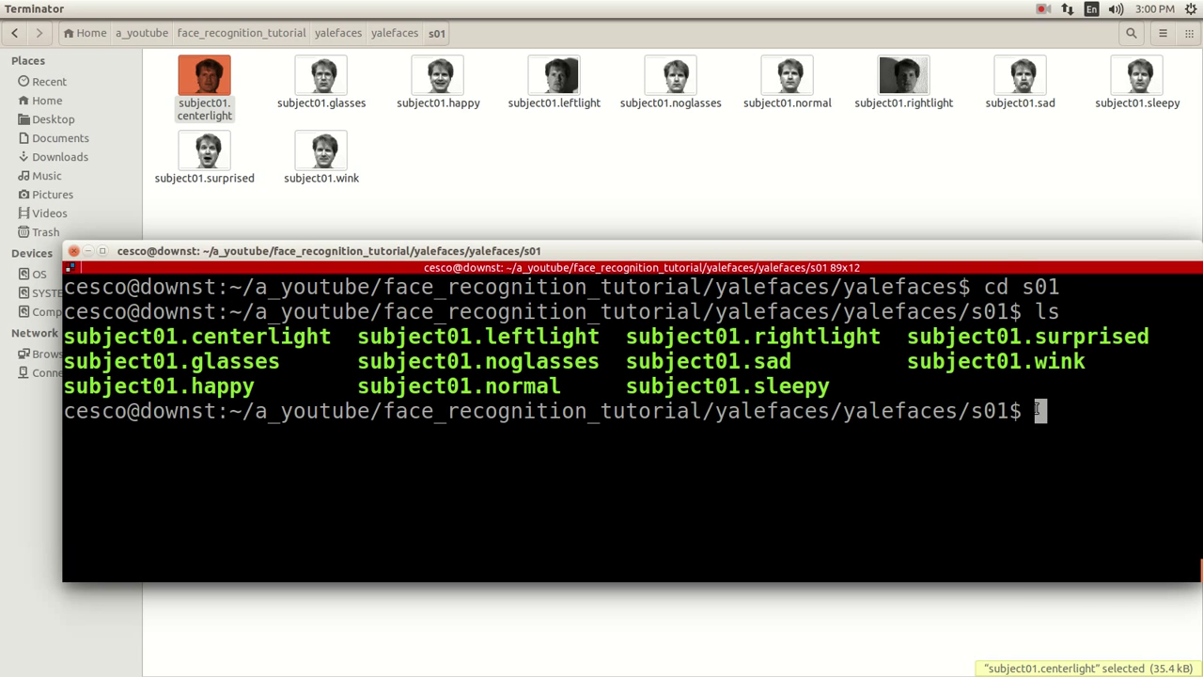
pyautogui.write("convert 'subject01*' -crop 320x243+100-10 subject%02d.gif")
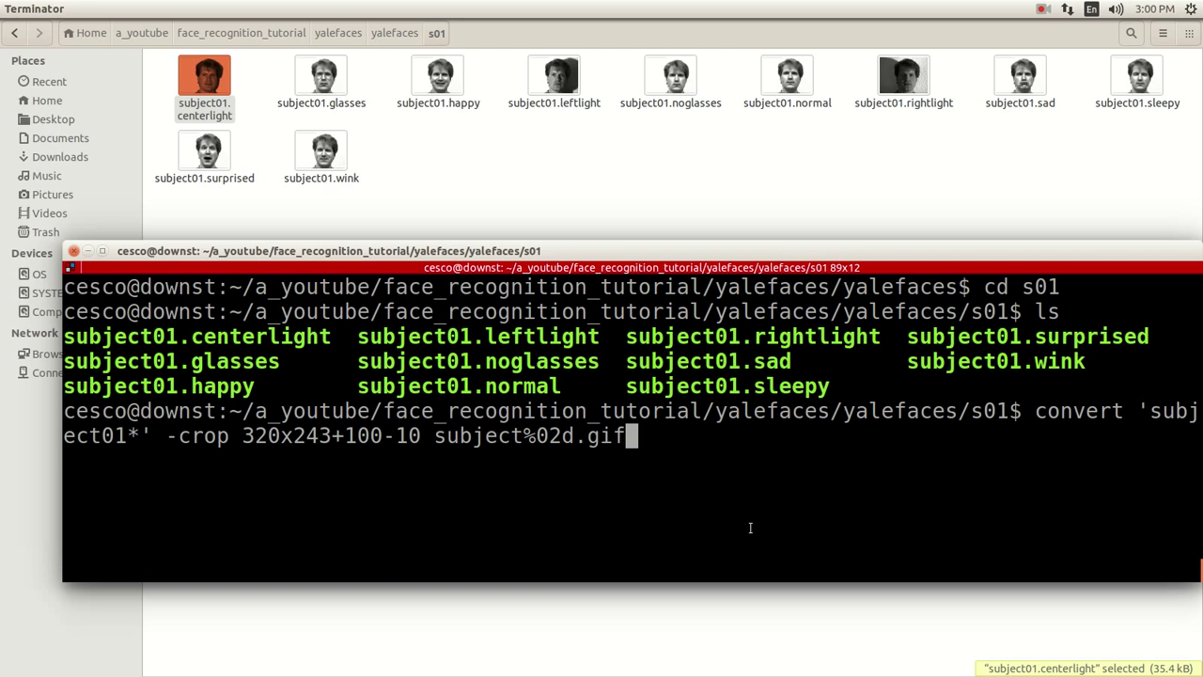
pyautogui.moveTo(261, 496)
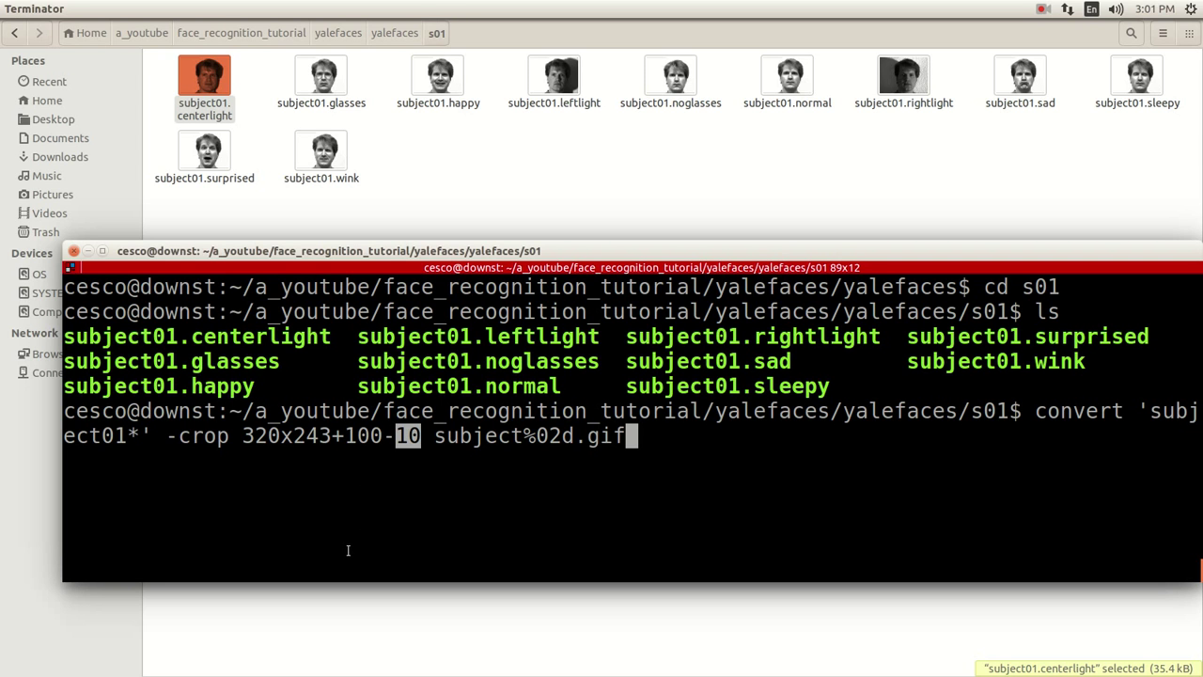
pyautogui.moveTo(418, 443)
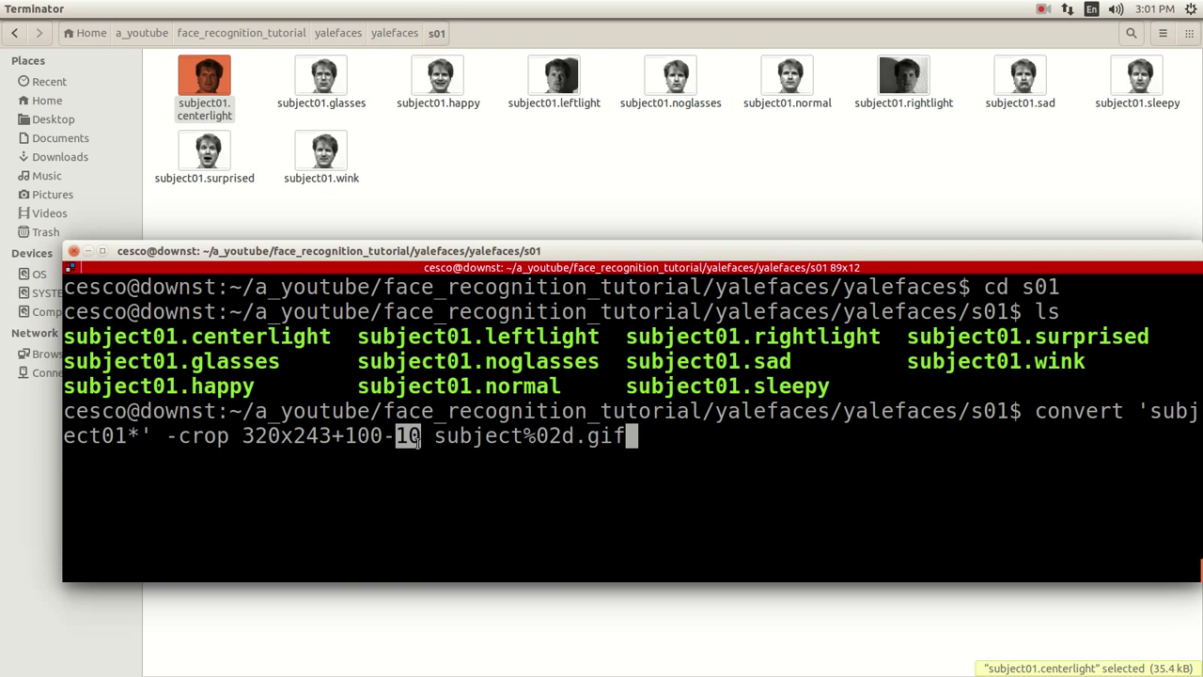
pyautogui.moveTo(451, 442)
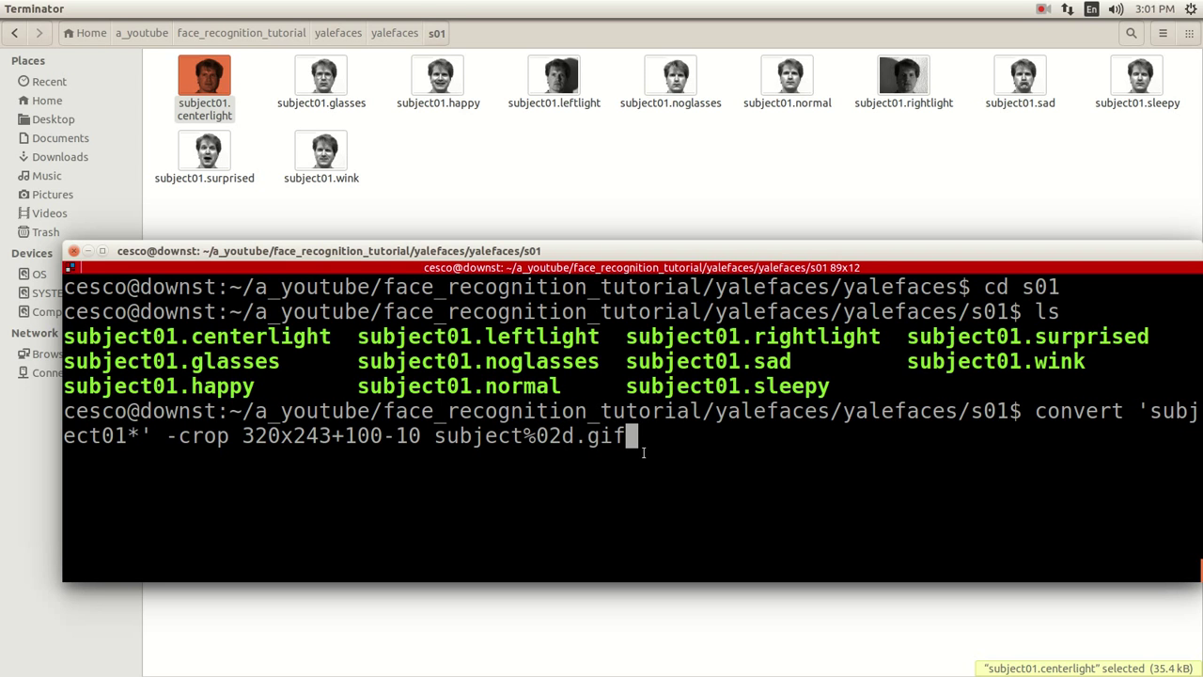
pyautogui.doubleClick(609, 435)
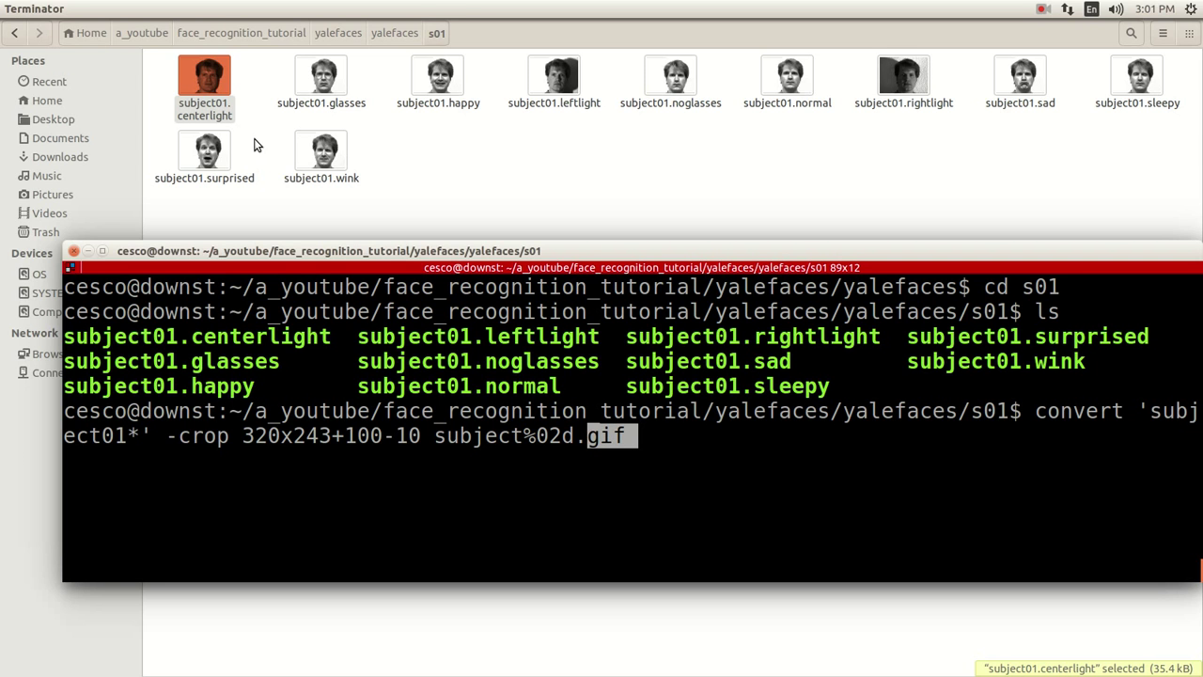
pyautogui.moveTo(539, 445)
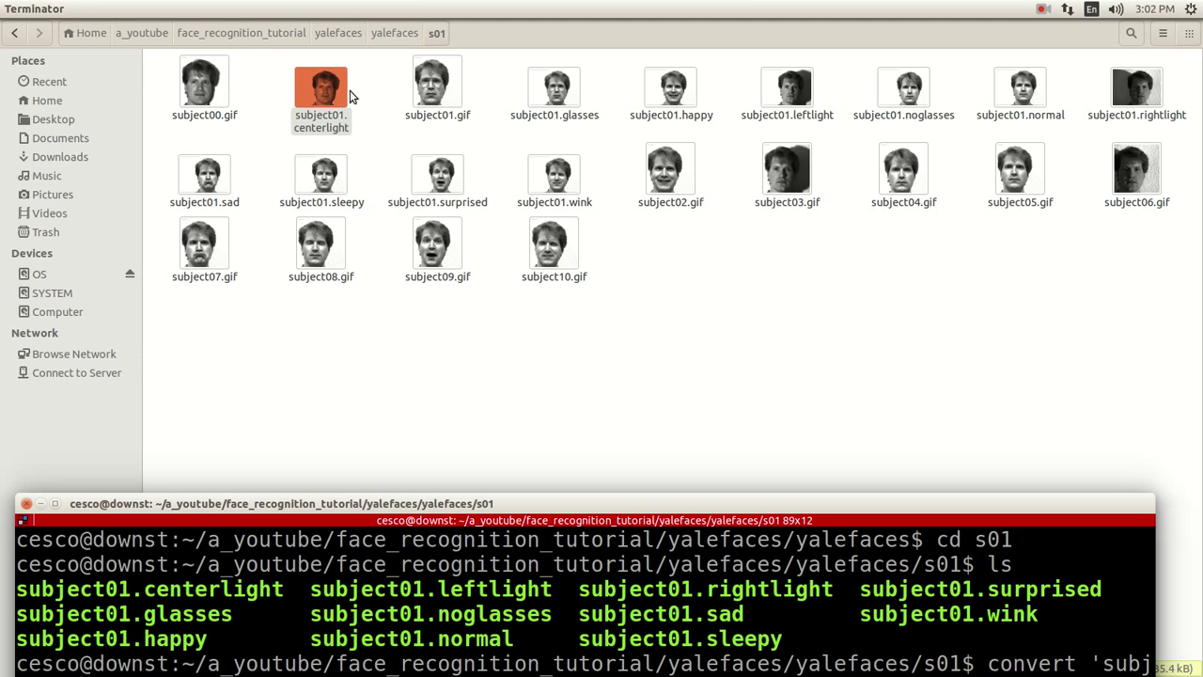
pyautogui.moveTo(365, 90)
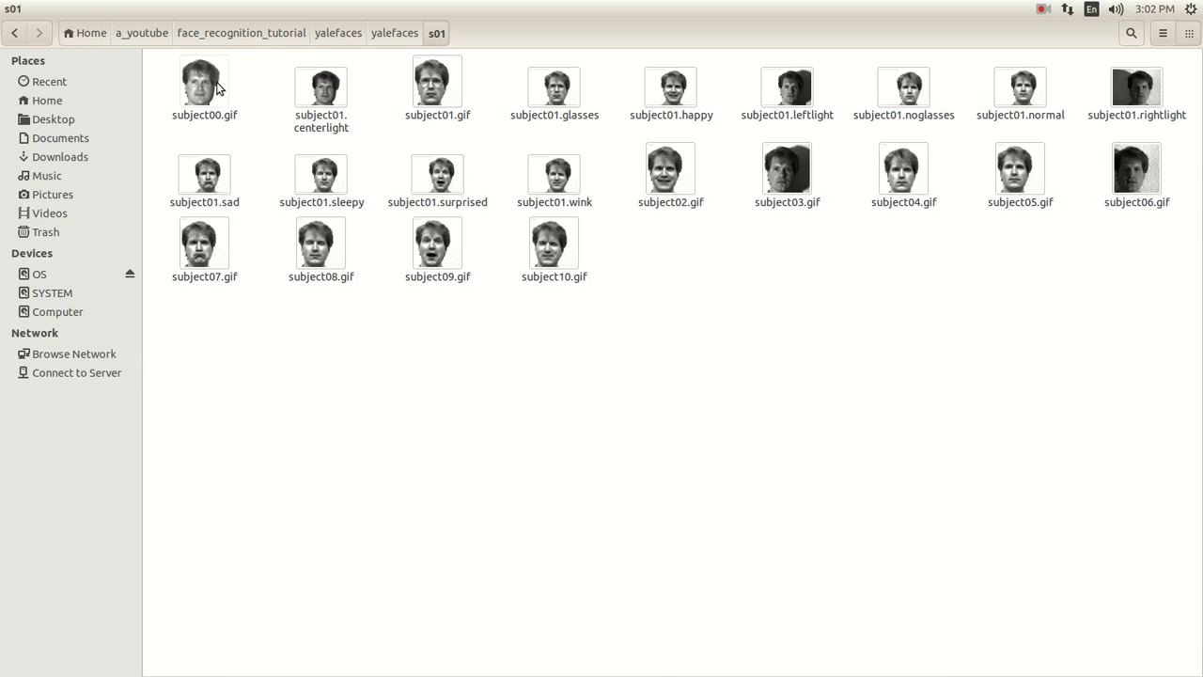
pyautogui.moveTo(243, 64)
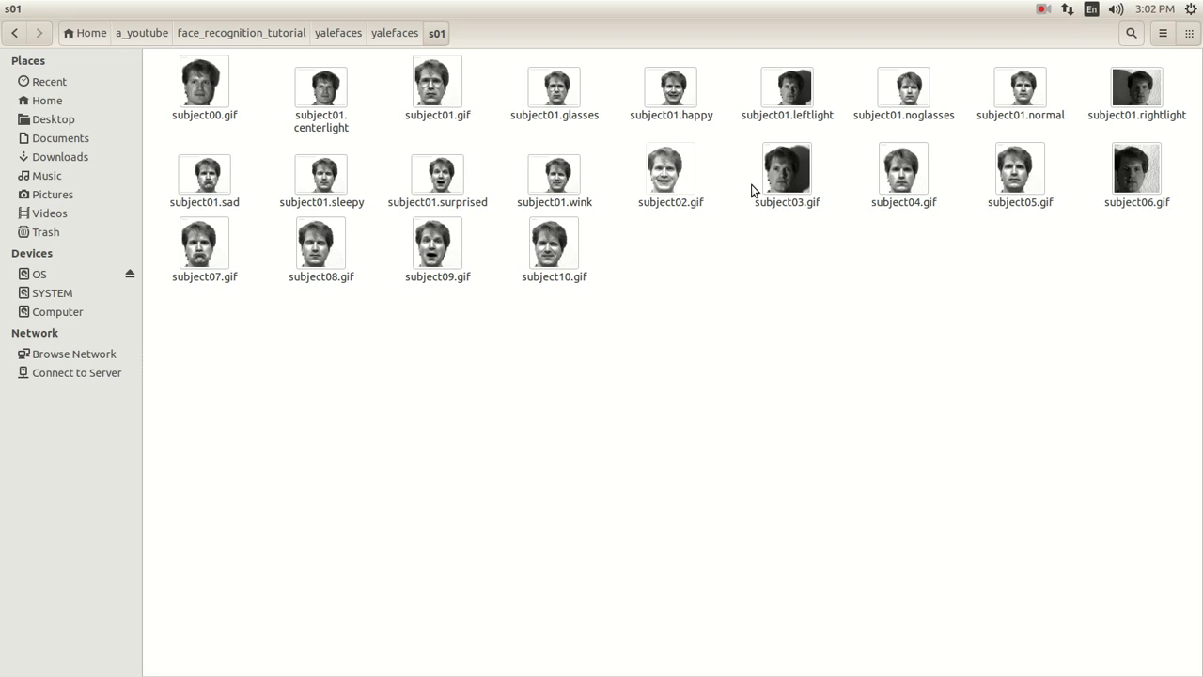
# - Select the eleven original subject01 images in s01 and bring up their context menu
pyautogui.click(320, 84)
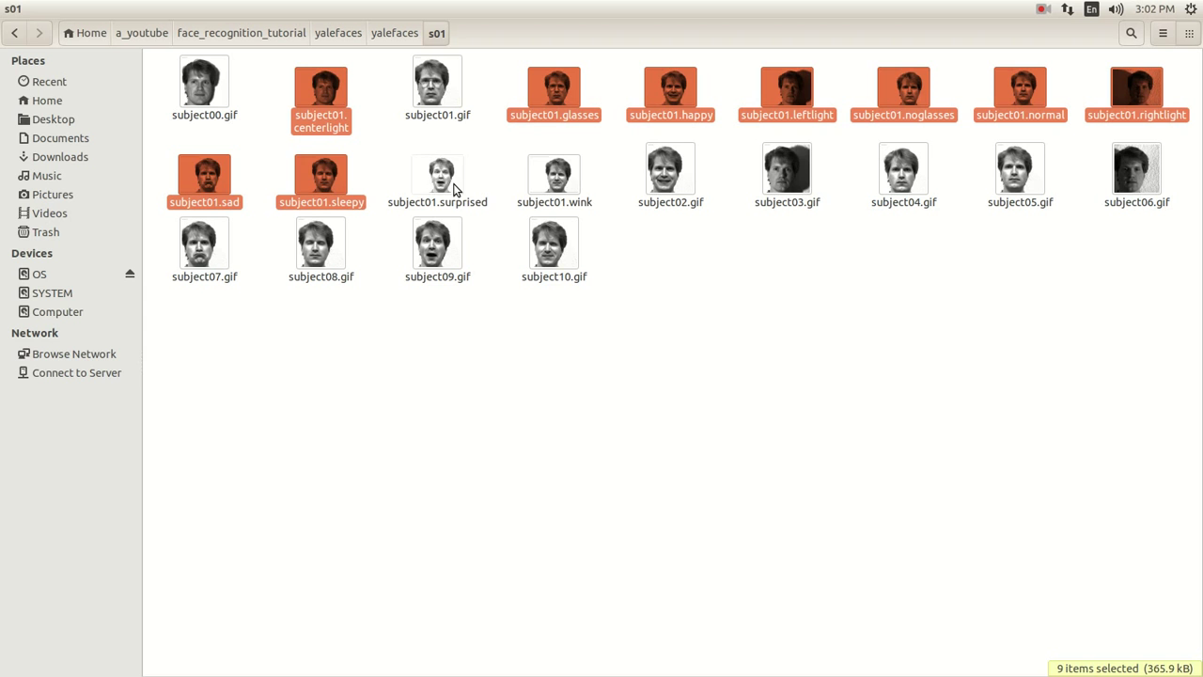
pyautogui.click(553, 174)
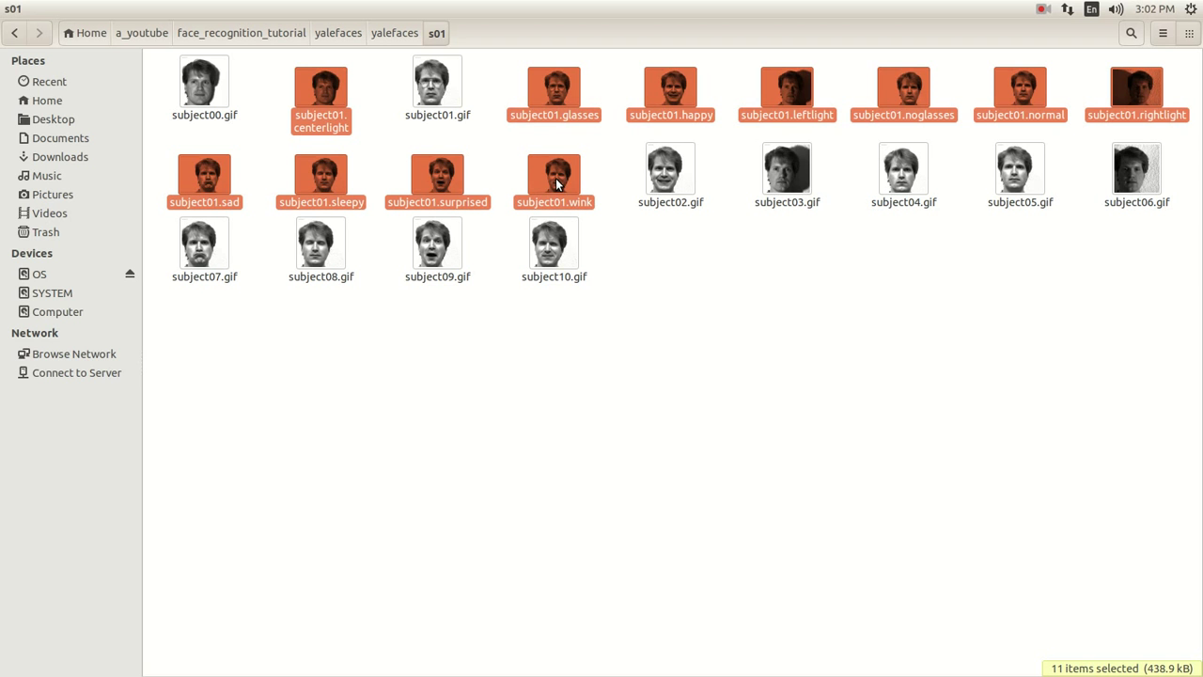
pyautogui.rightClick(554, 178)
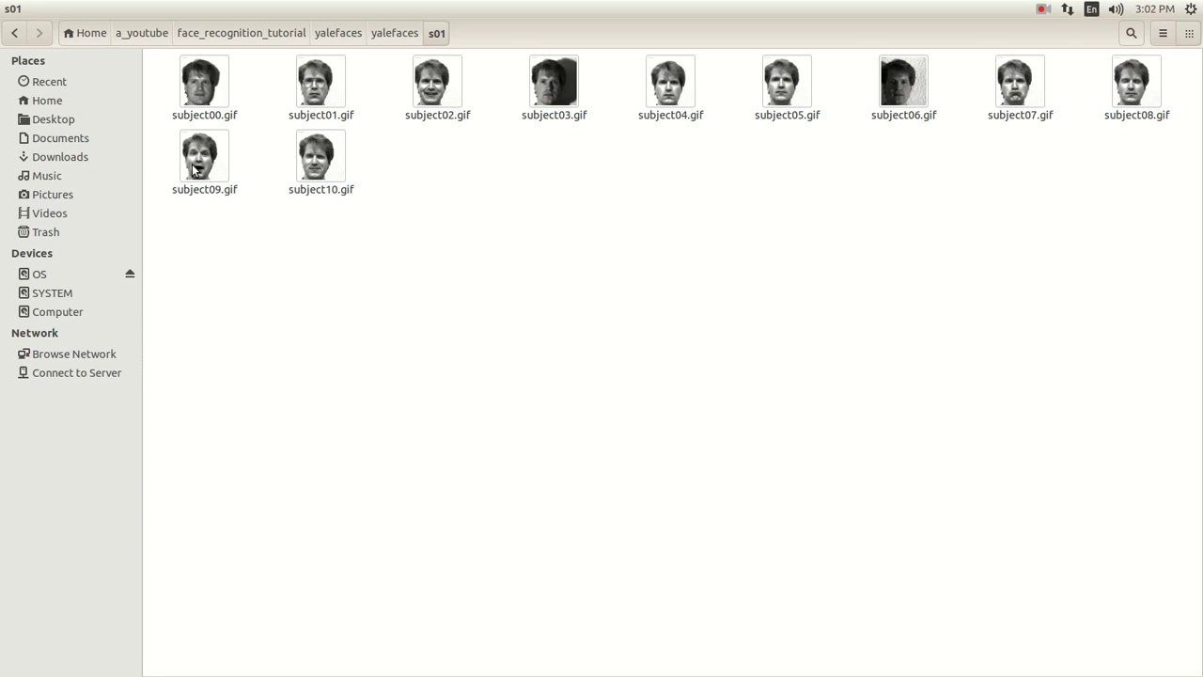
pyautogui.moveTo(797, 91)
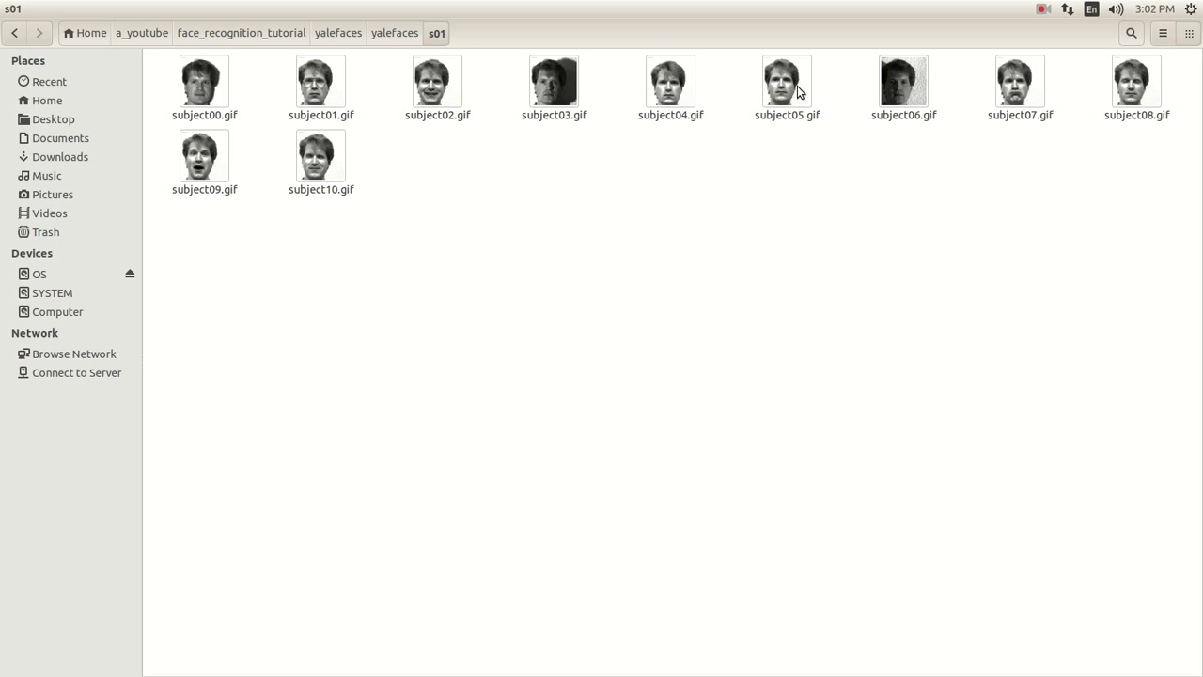
pyautogui.moveTo(182, 129)
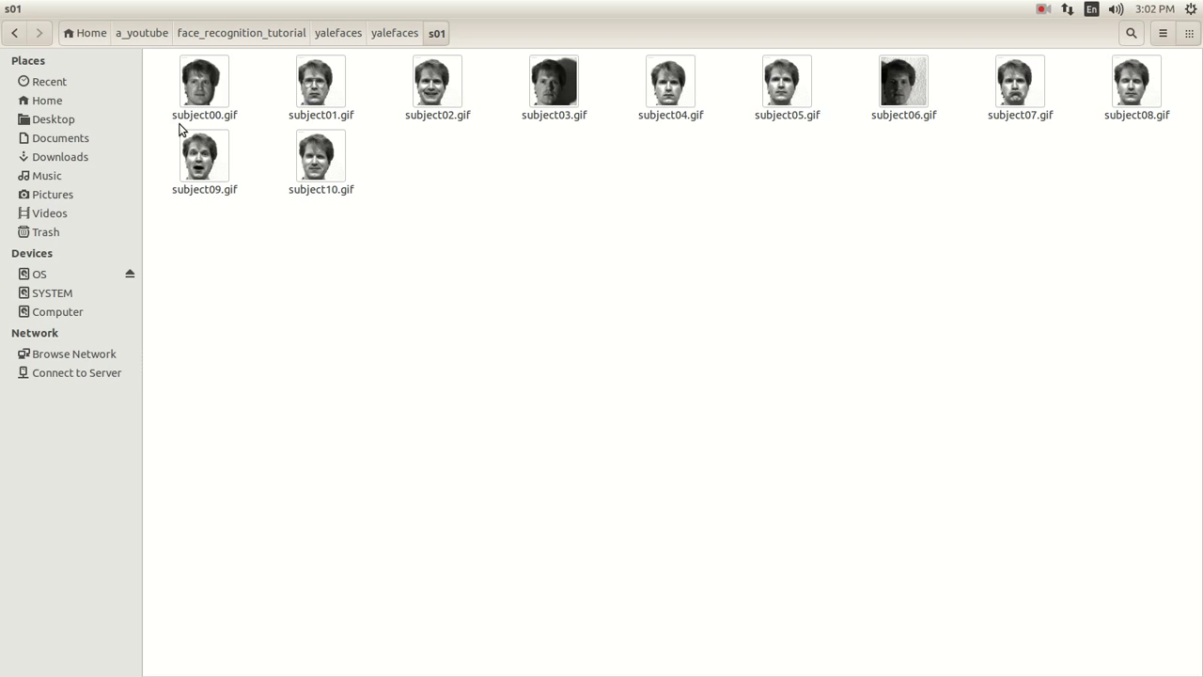
pyautogui.moveTo(276, 138)
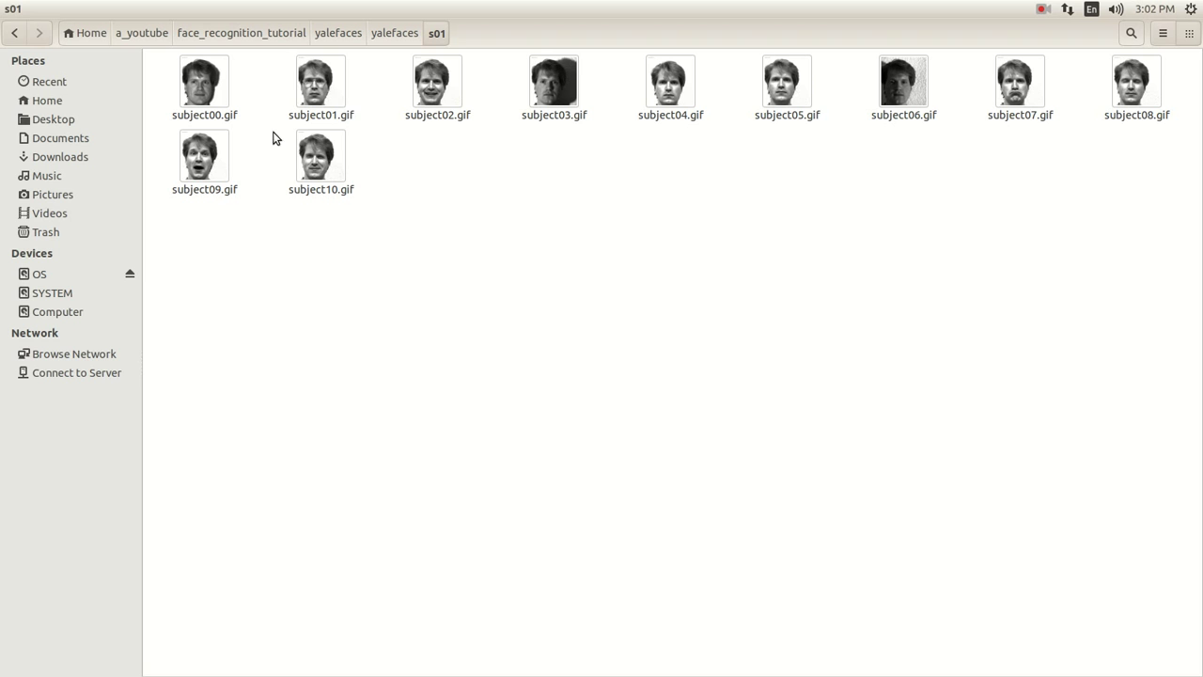
pyautogui.moveTo(436, 79)
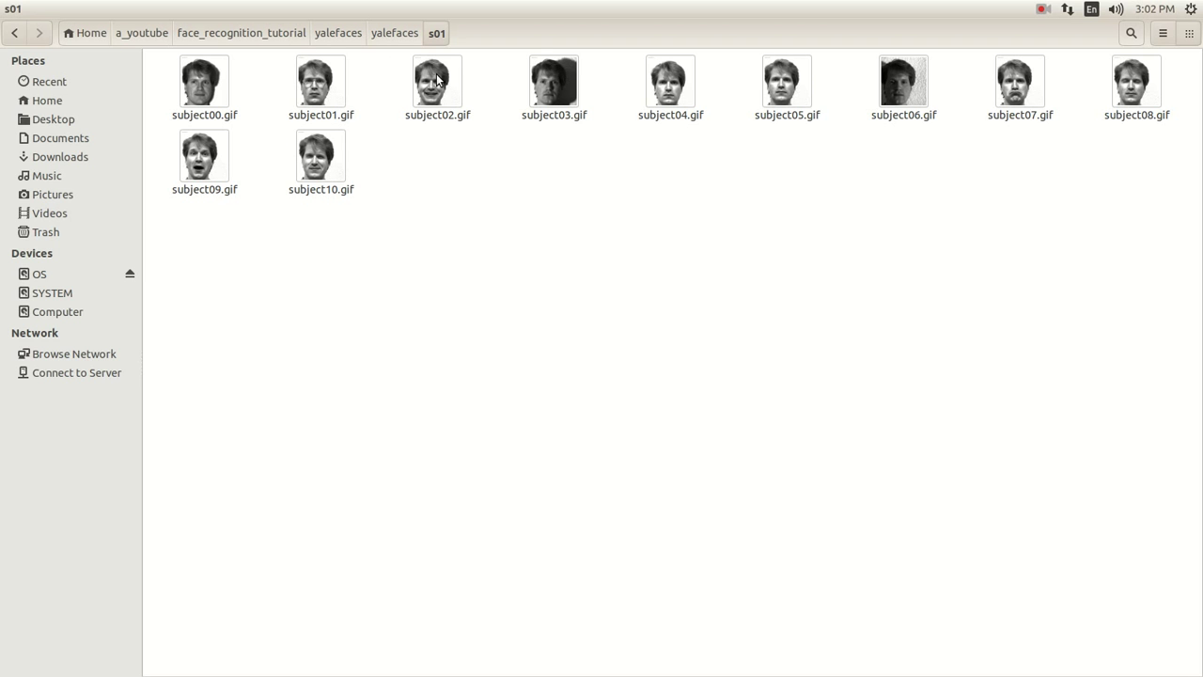
pyautogui.moveTo(707, 188)
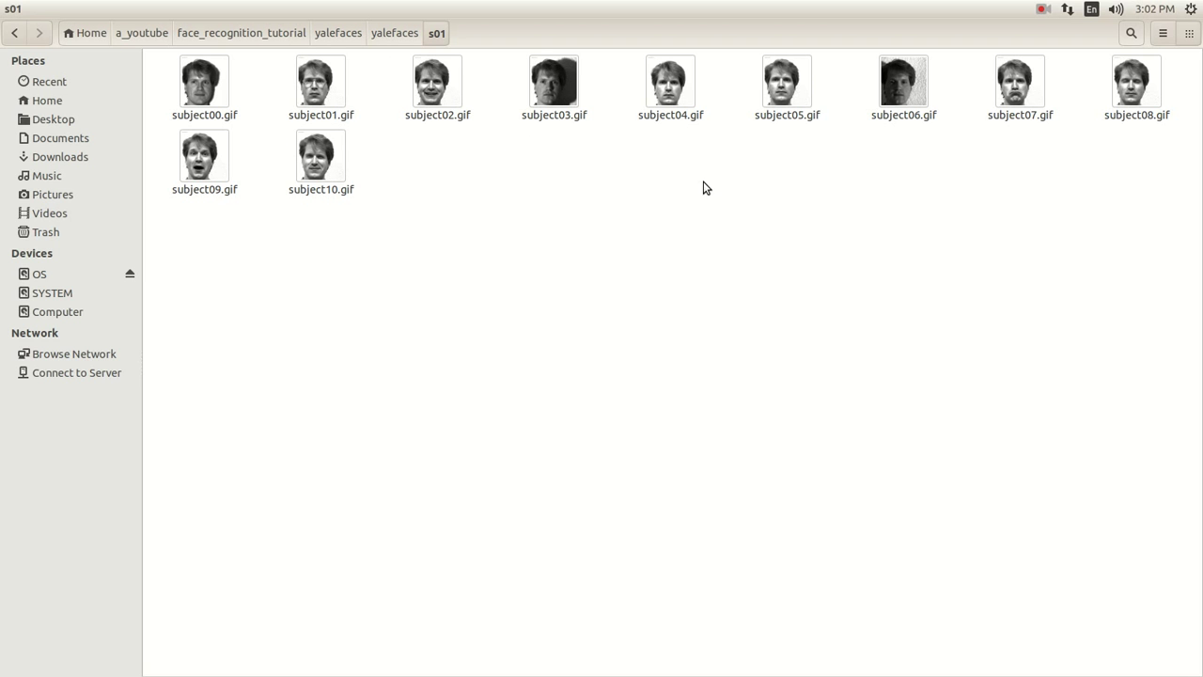
pyautogui.moveTo(777, 132)
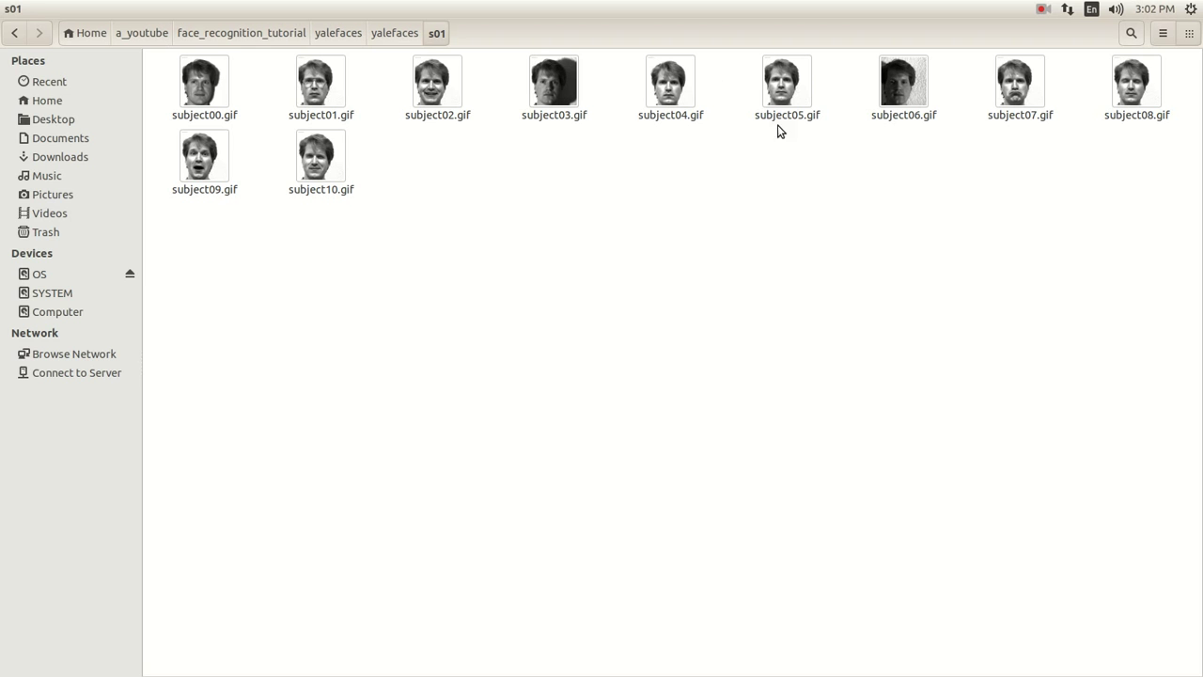
pyautogui.moveTo(674, 113)
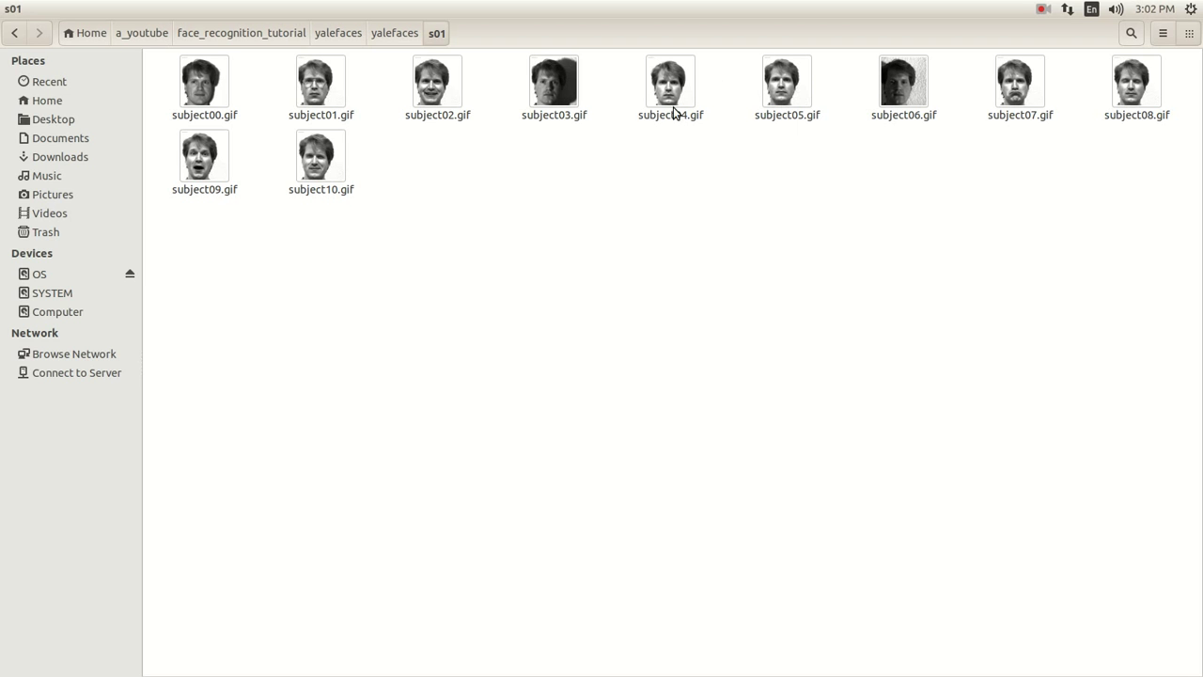
pyautogui.moveTo(655, 106)
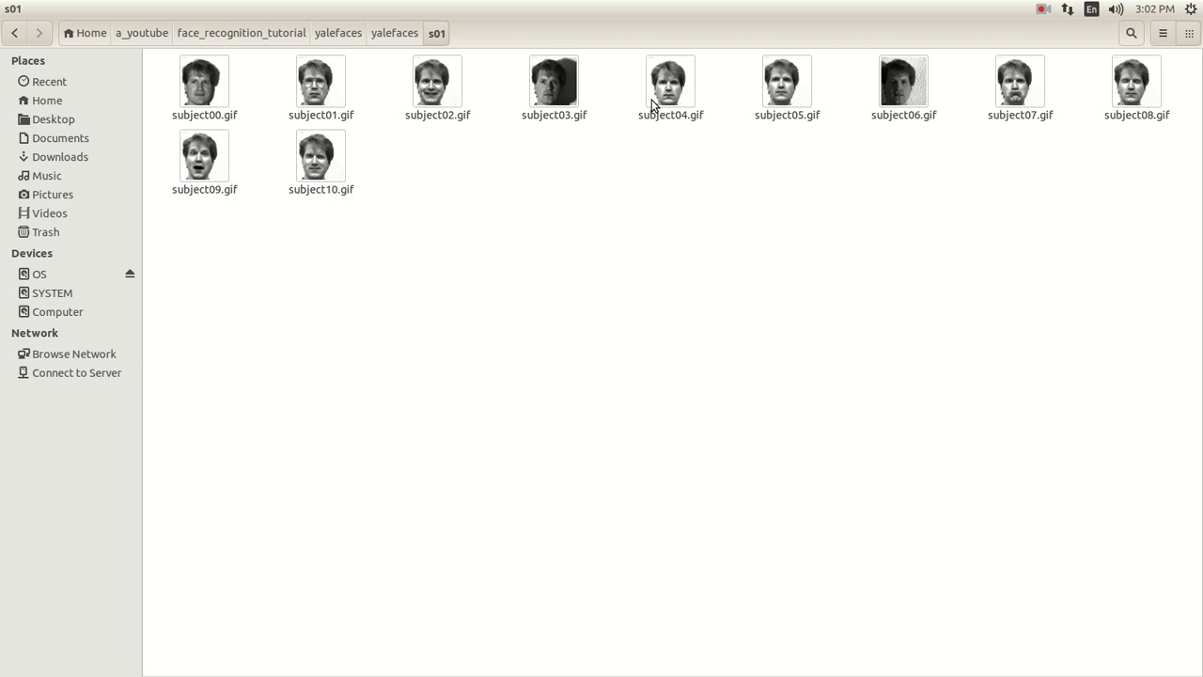
pyautogui.moveTo(661, 123)
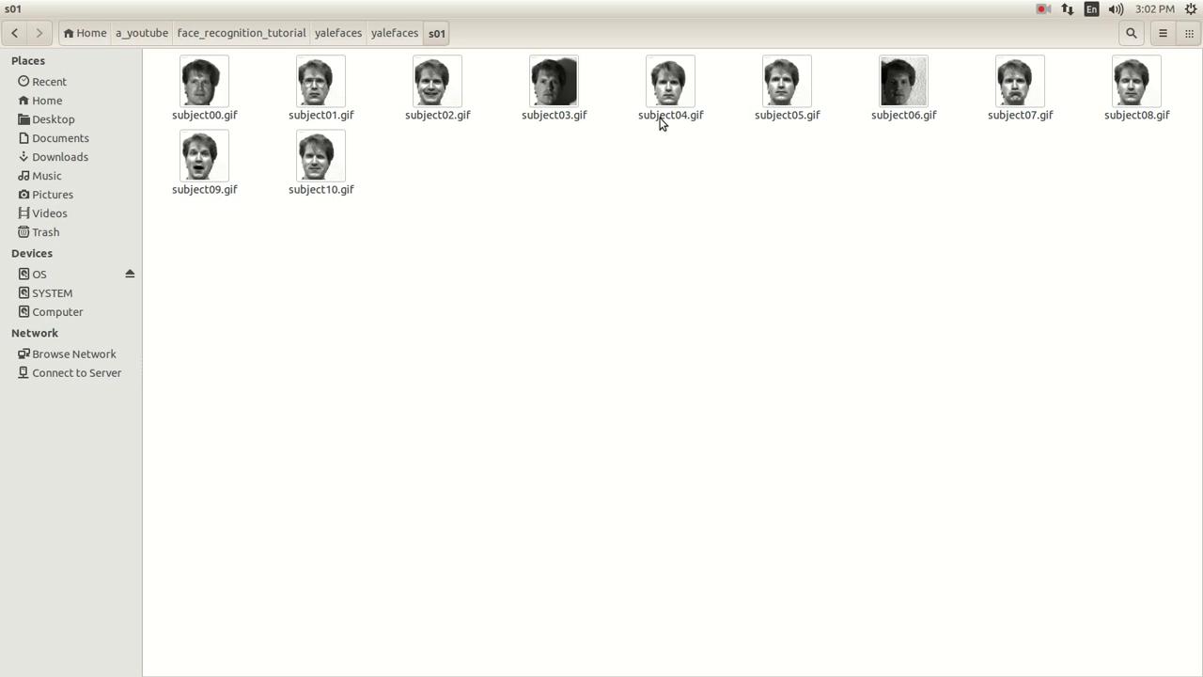
pyautogui.moveTo(810, 145)
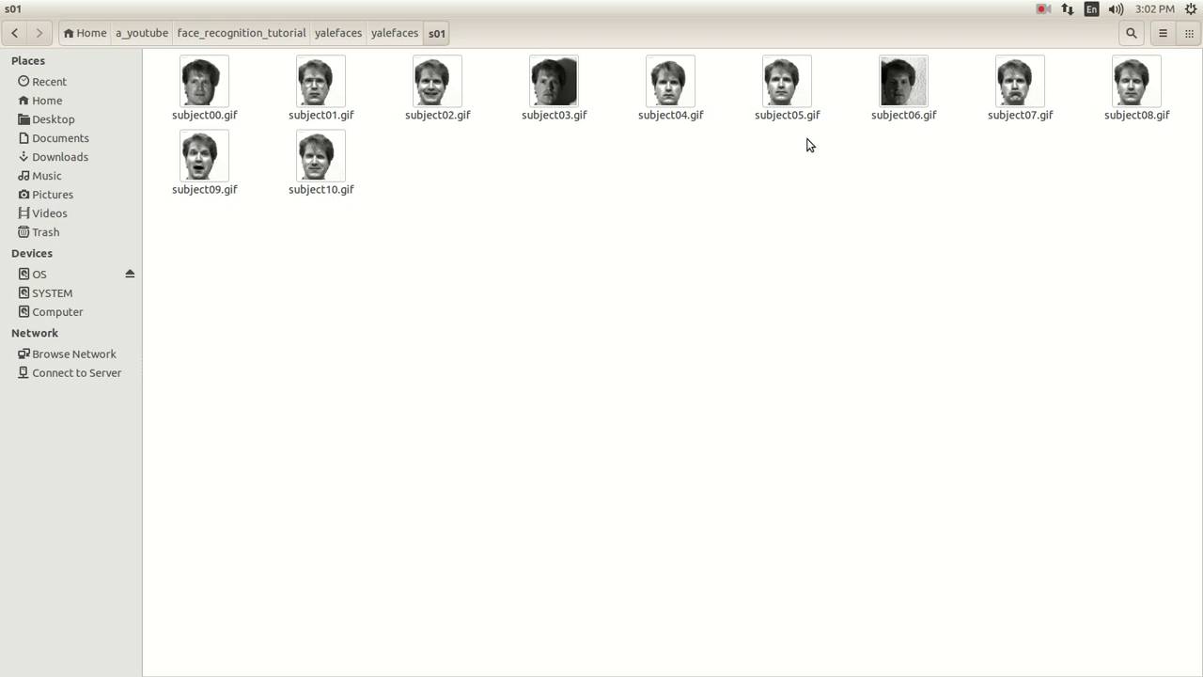
pyautogui.moveTo(1043, 75)
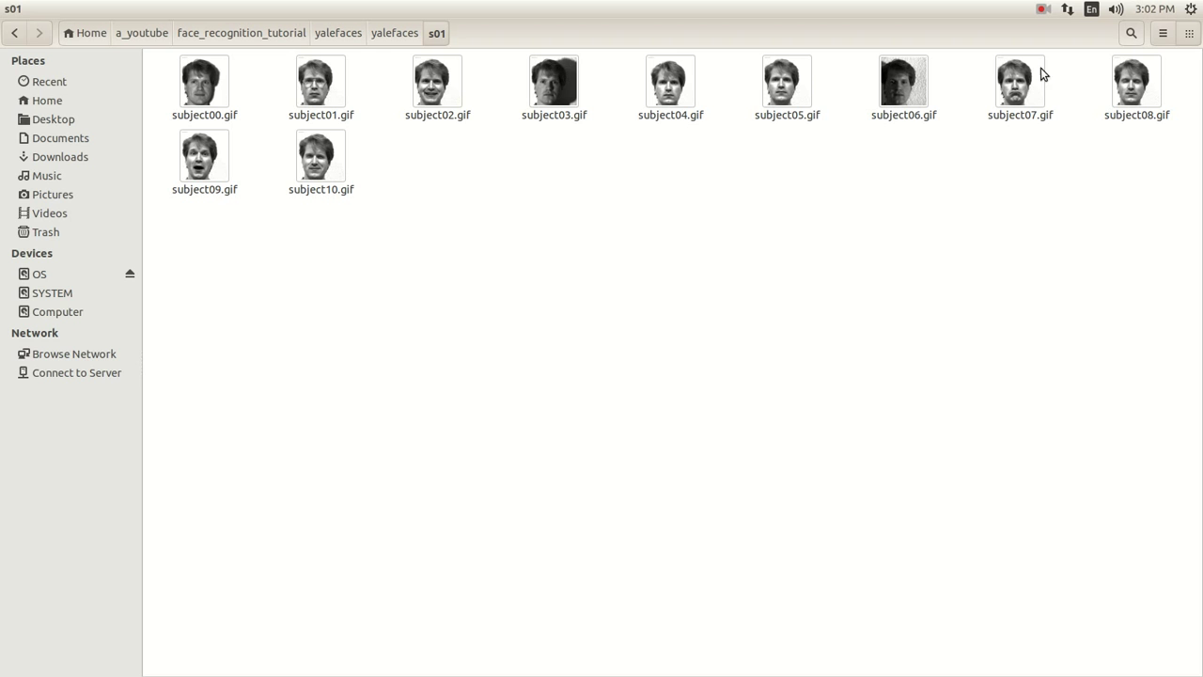
pyautogui.moveTo(198, 201)
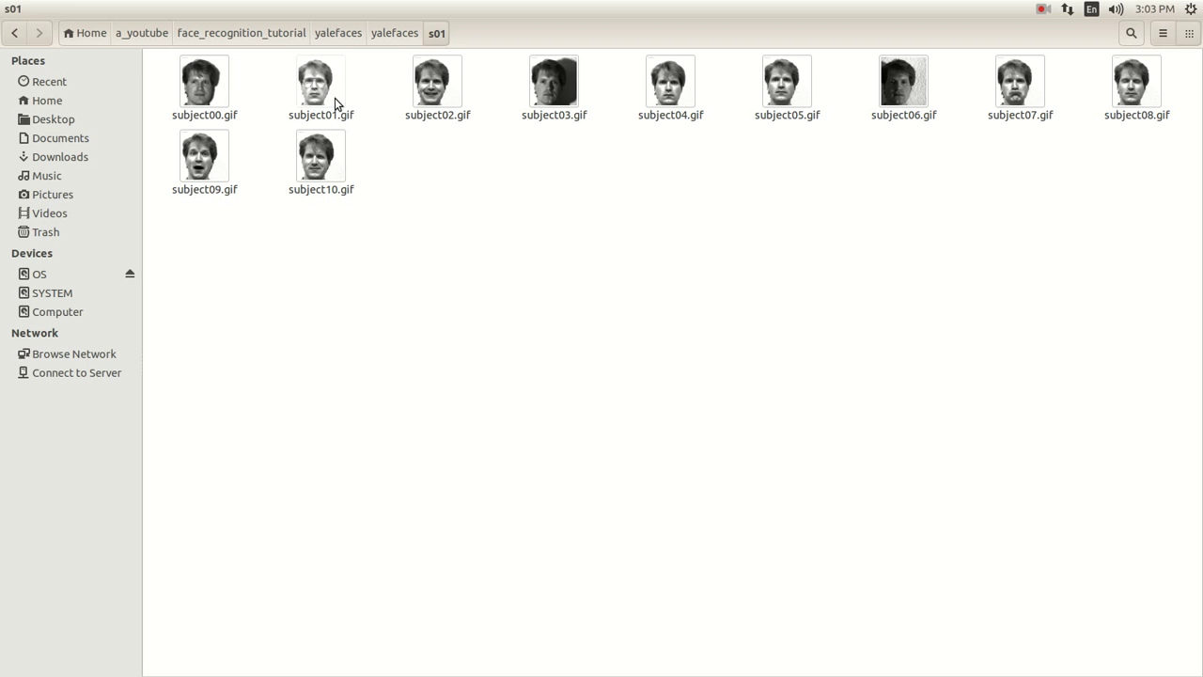
pyautogui.moveTo(431, 142)
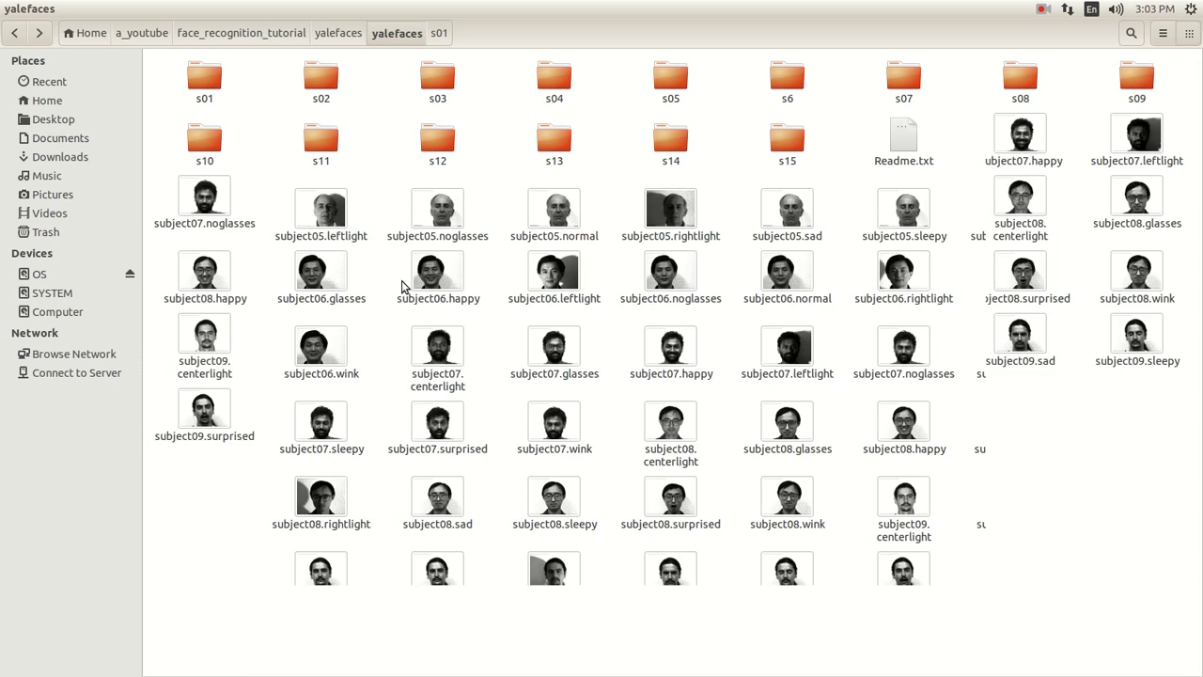
# - Select s01 in Files, then open the s02 folder of subject02 photos
pyautogui.click(203, 77)
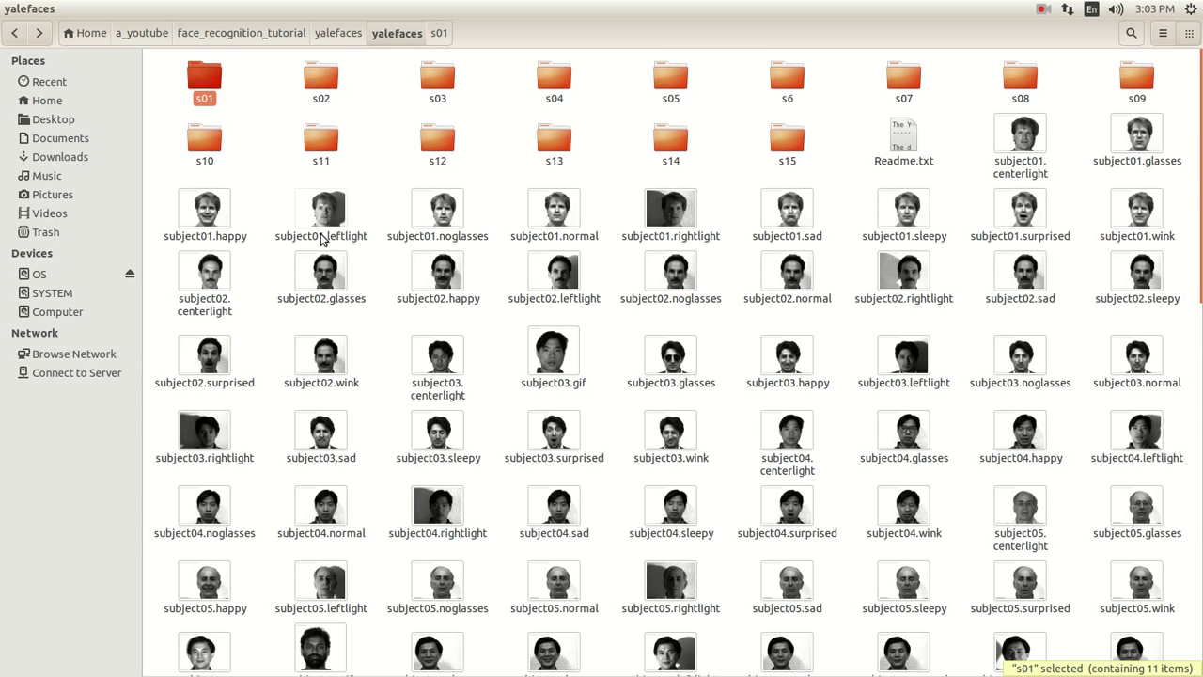
pyautogui.moveTo(755, 266)
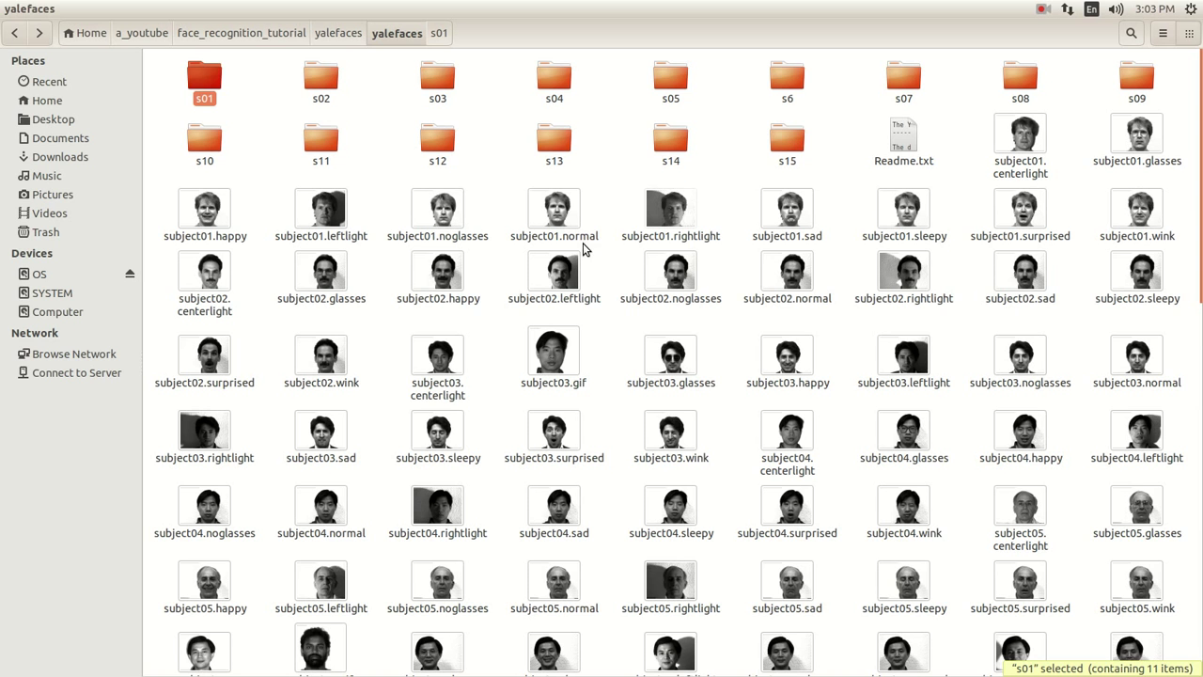
pyautogui.moveTo(1019, 141)
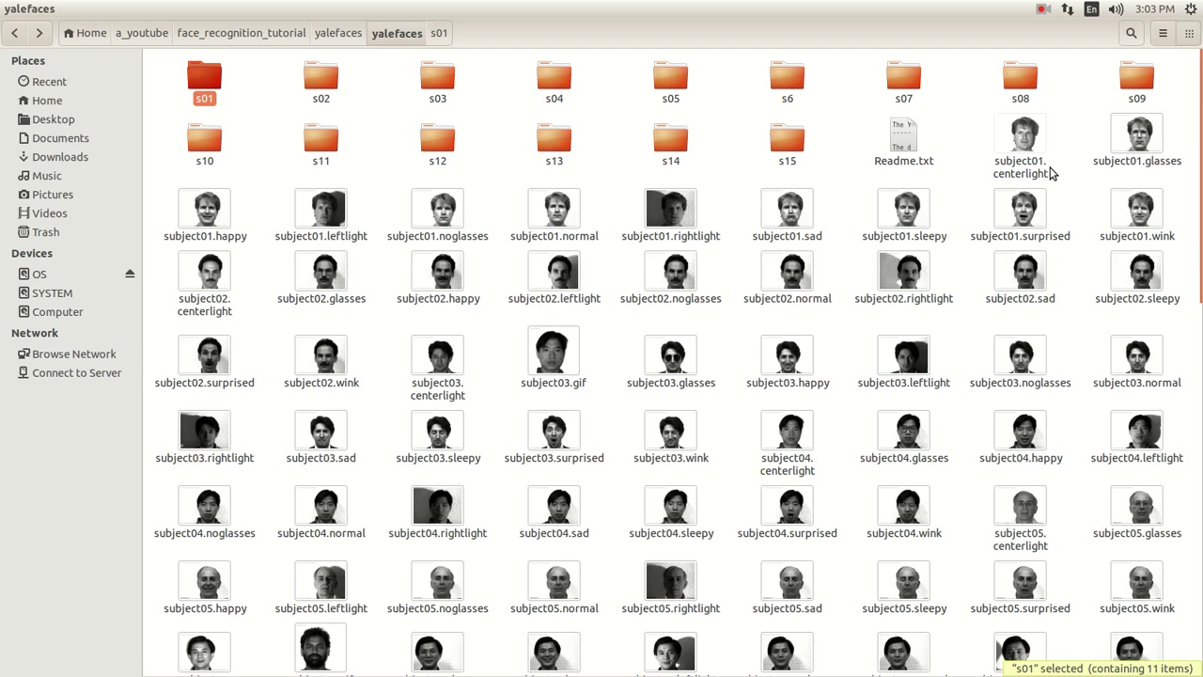
pyautogui.moveTo(322, 208)
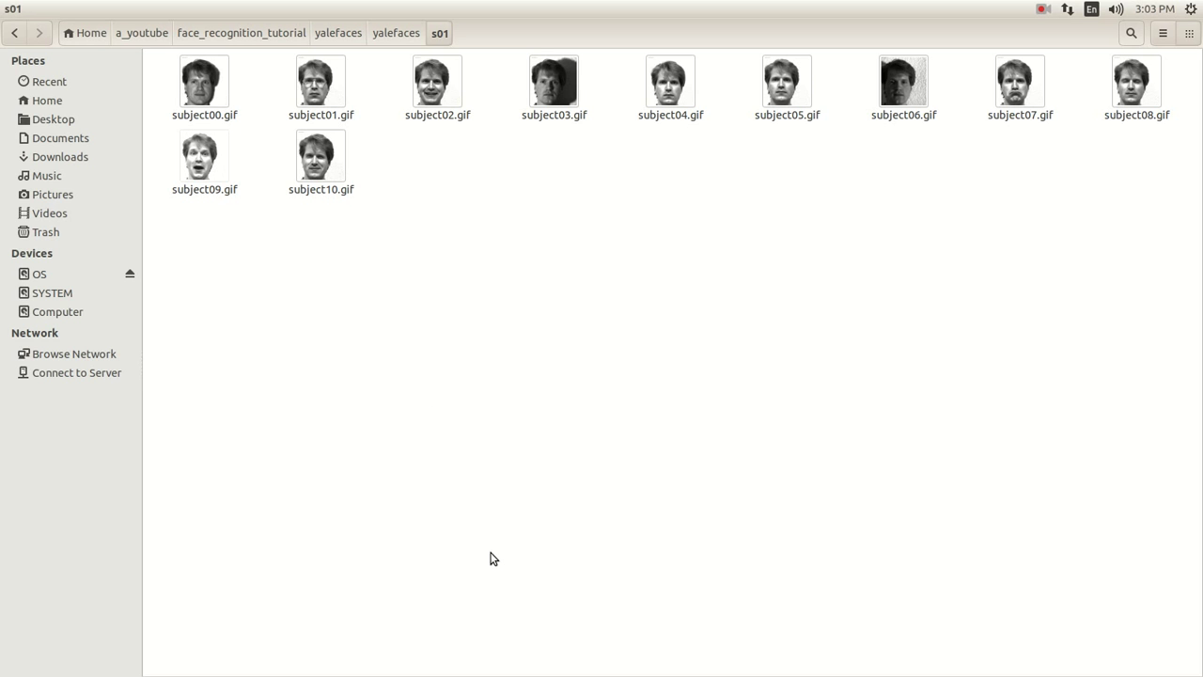
pyautogui.moveTo(395, 408)
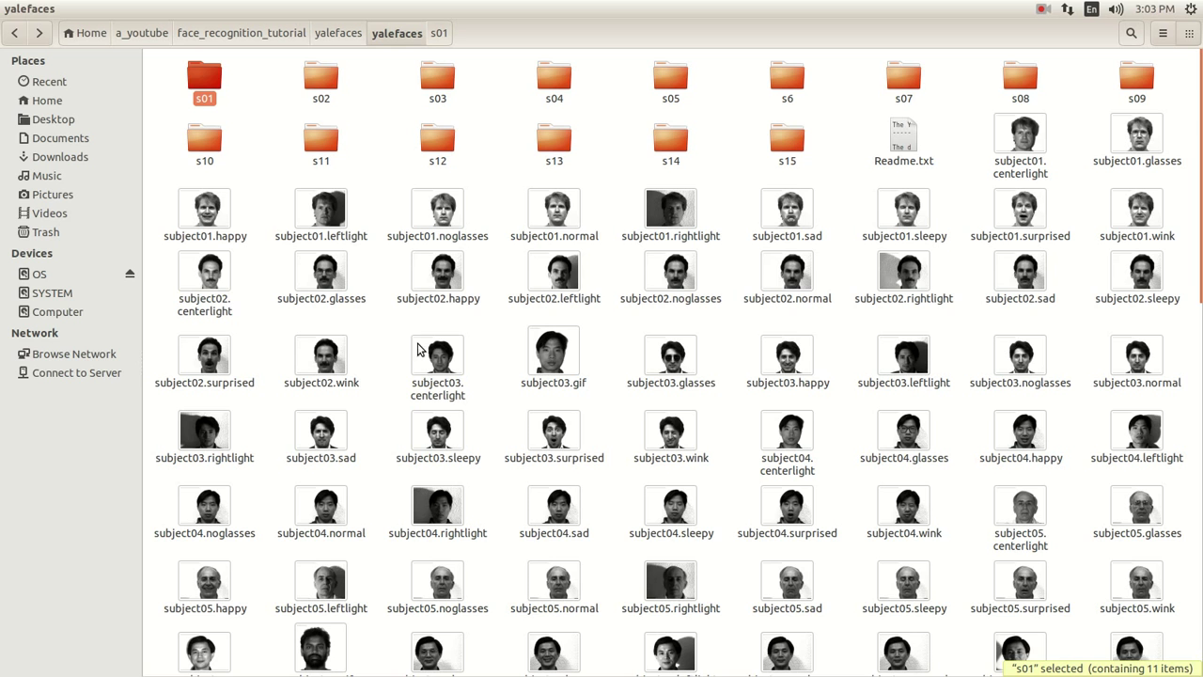
pyautogui.doubleClick(321, 80)
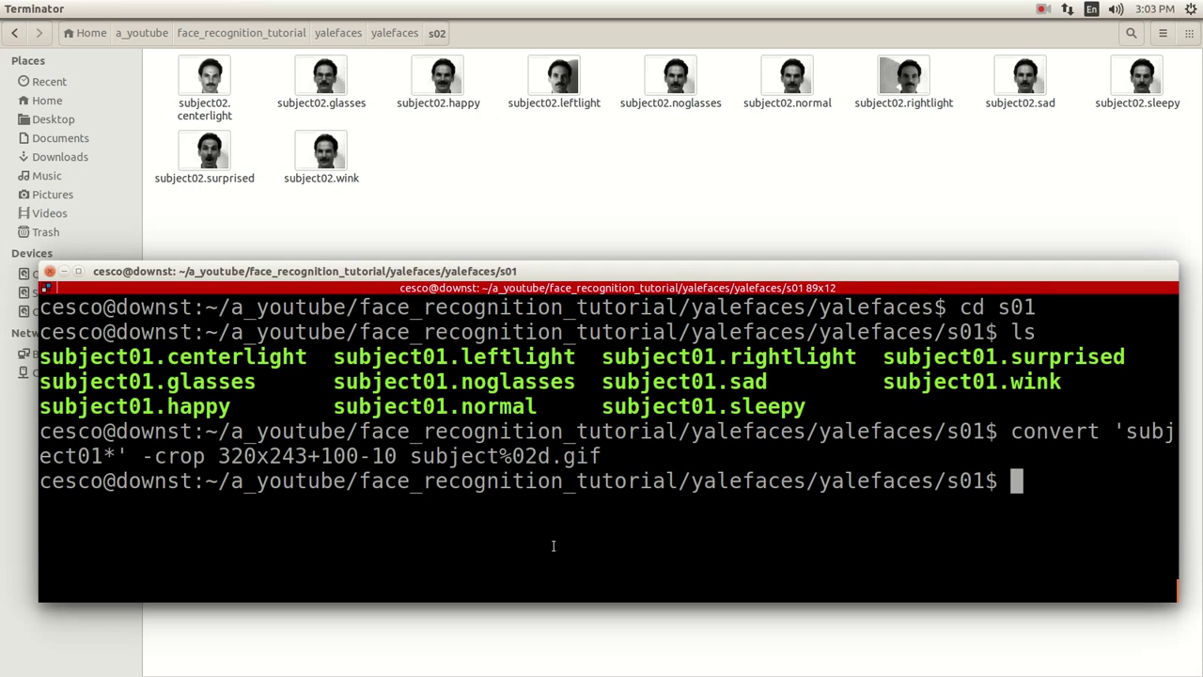
# - Change into s02 and type the convert -crop 320x243+100-10 subject%02d.gif command
pyautogui.write('cd')
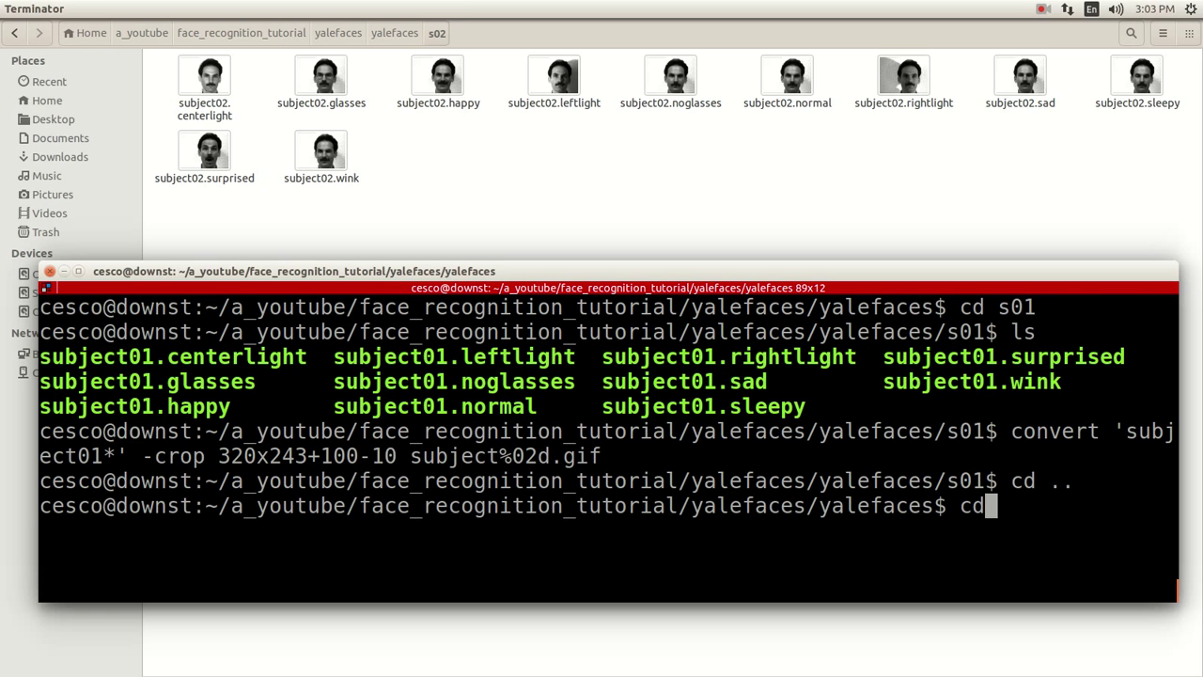
pyautogui.write('s02')
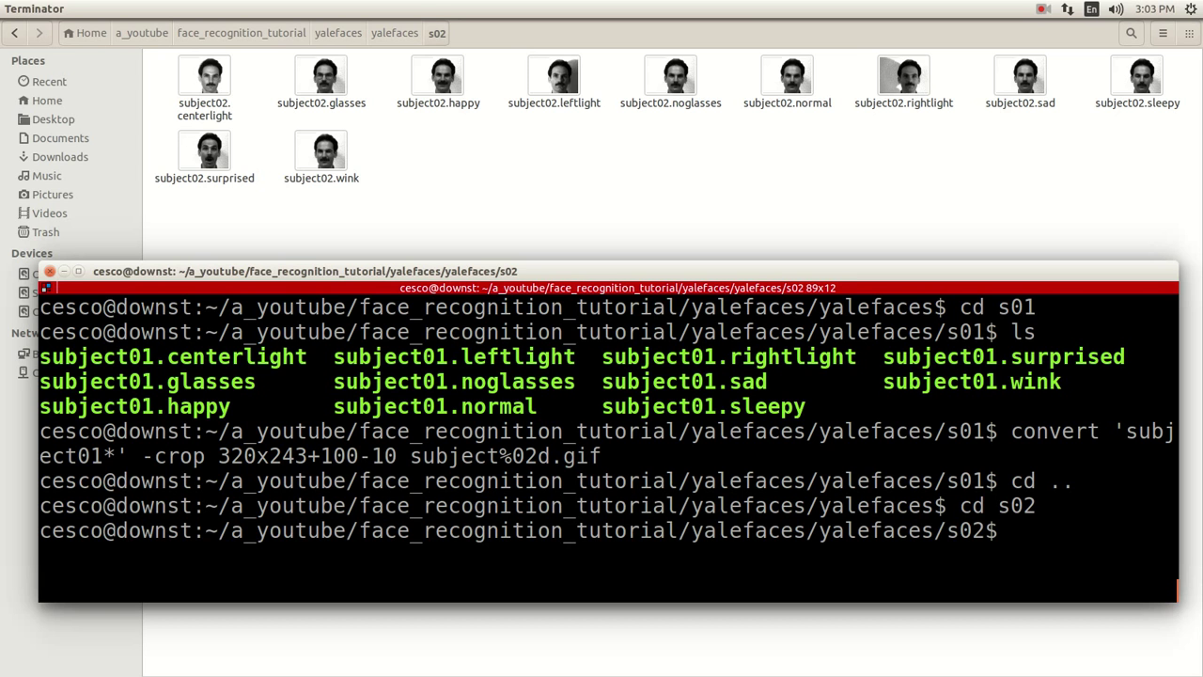
pyautogui.write("convert 'subject01*' -crop 320x243+100-10 subject%02d.gif")
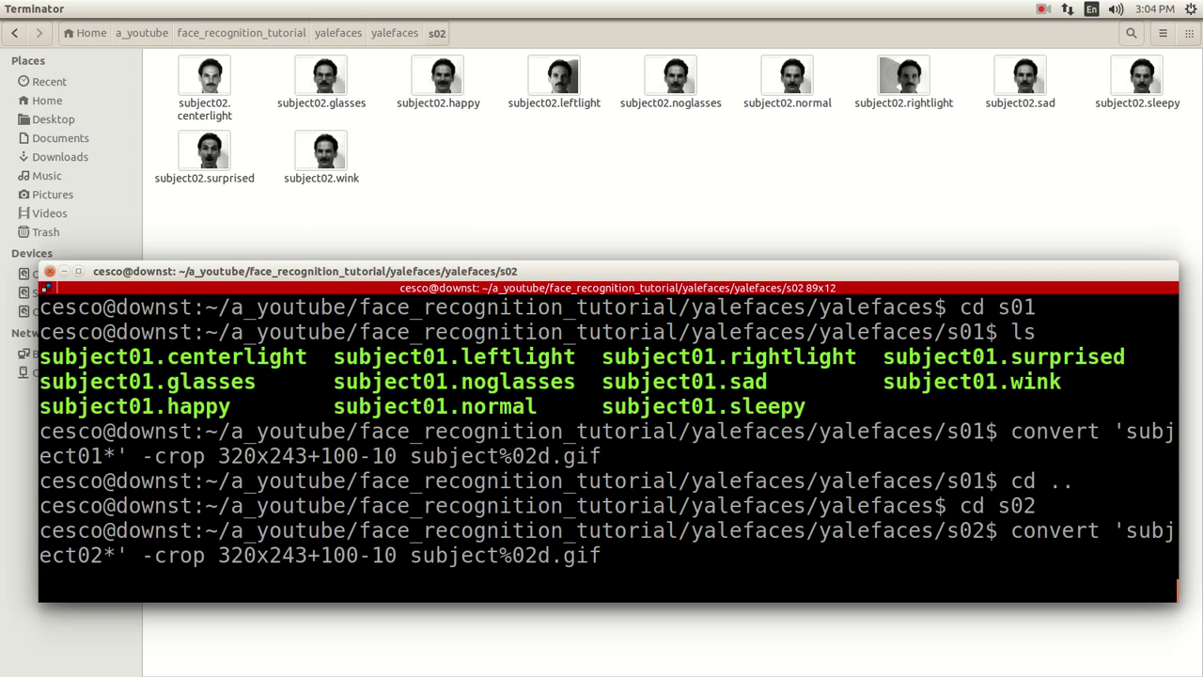
pyautogui.moveTo(436, 163)
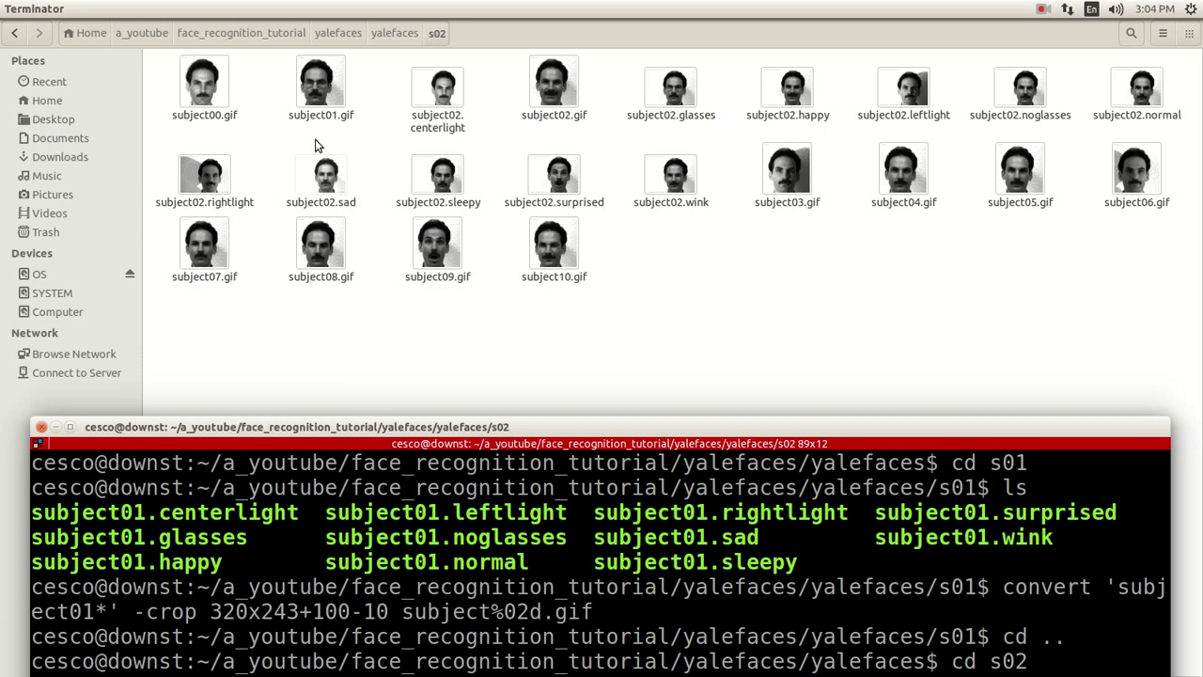
# - Select both rows of original subject02 photos in s02 and trash them
pyautogui.click(437, 89)
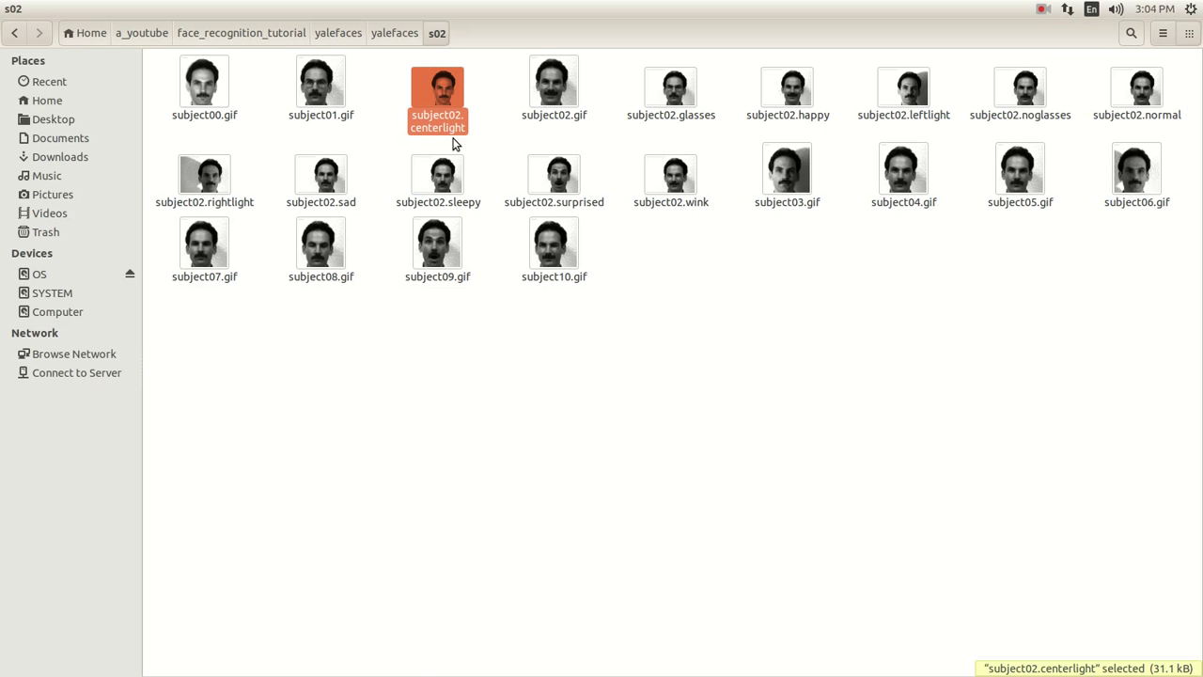
pyautogui.moveTo(554, 174)
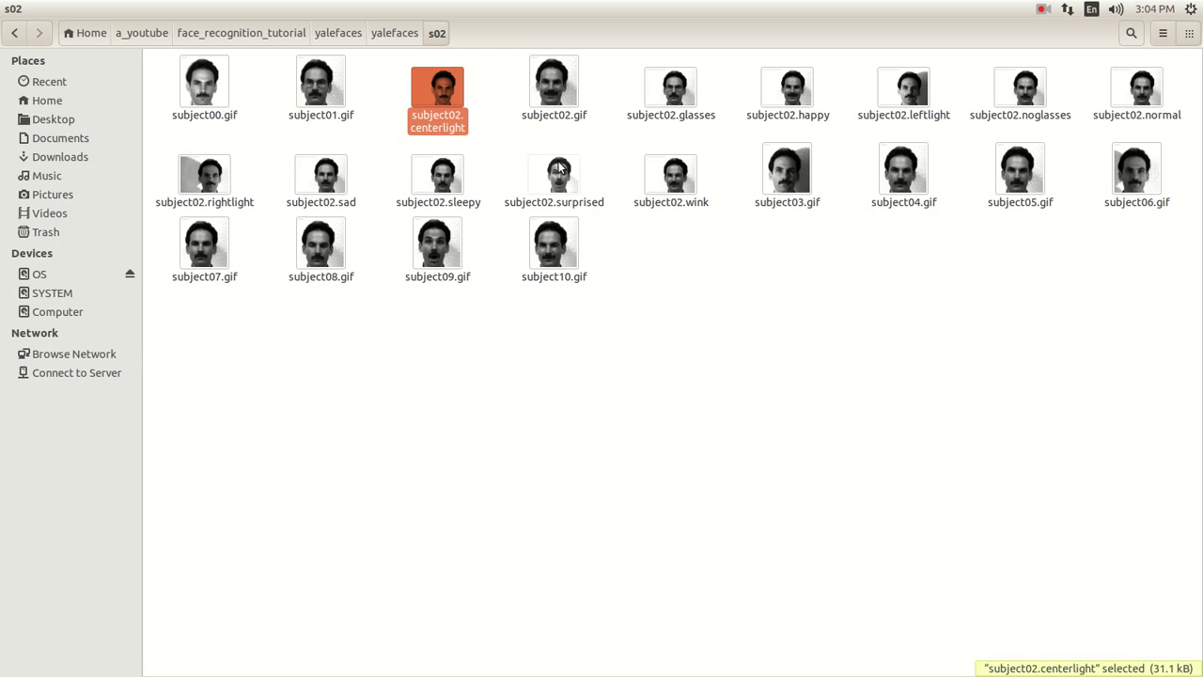
pyautogui.moveTo(582, 180)
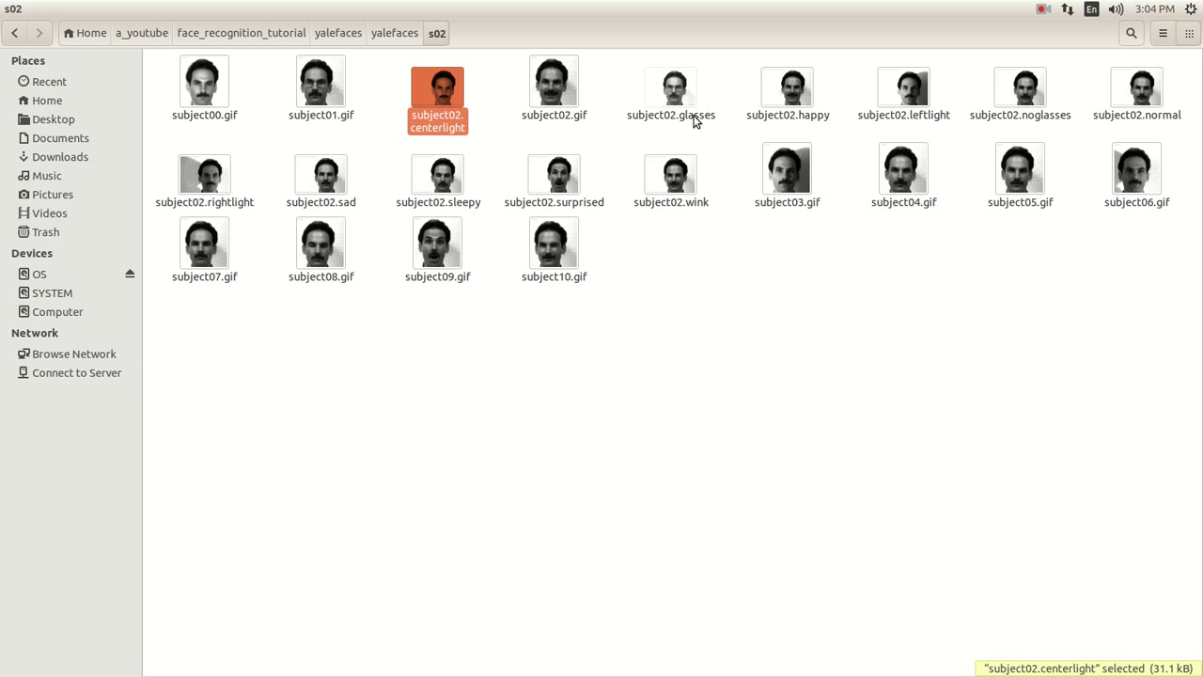
pyautogui.moveTo(512, 353)
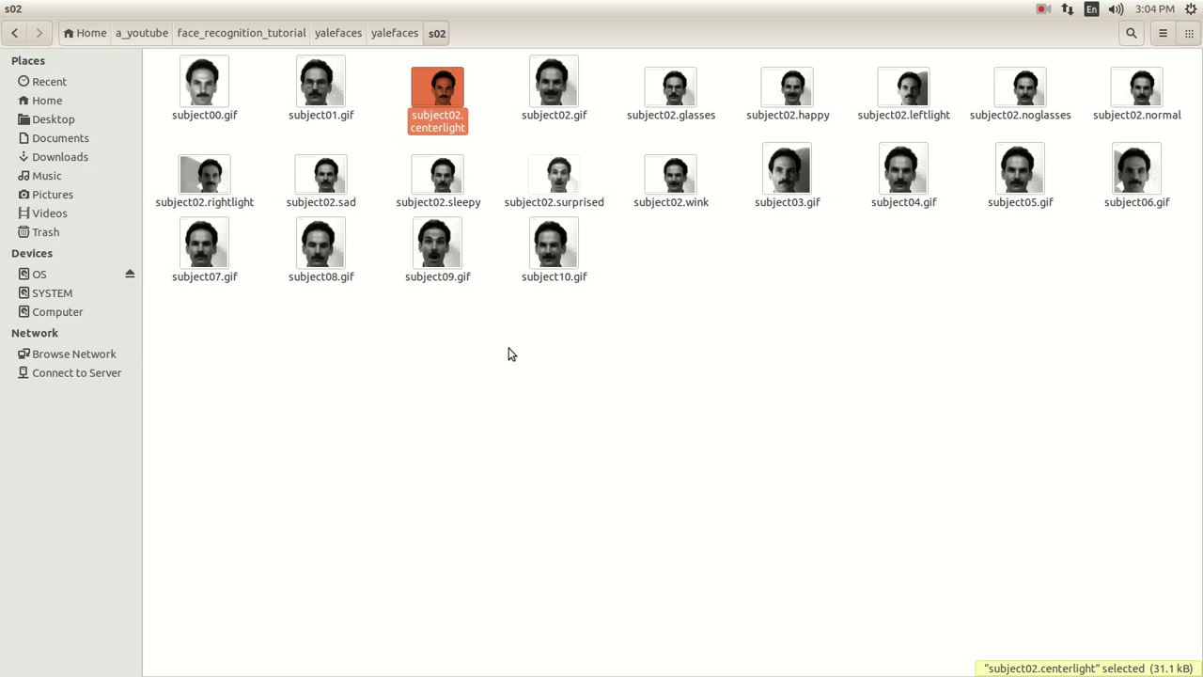
pyautogui.click(671, 89)
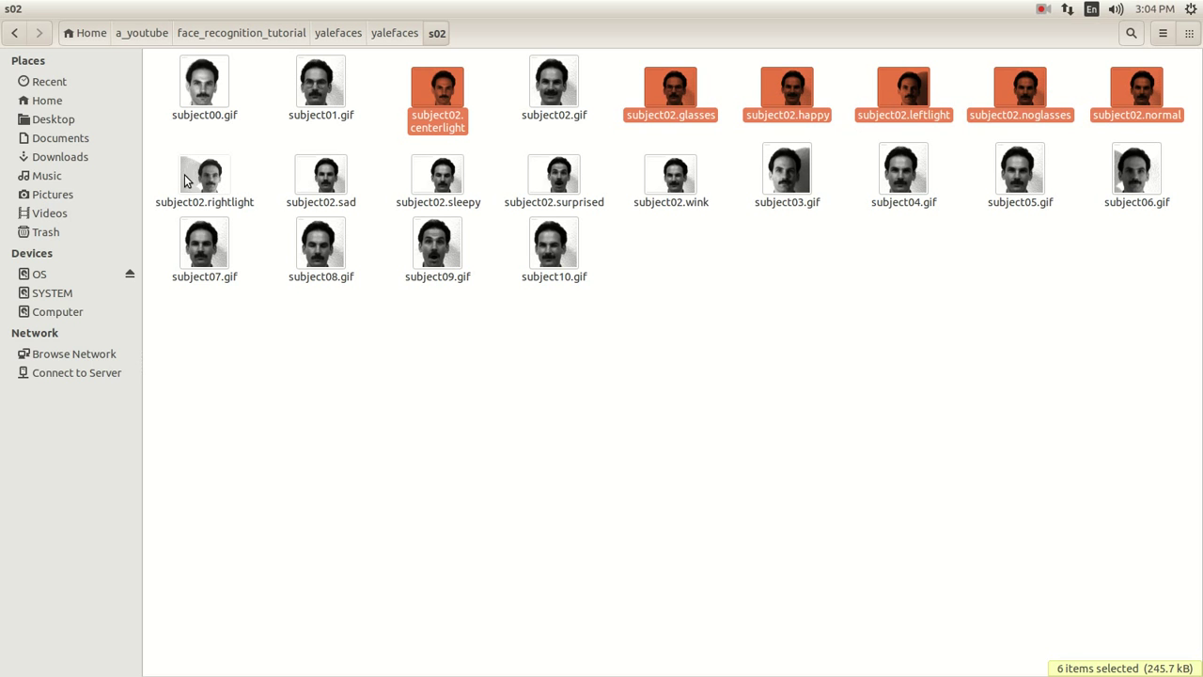
pyautogui.moveTo(184, 179); pyautogui.dragTo(652, 173)
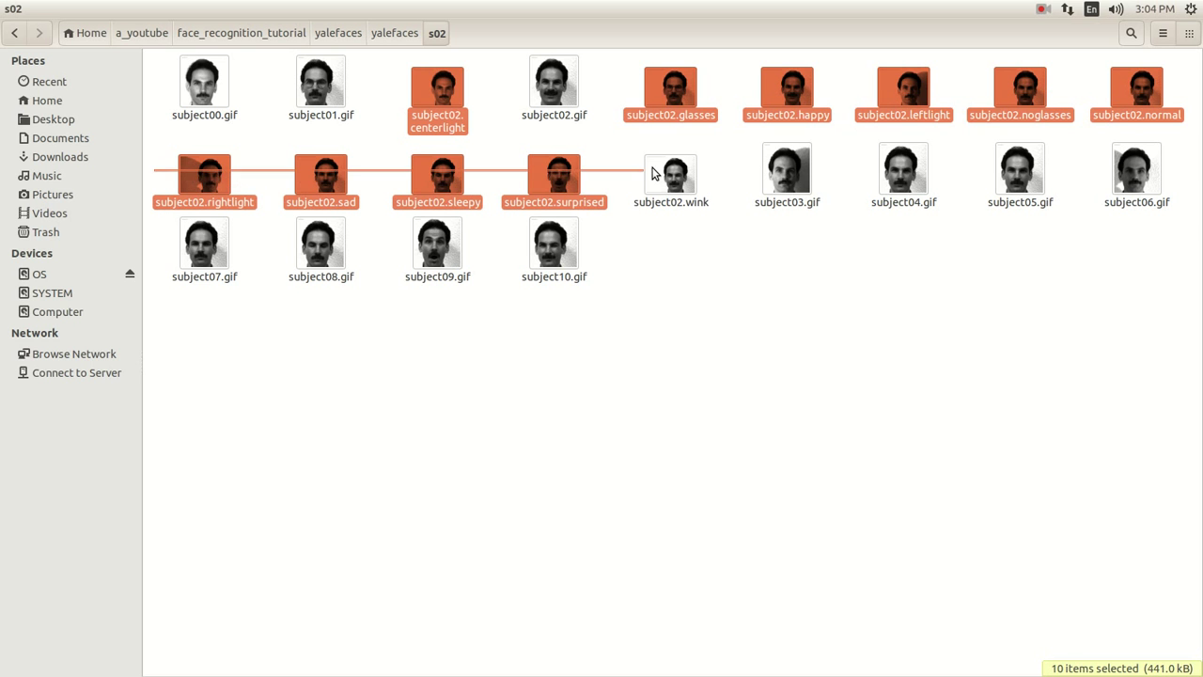
pyautogui.rightClick(670, 172)
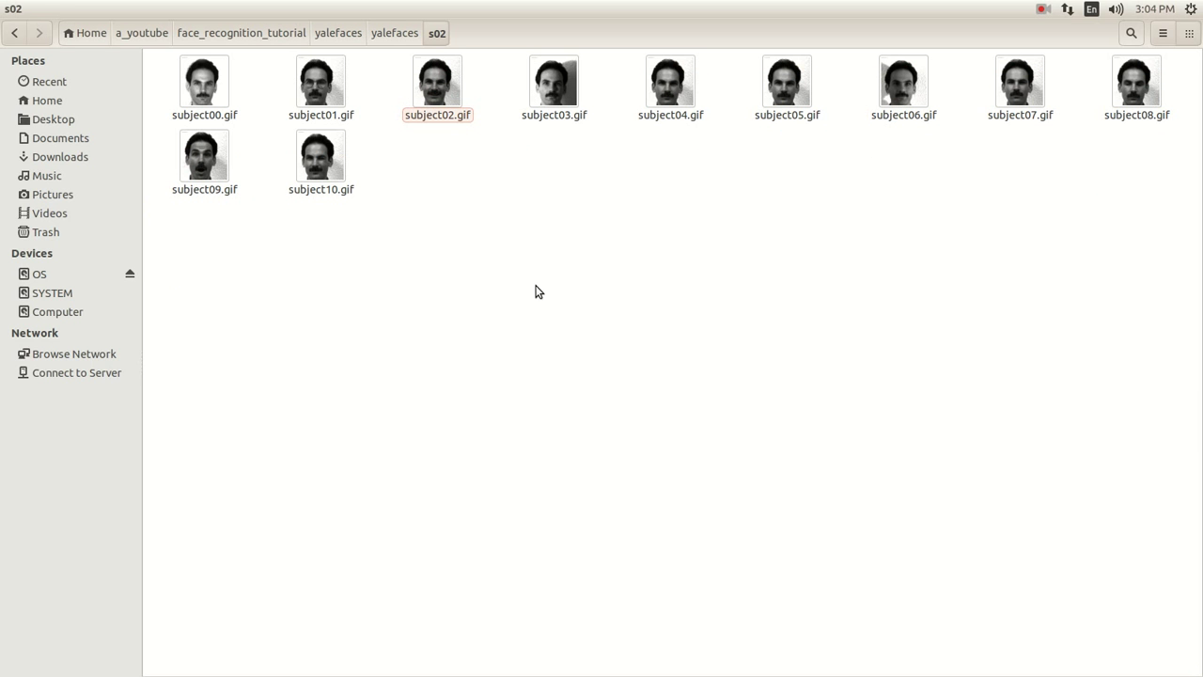
pyautogui.moveTo(474, 392)
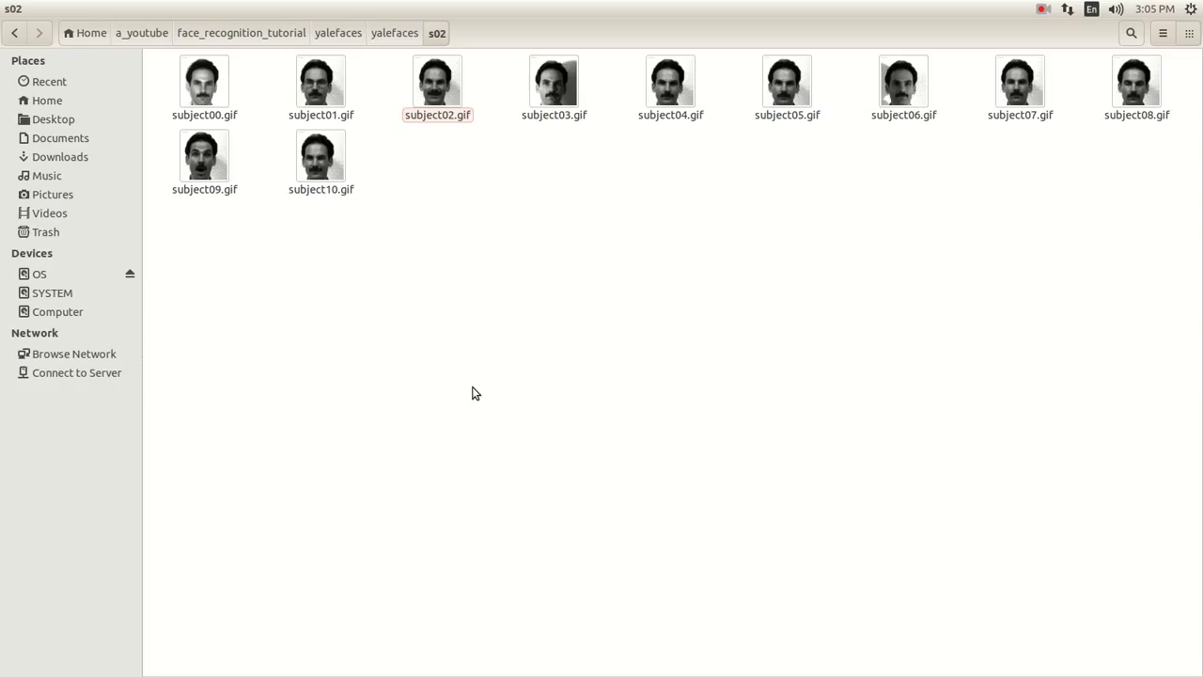
pyautogui.moveTo(592, 235)
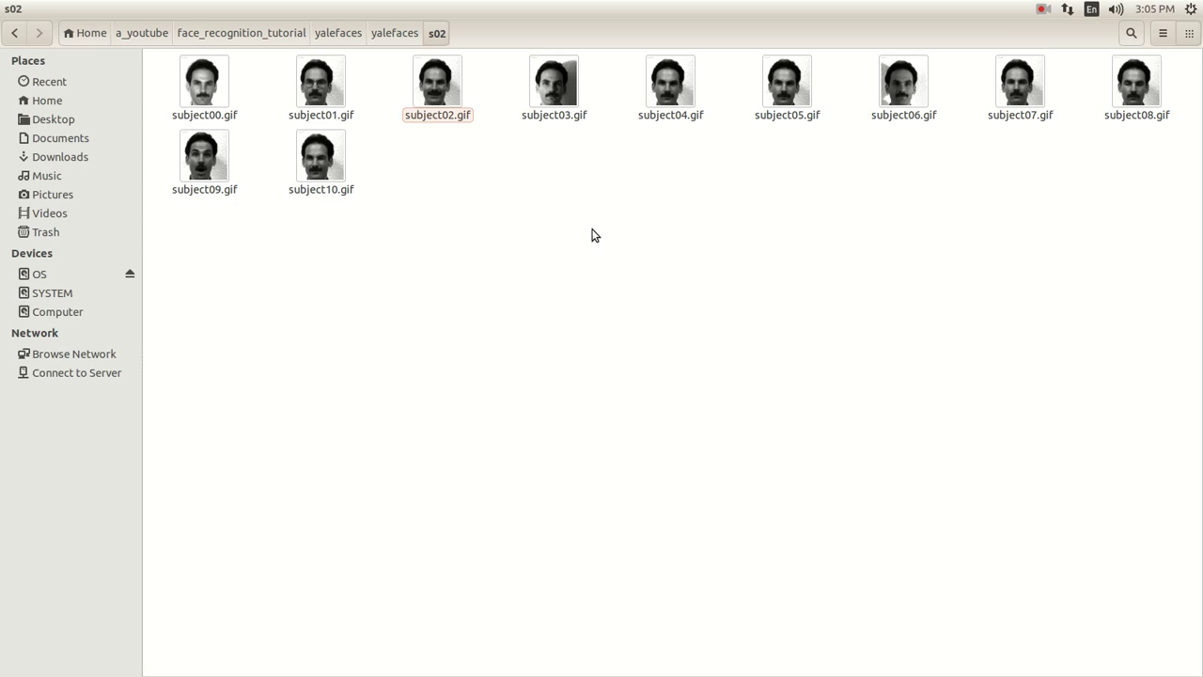